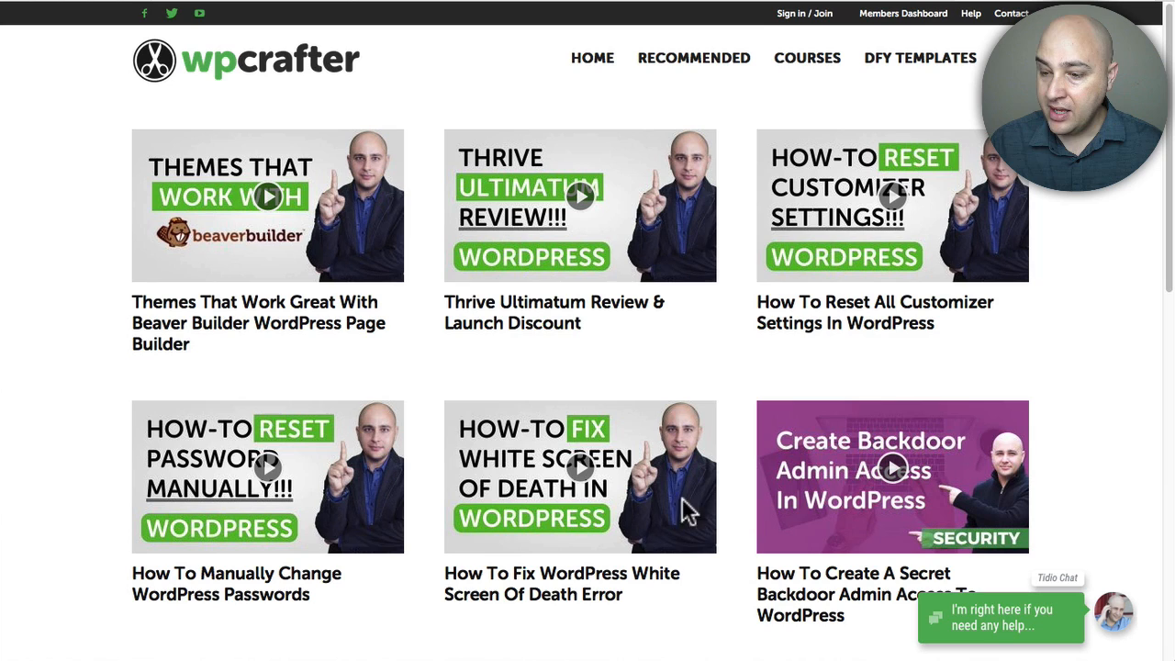
mouse_move(851, 512)
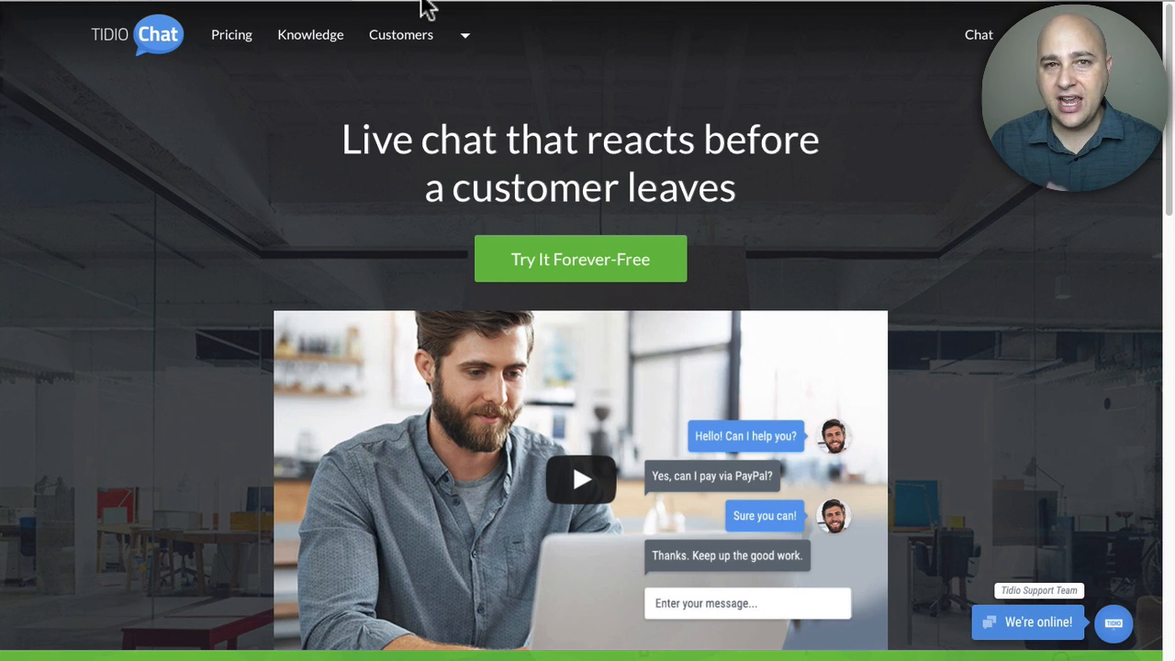
mouse_move(443, 21)
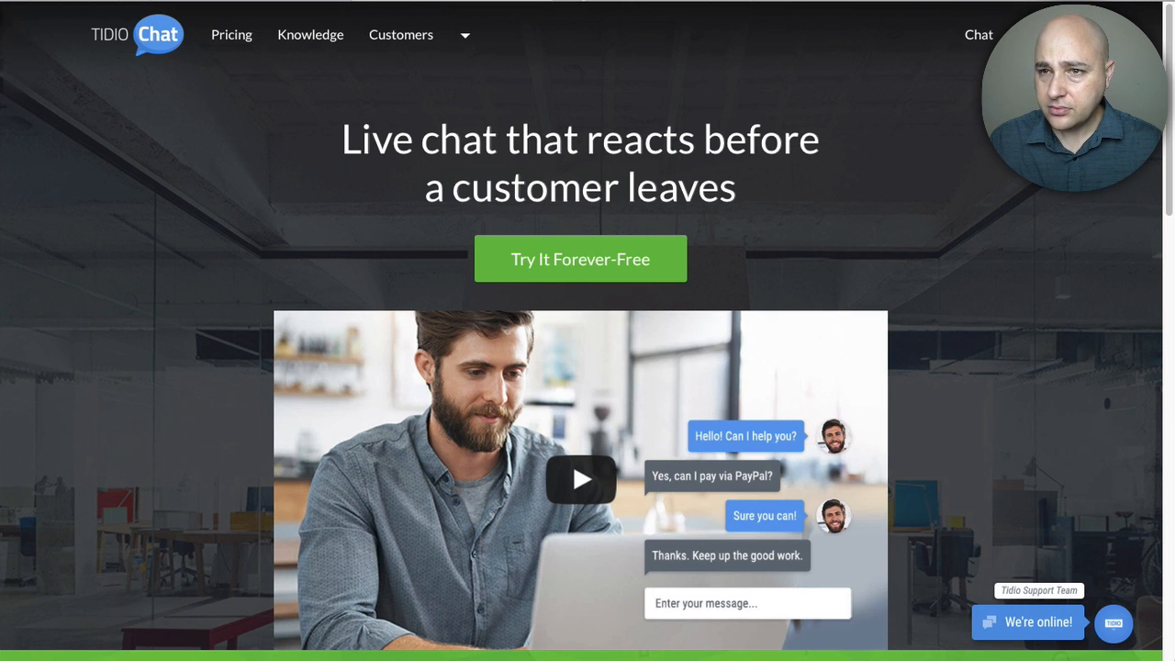
mouse_move(582, 295)
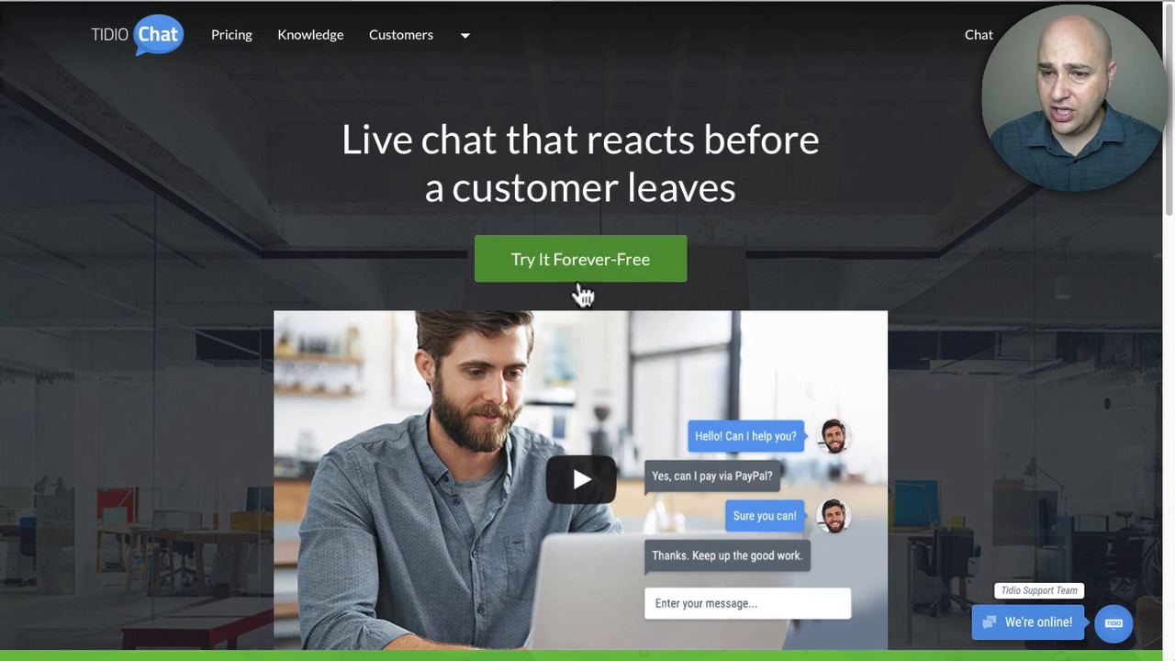
mouse_move(578, 266)
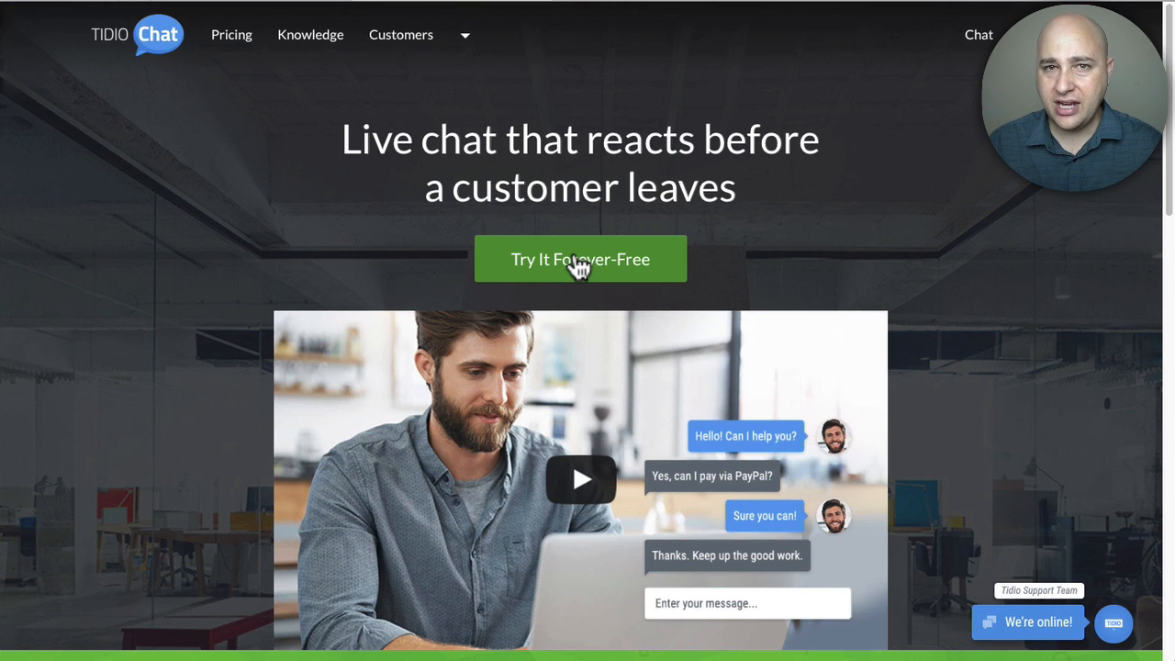
mouse_move(372, 135)
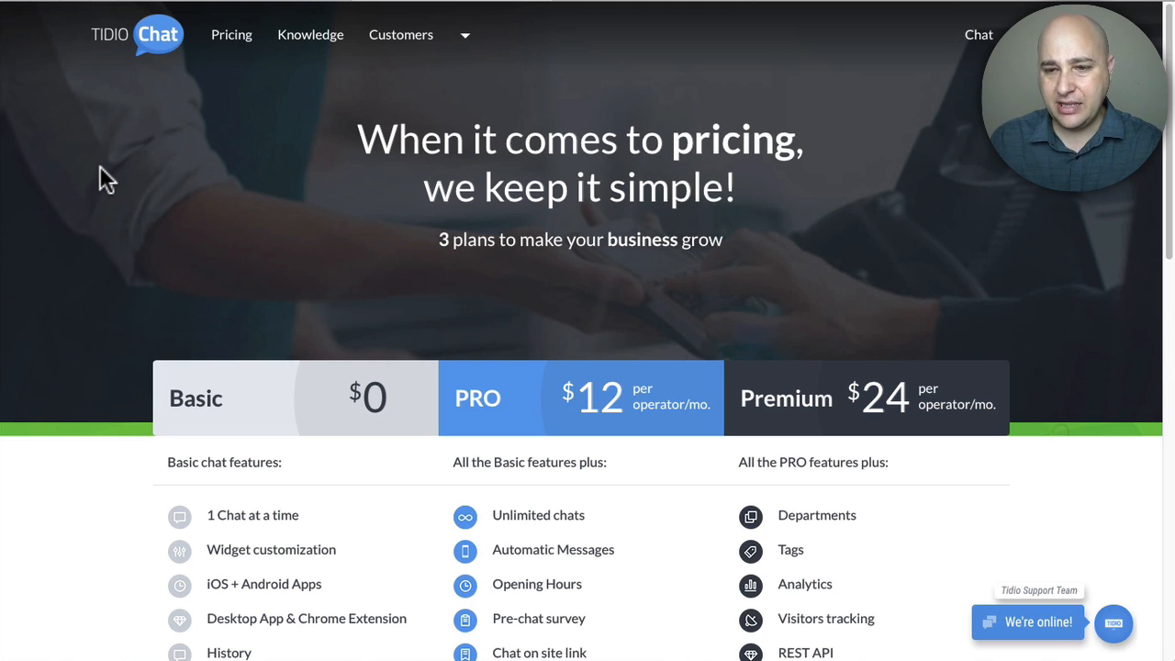
- Scroll the pricing page to compare Basic, PRO and Premium plan features
scroll("down", 3)
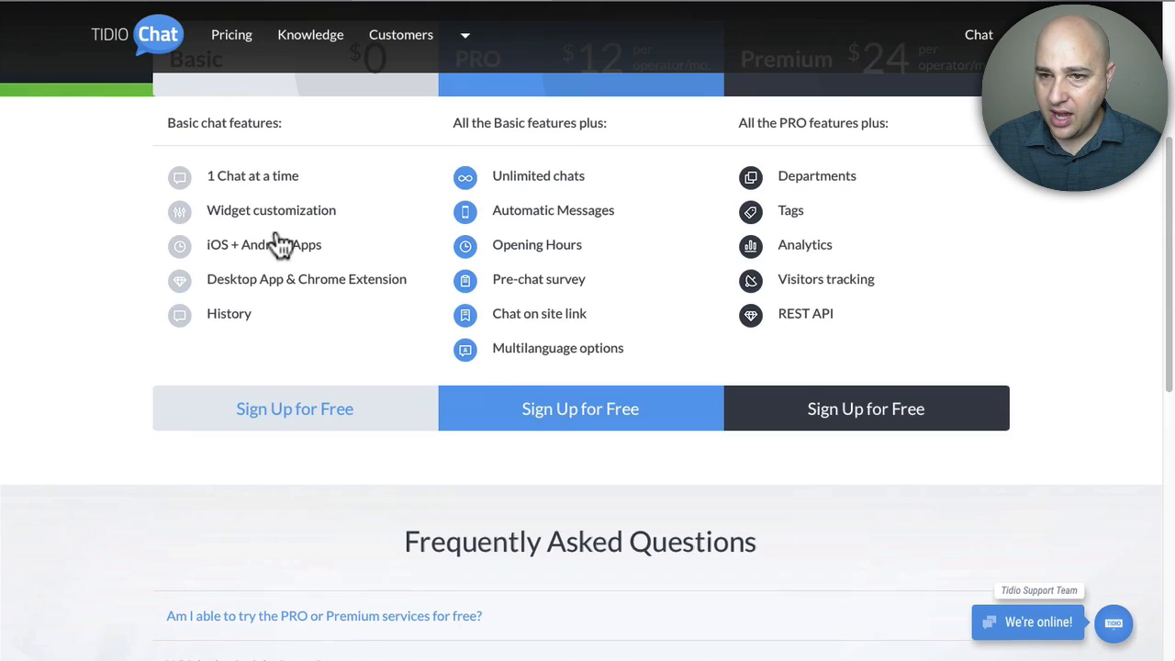
scroll("up", 3)
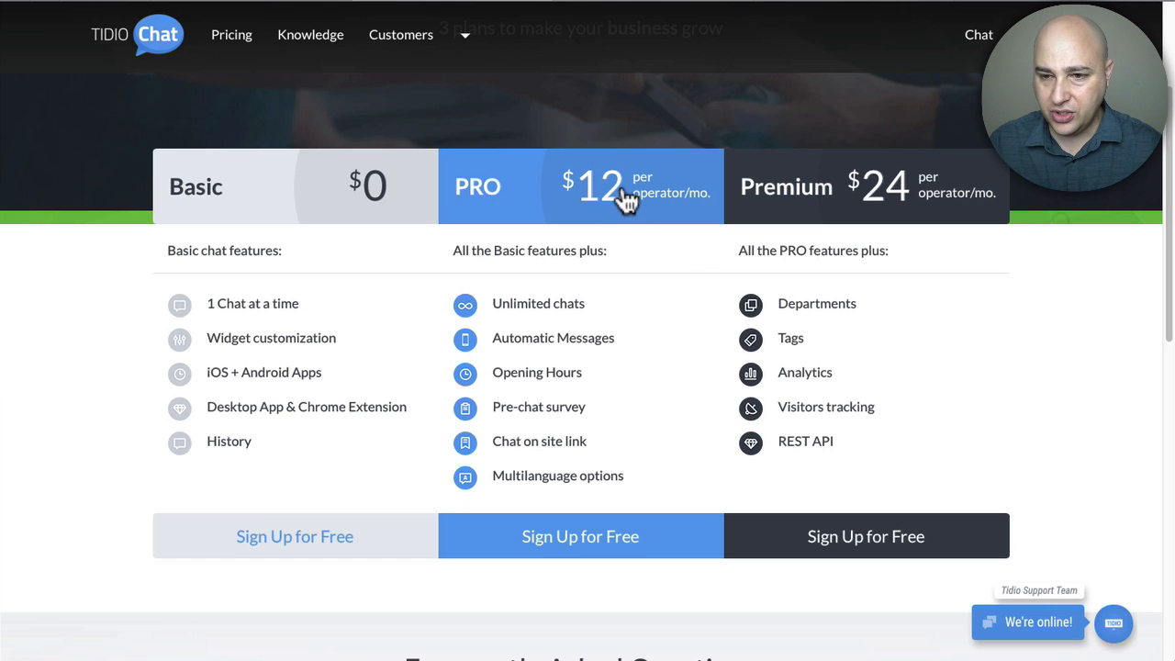
mouse_move(564, 346)
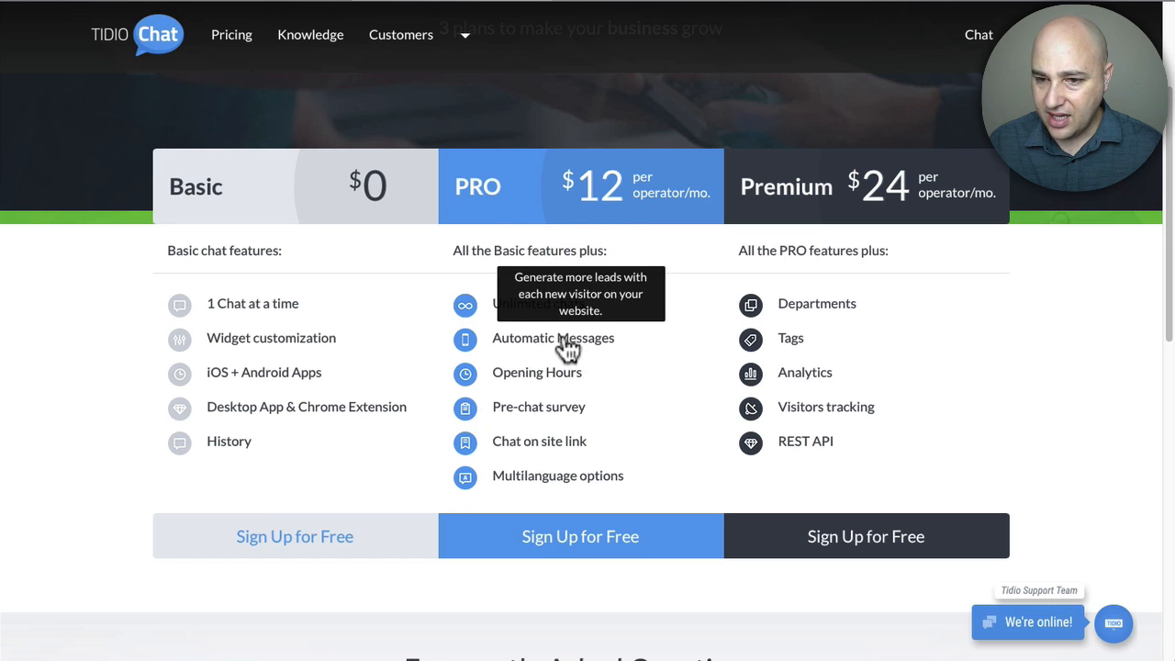
mouse_move(565, 346)
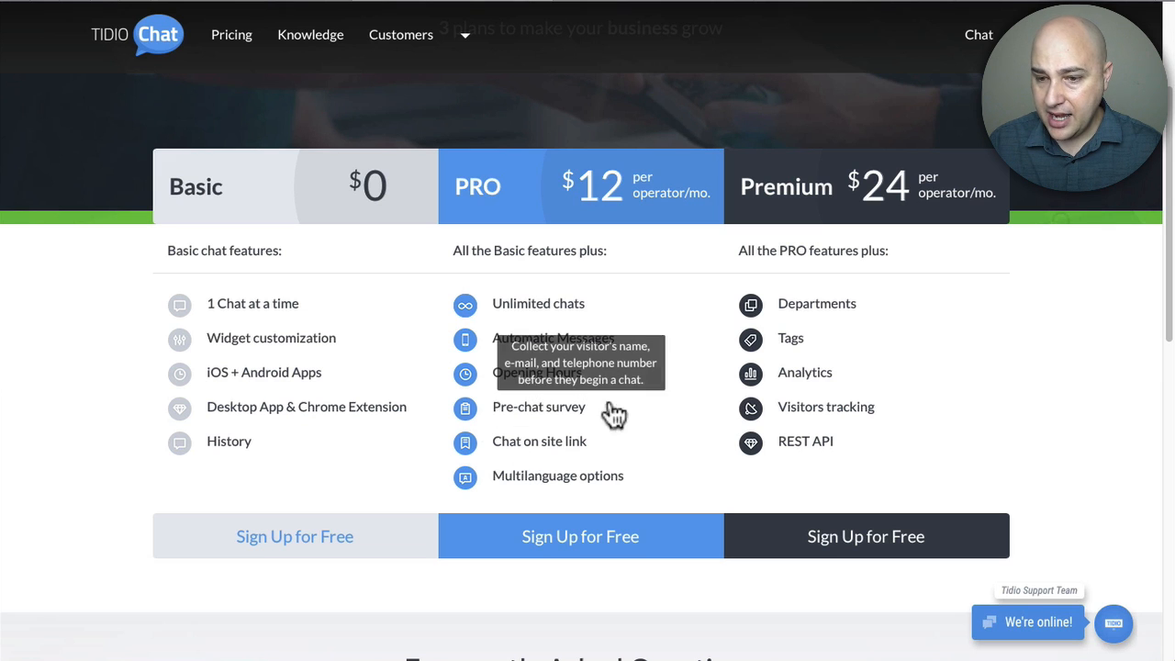
mouse_move(534, 415)
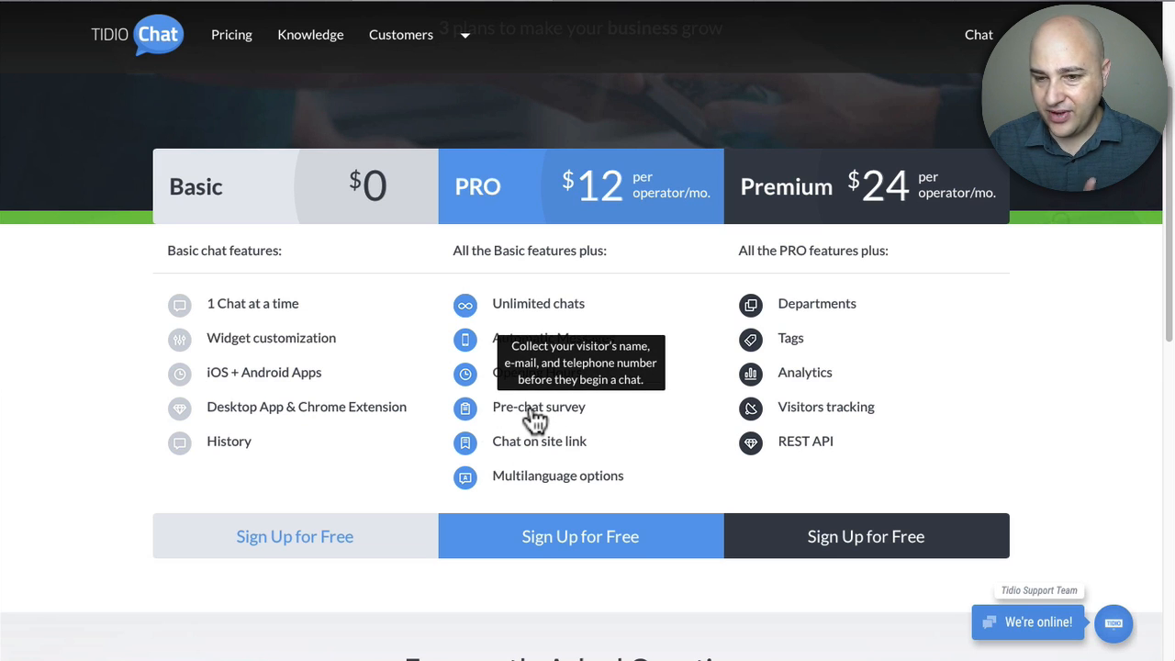
mouse_move(548, 348)
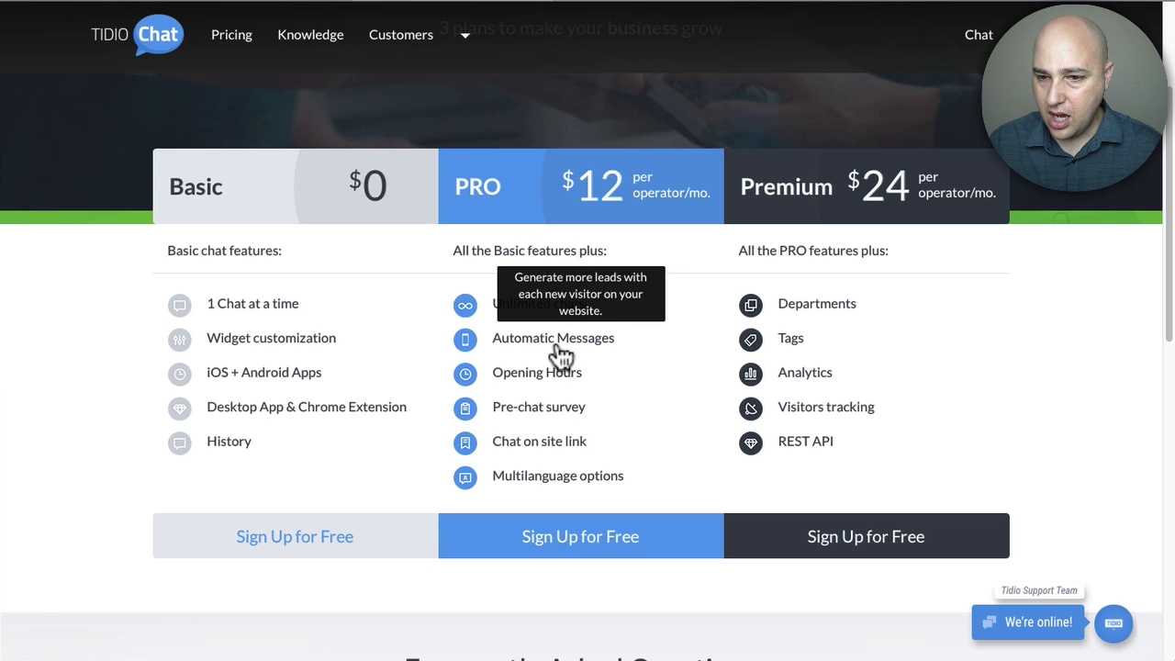
mouse_move(530, 336)
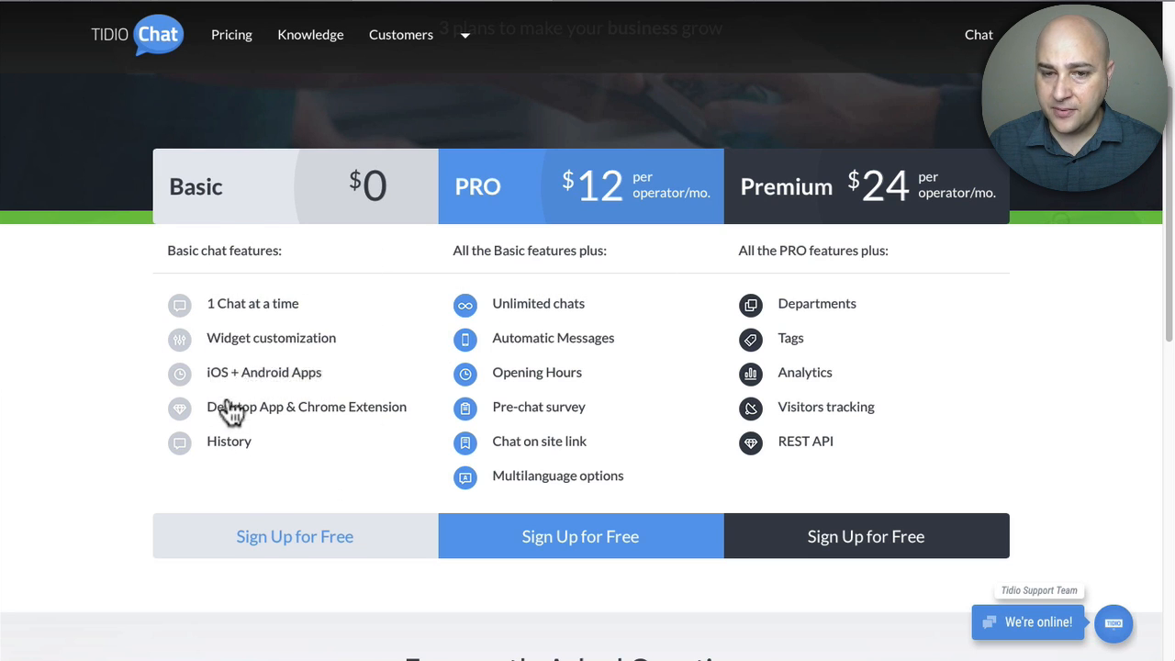
mouse_move(376, 340)
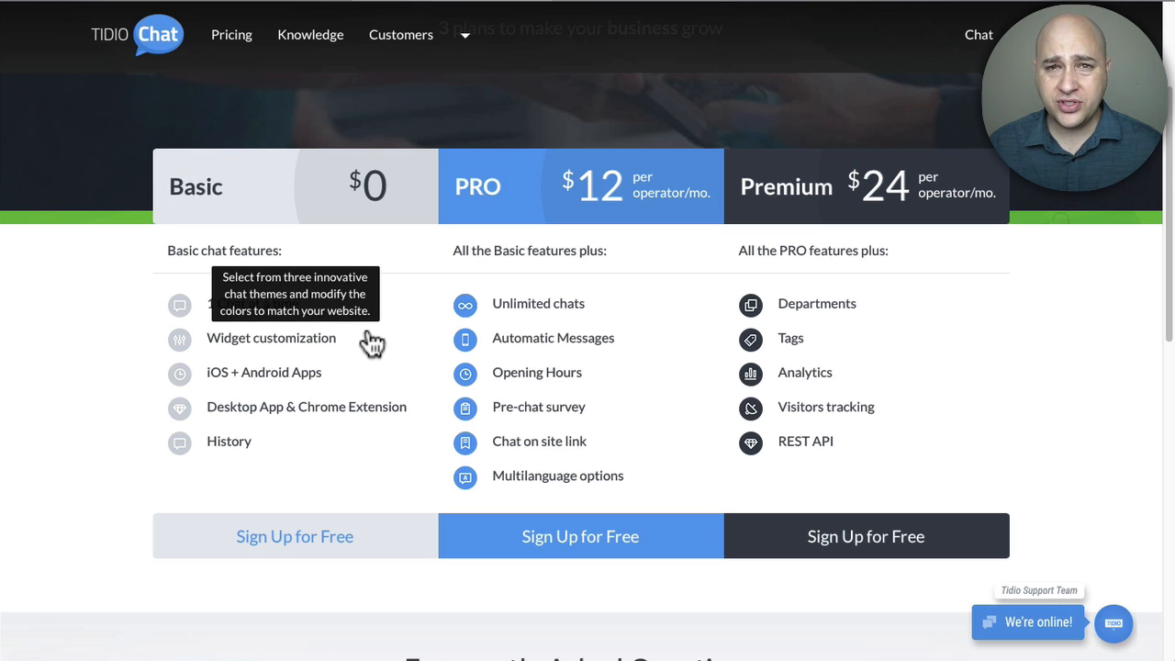
mouse_move(329, 347)
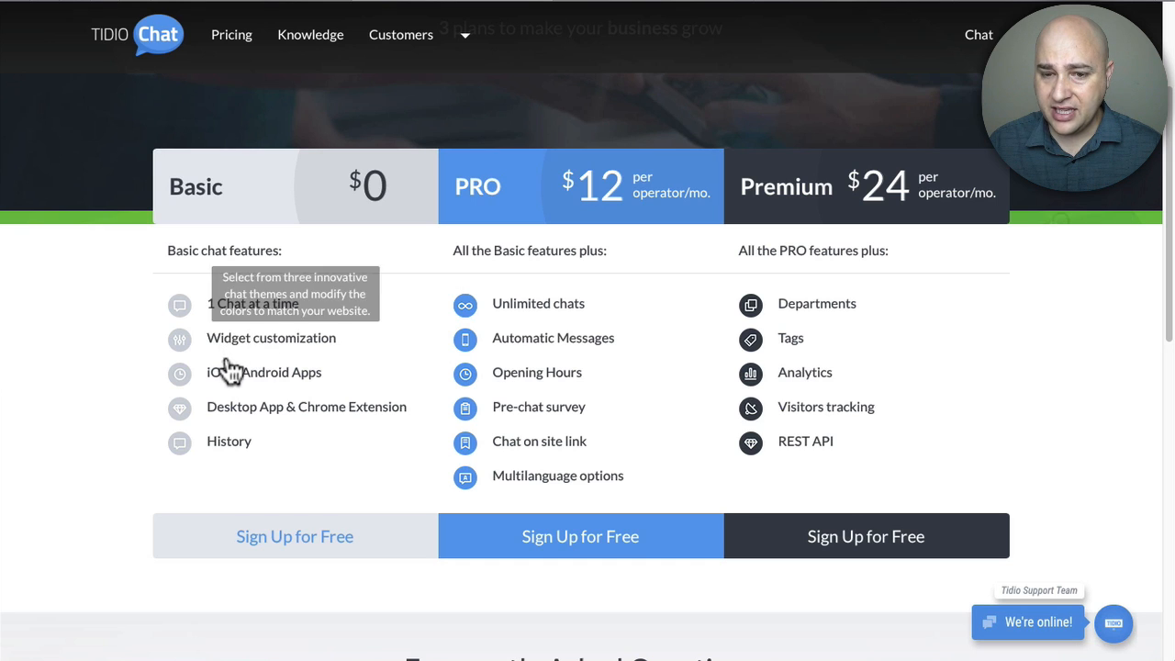
mouse_move(235, 384)
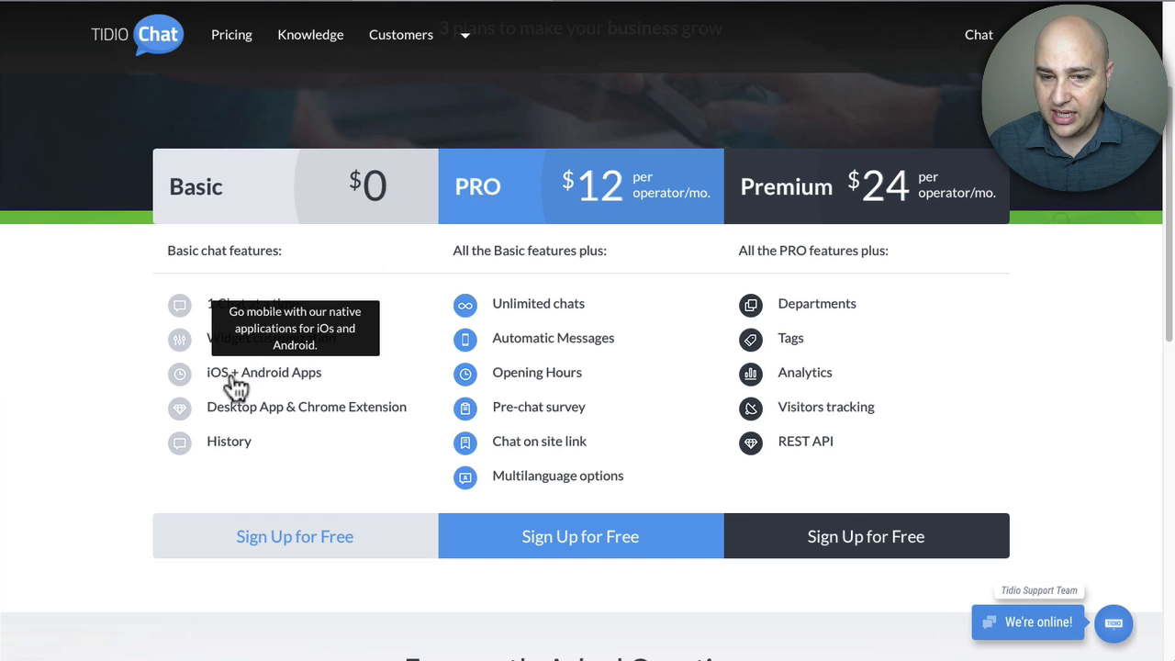
mouse_move(275, 422)
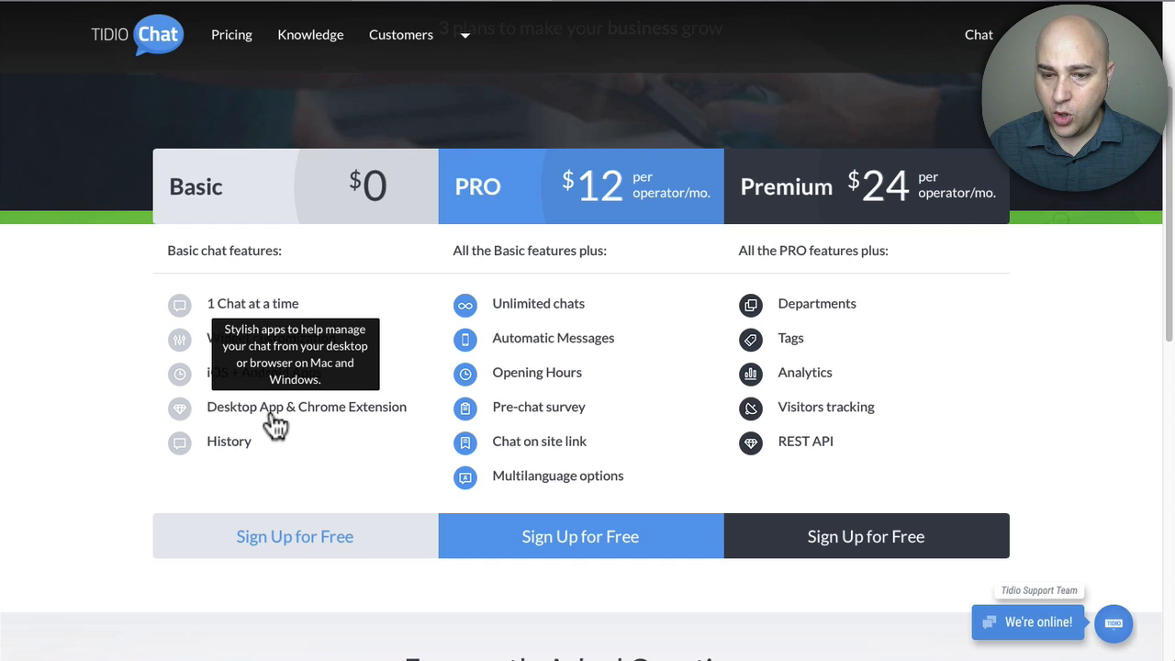
mouse_move(302, 413)
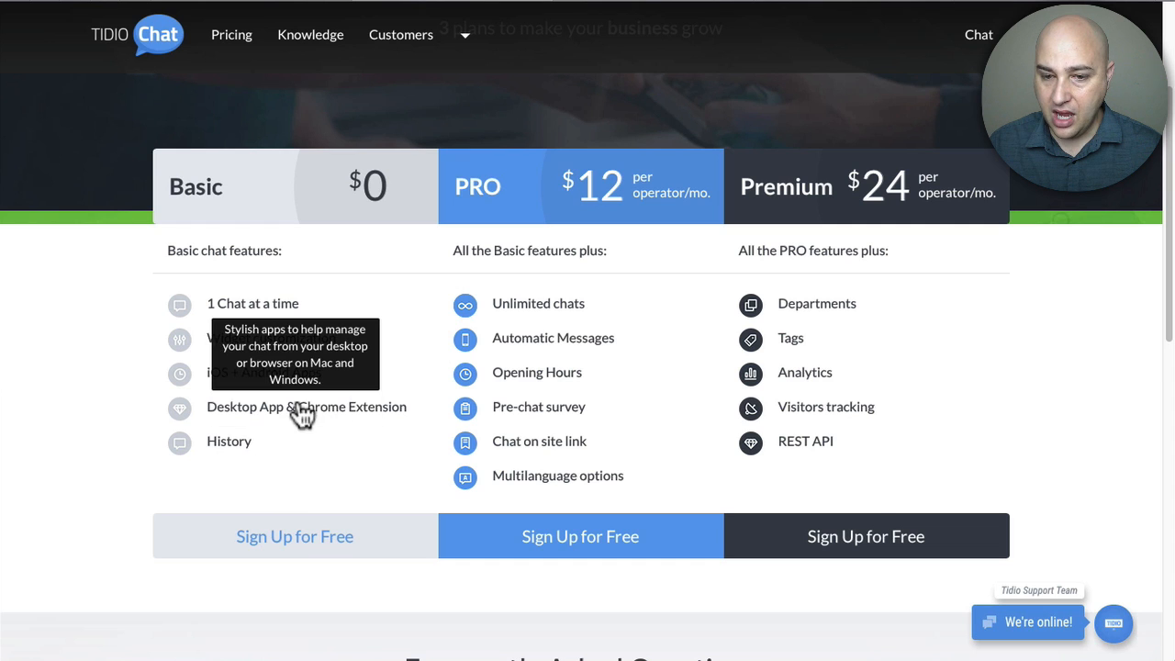
mouse_move(217, 436)
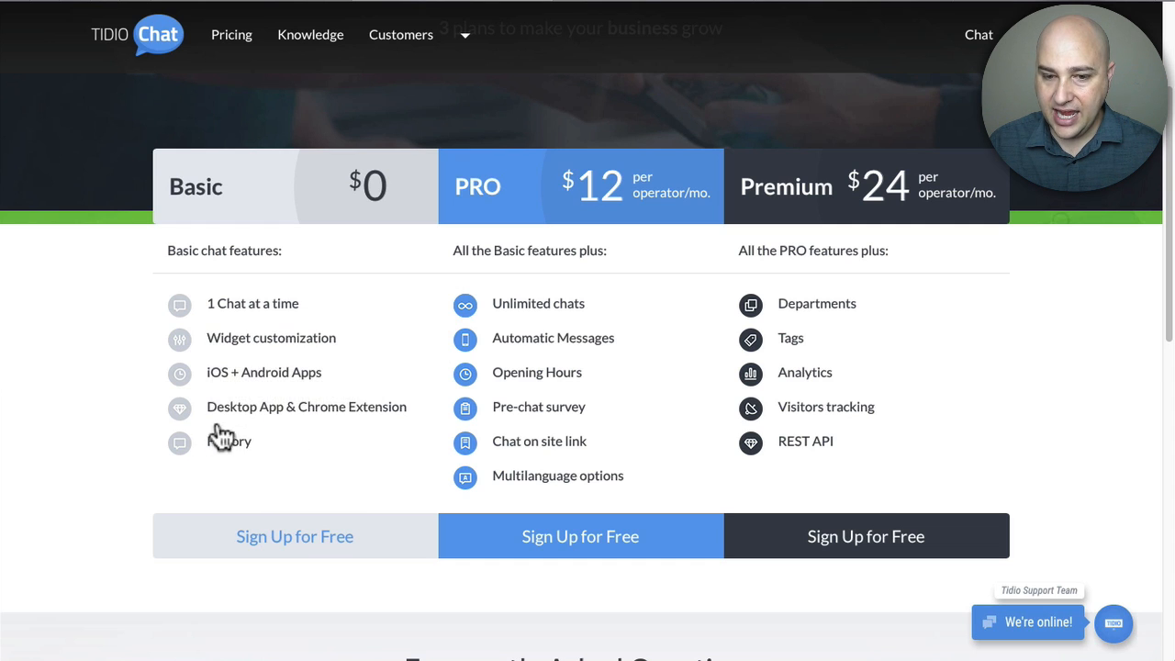
mouse_move(304, 581)
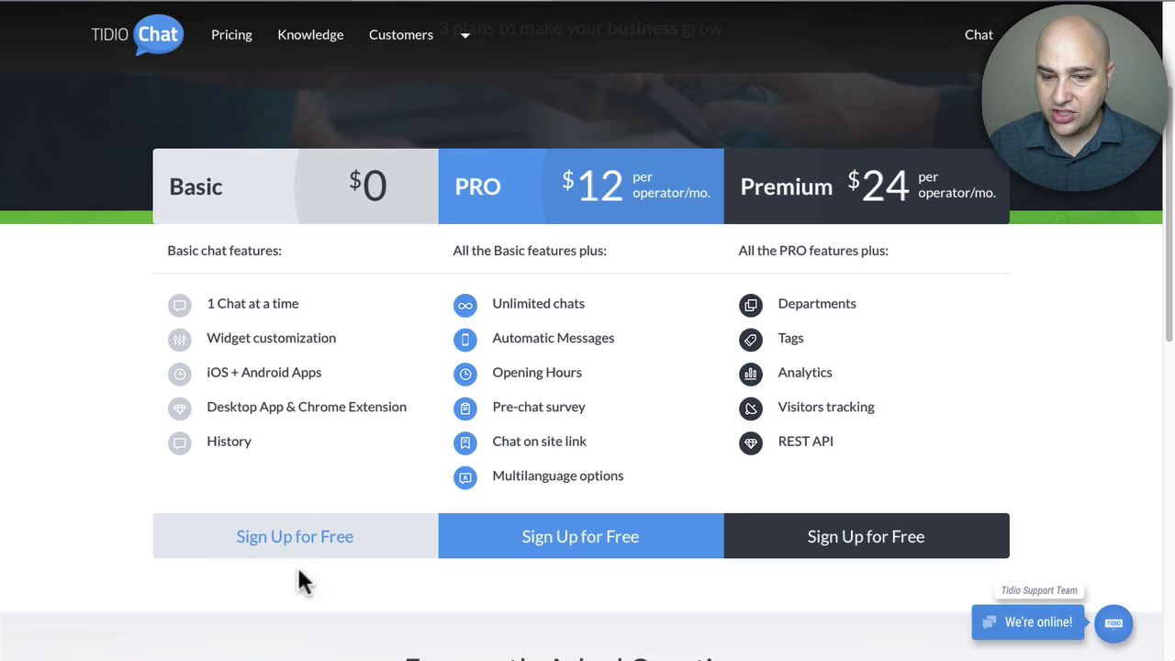
mouse_move(266, 514)
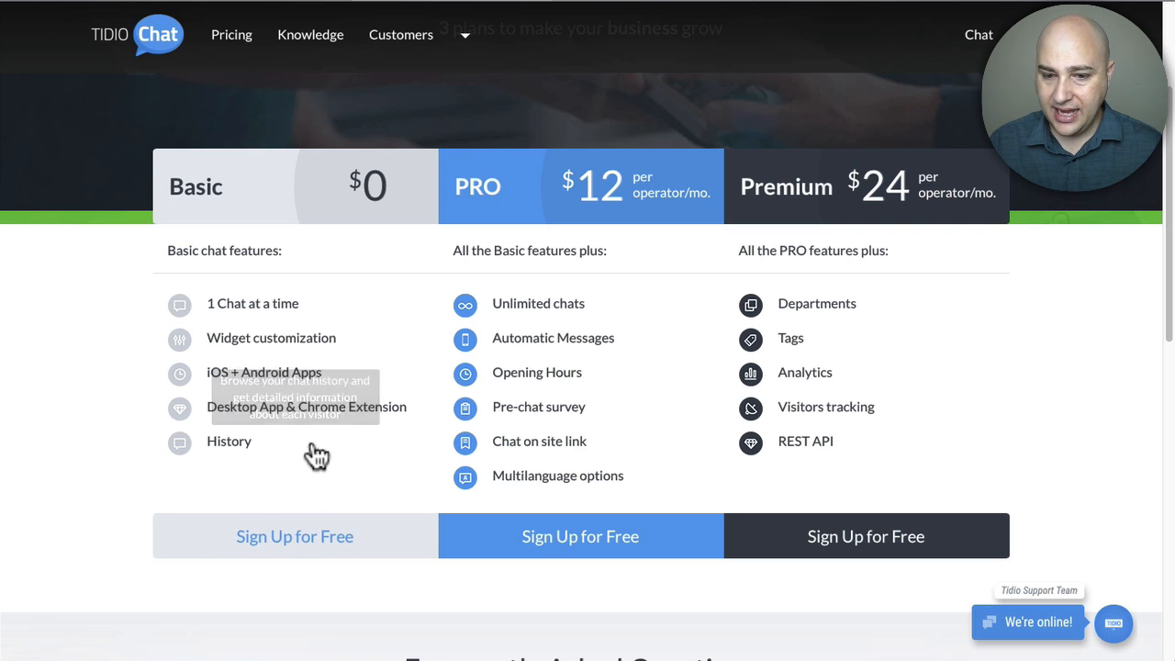
mouse_move(245, 8)
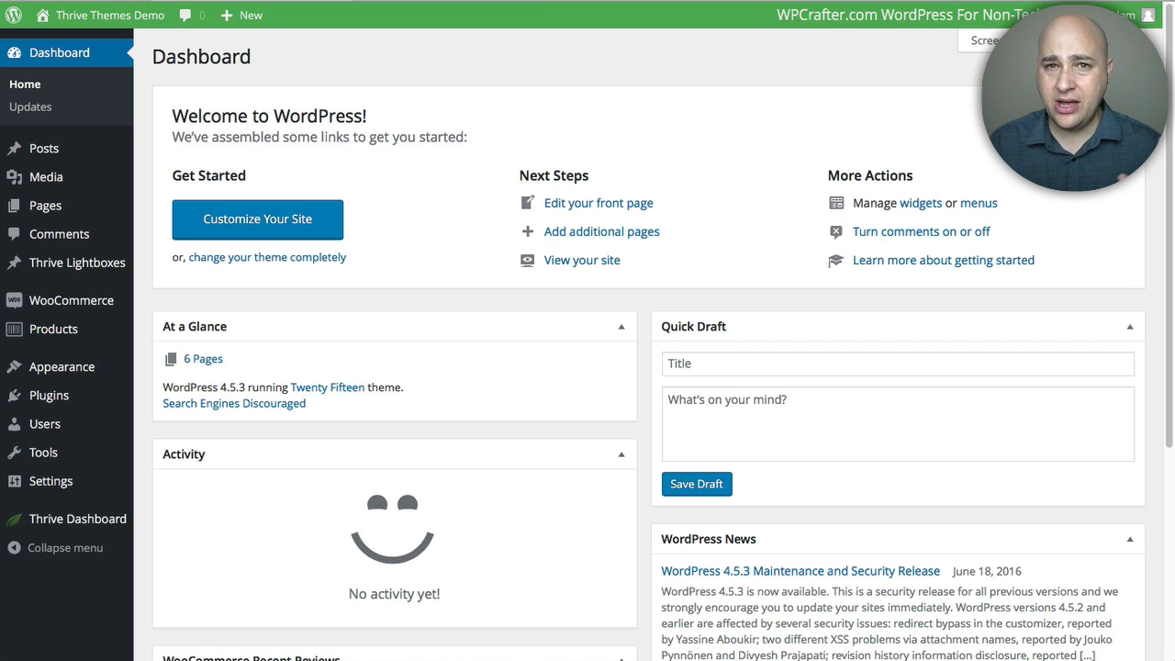
mouse_move(193, 64)
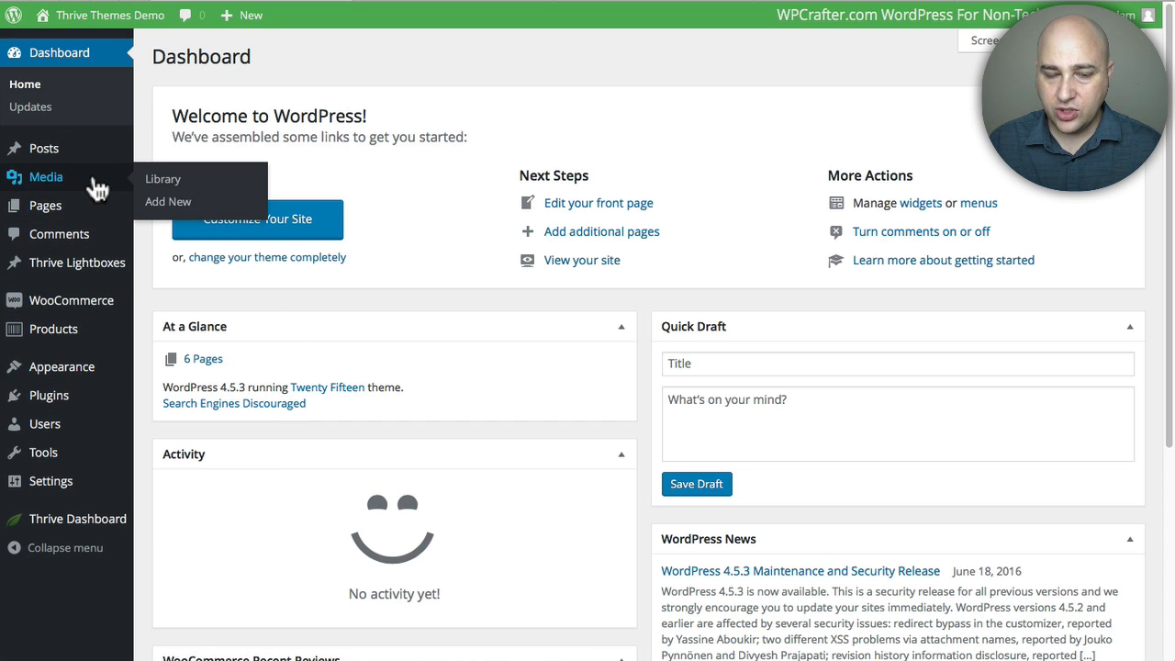
mouse_move(61, 366)
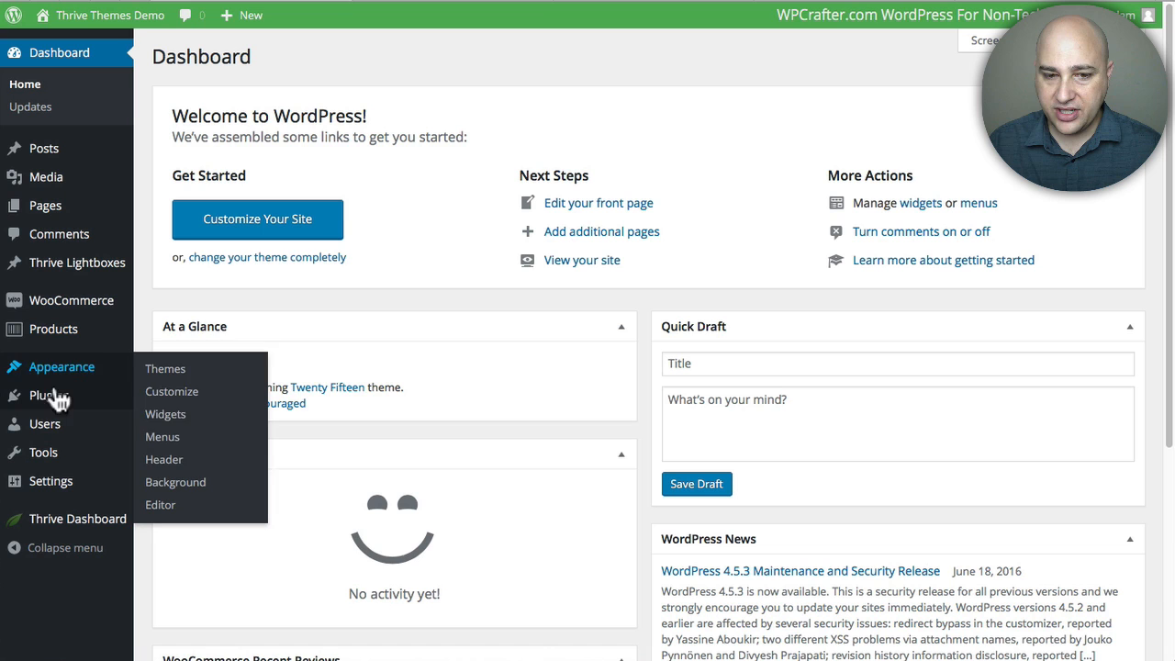
- Go to Plugins > Add New from the WordPress admin sidebar
left_click(49, 394)
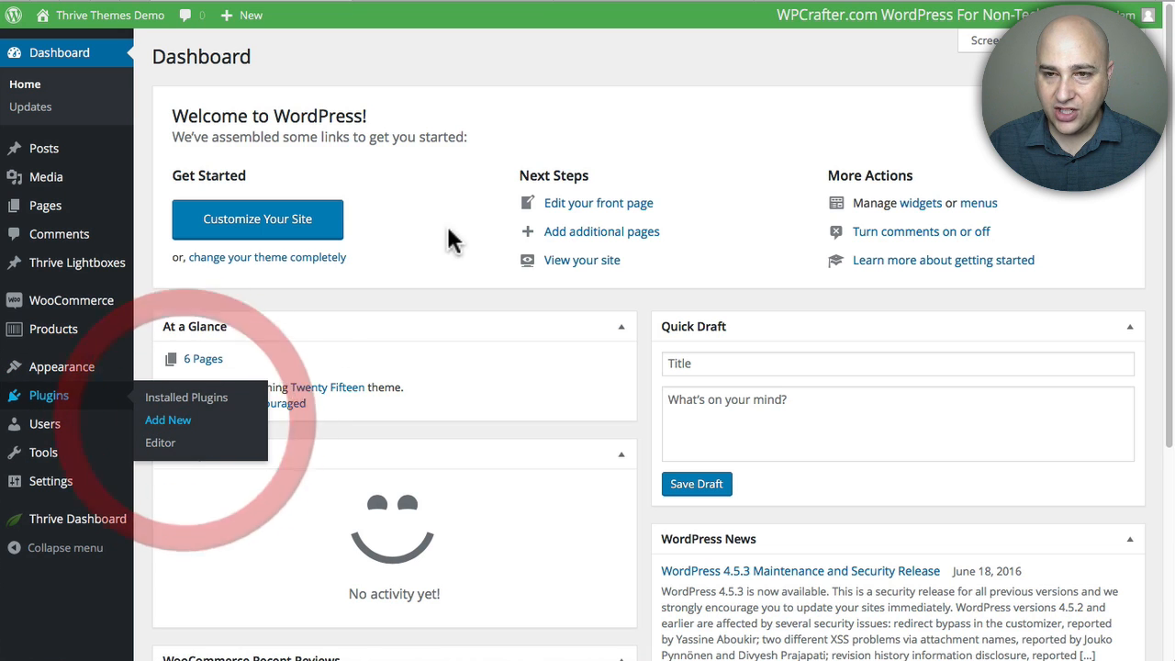
left_click(168, 419)
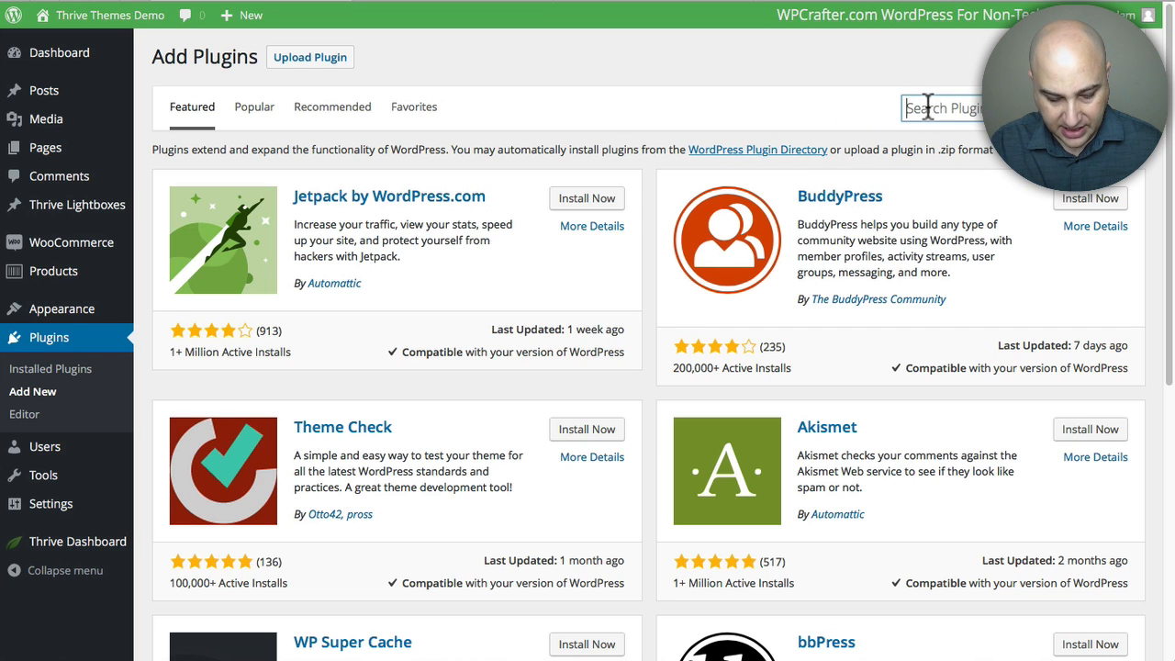
- Search plugins for 'tid' and install Tidio Live Chat 3.0.1
type("tidio")
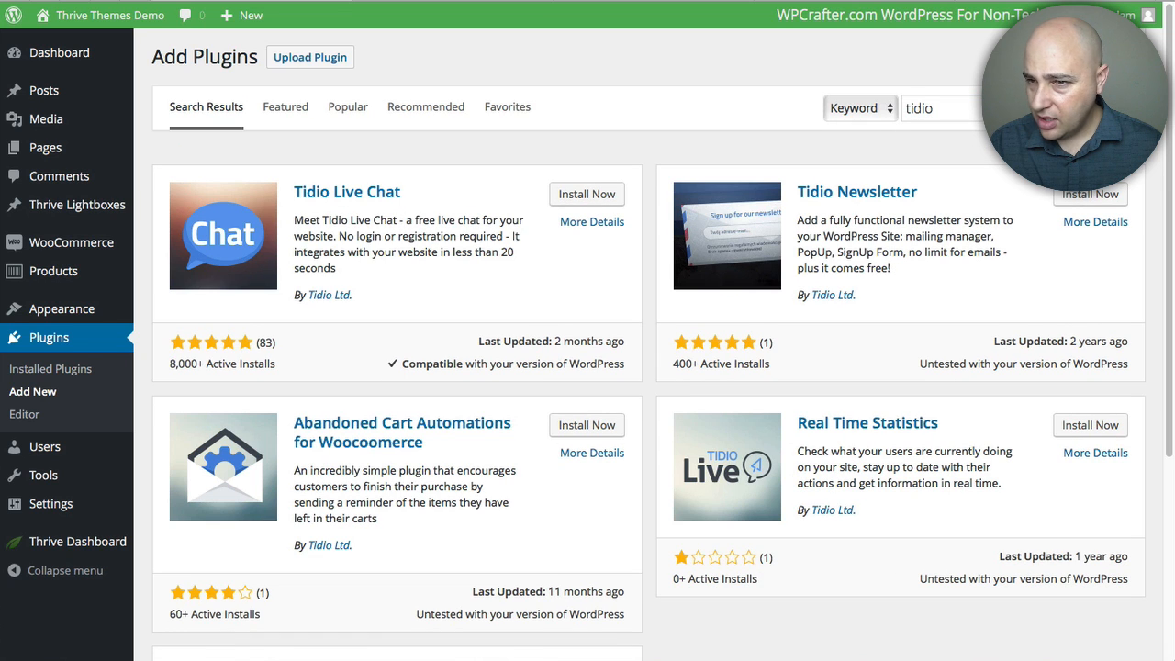
mouse_move(916, 107)
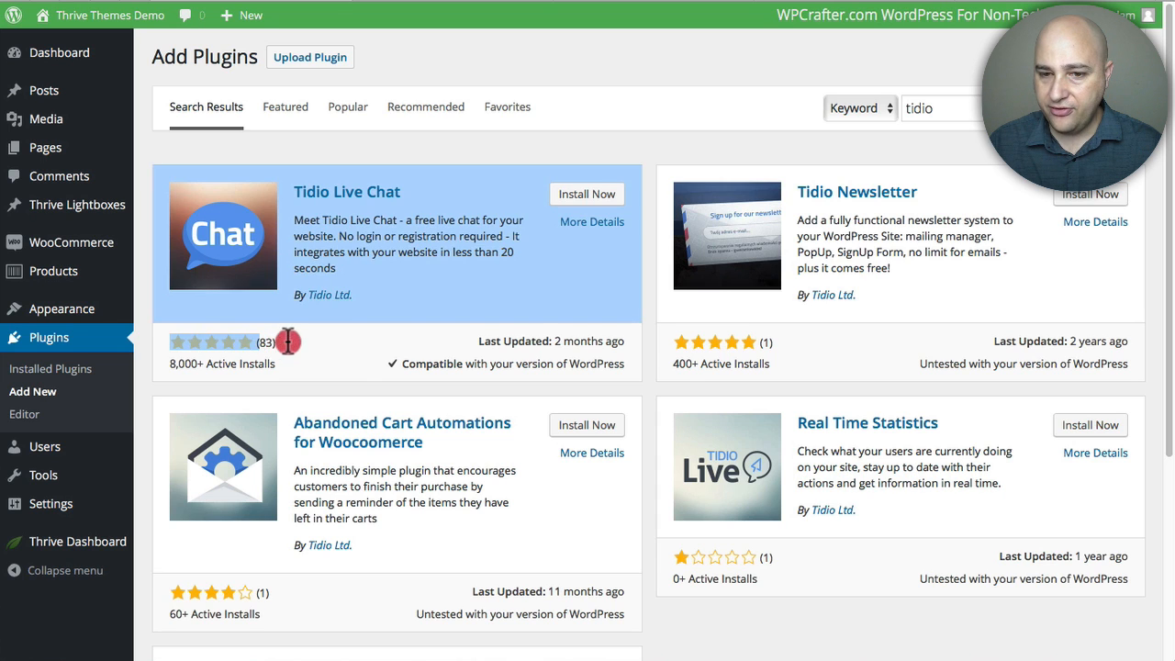
mouse_move(481, 219)
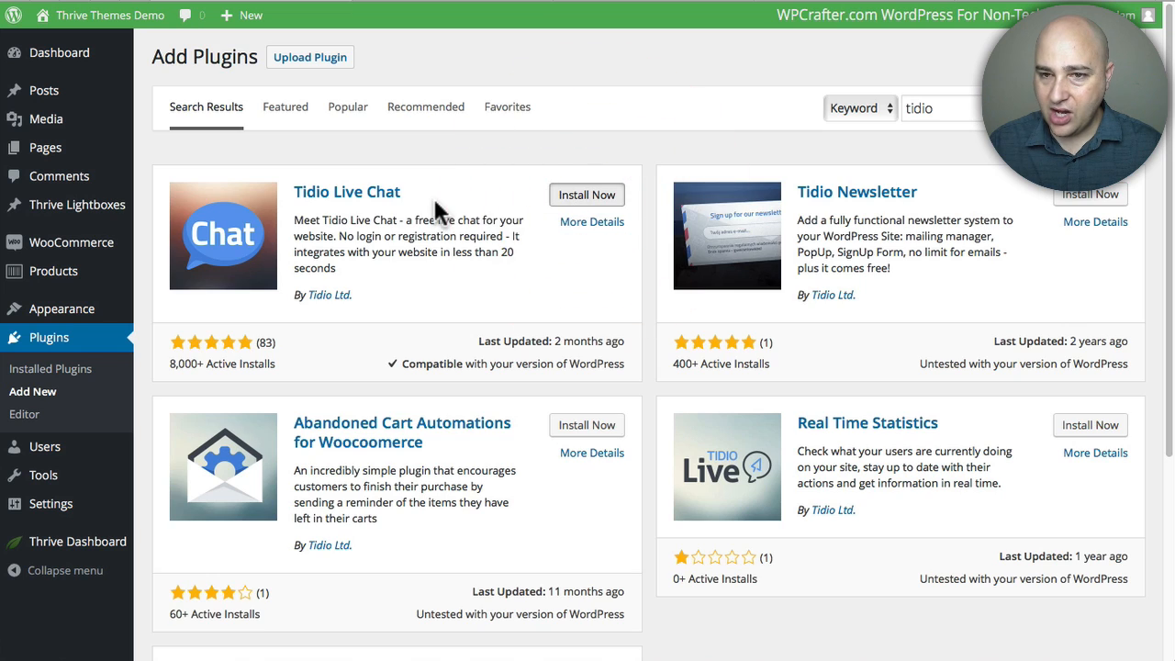
left_click(587, 194)
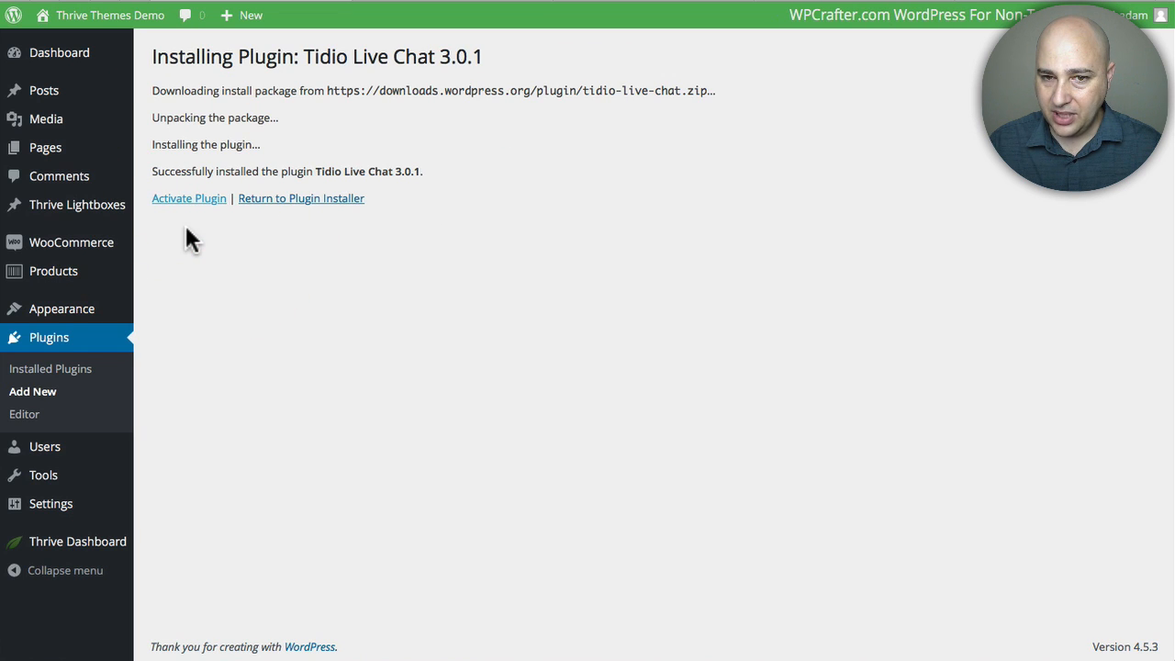
- Activate Tidio Live Chat and bring up its Tidio Chat setup page from the sidebar
left_click(189, 198)
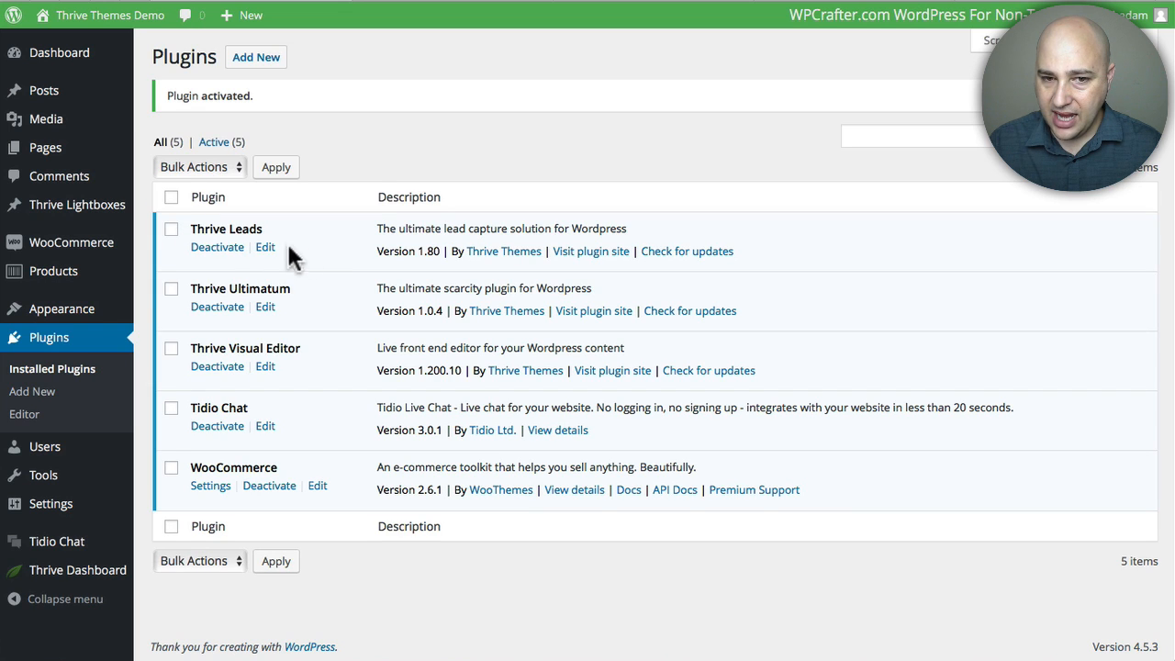
mouse_move(56, 541)
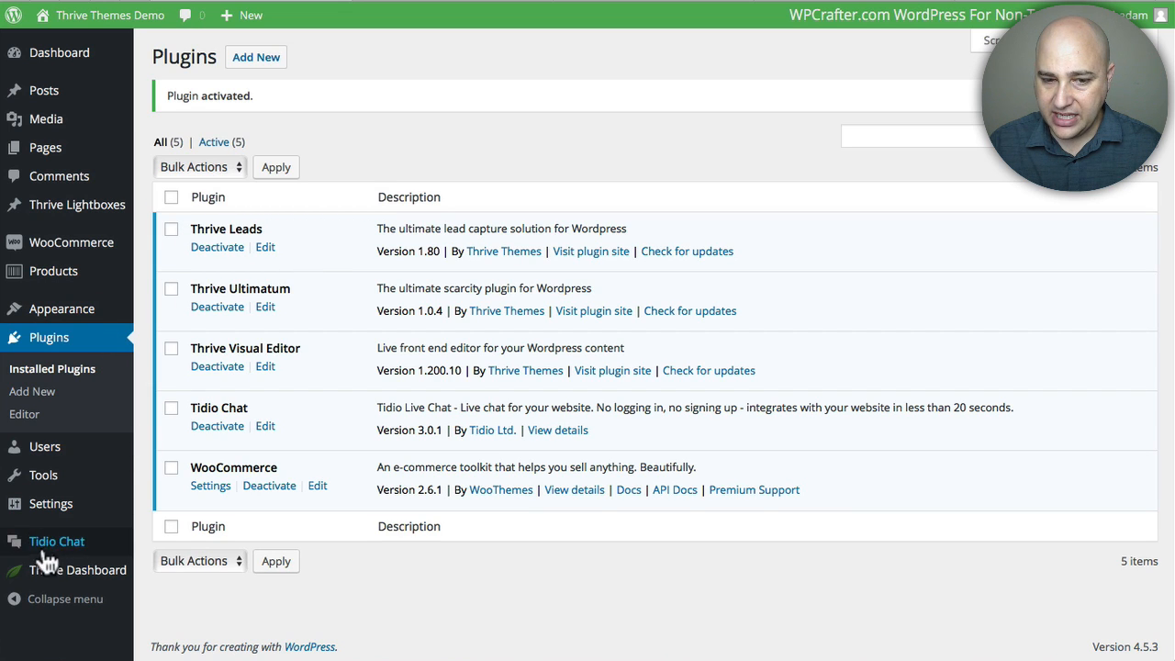
left_click(57, 541)
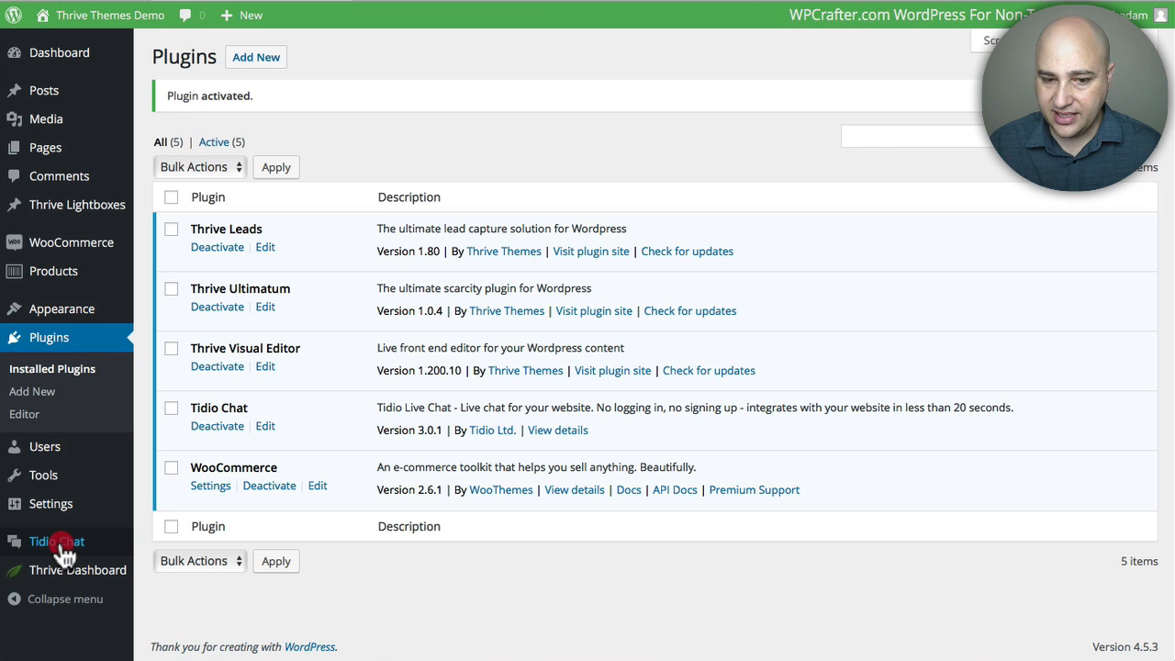
left_click(57, 541)
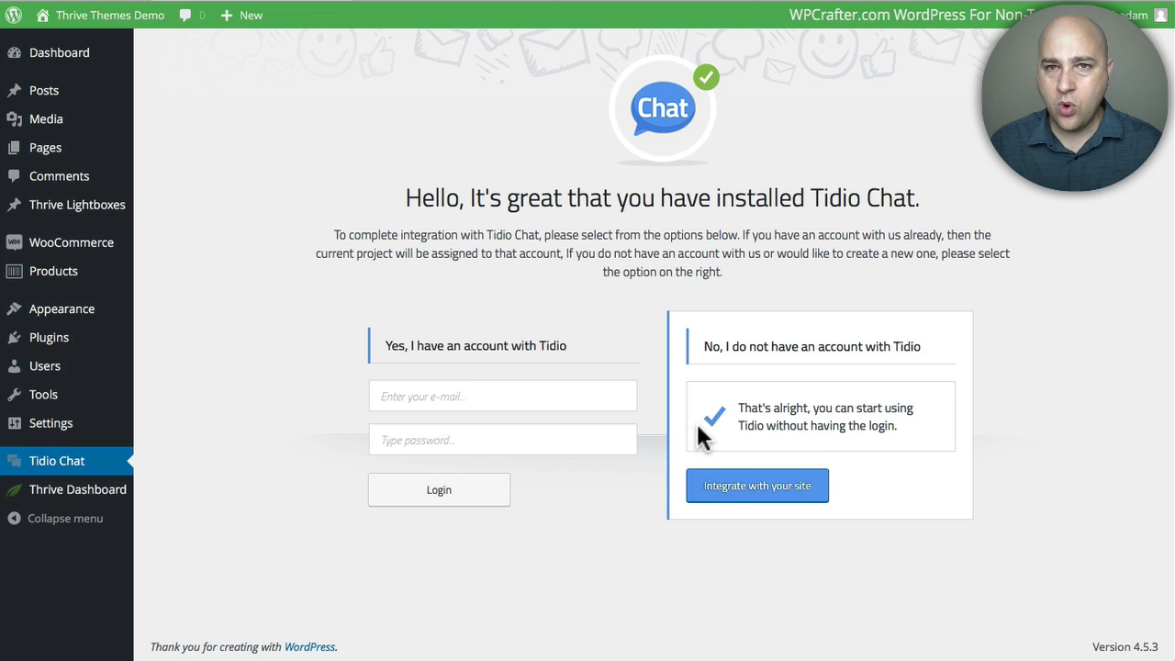
- Integrate the site without a Tidio login, selecting the wpcrafter.com project
left_click(474, 395)
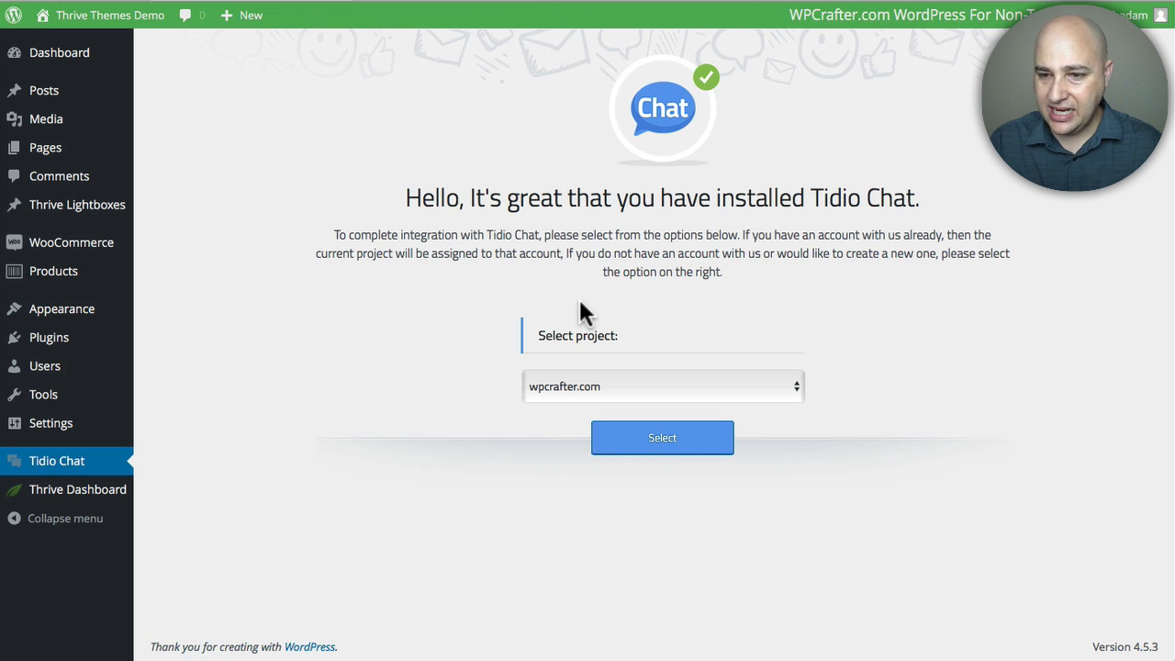
left_click(662, 386)
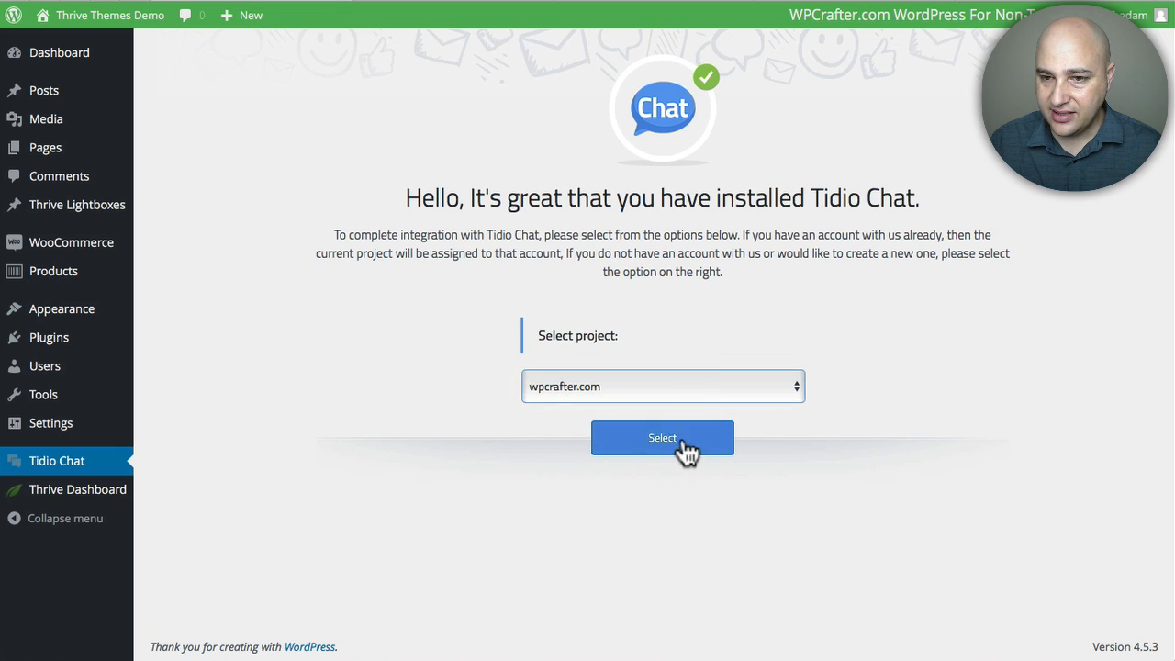
left_click(662, 437)
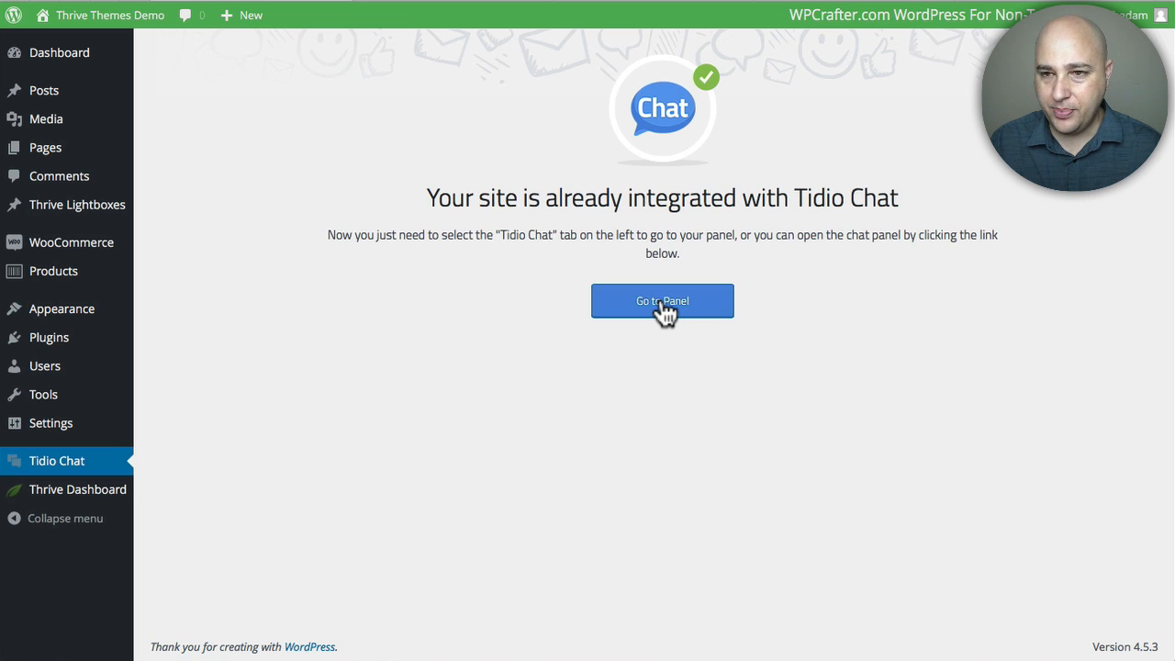
mouse_move(599, 117)
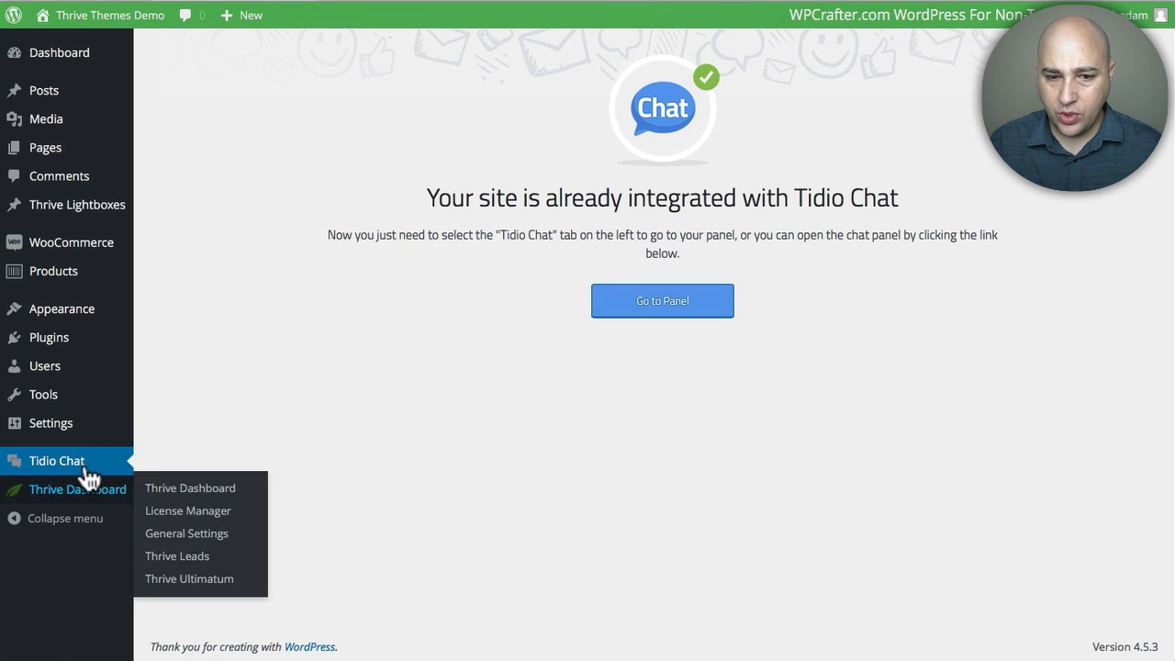
mouse_move(87, 468)
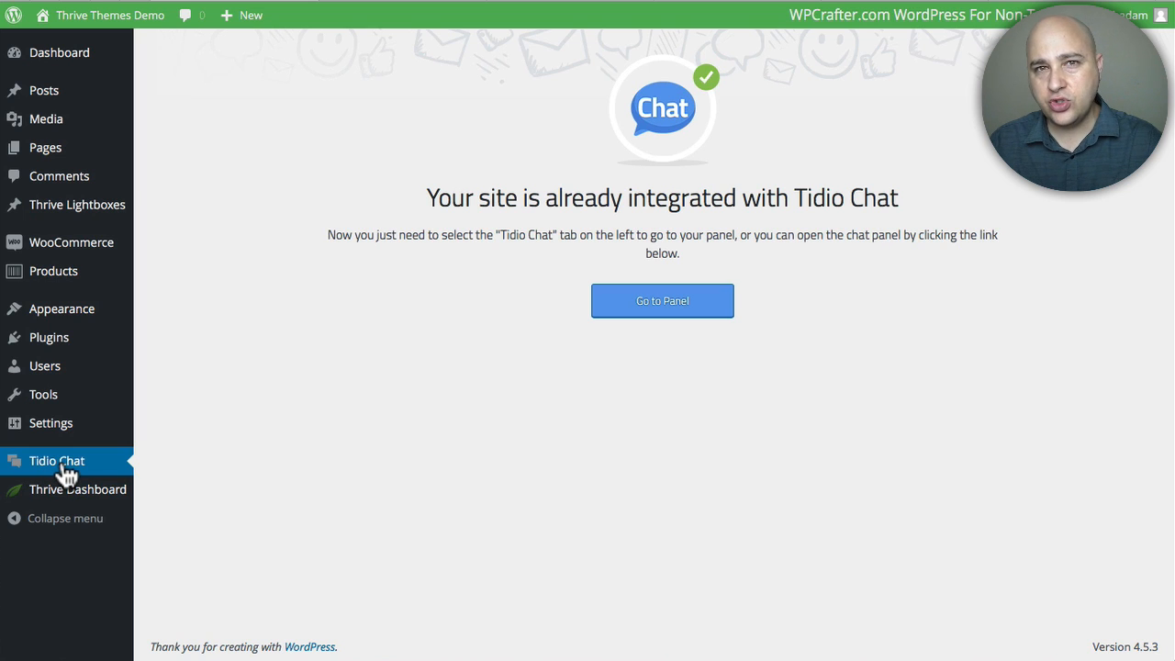
mouse_move(510, 142)
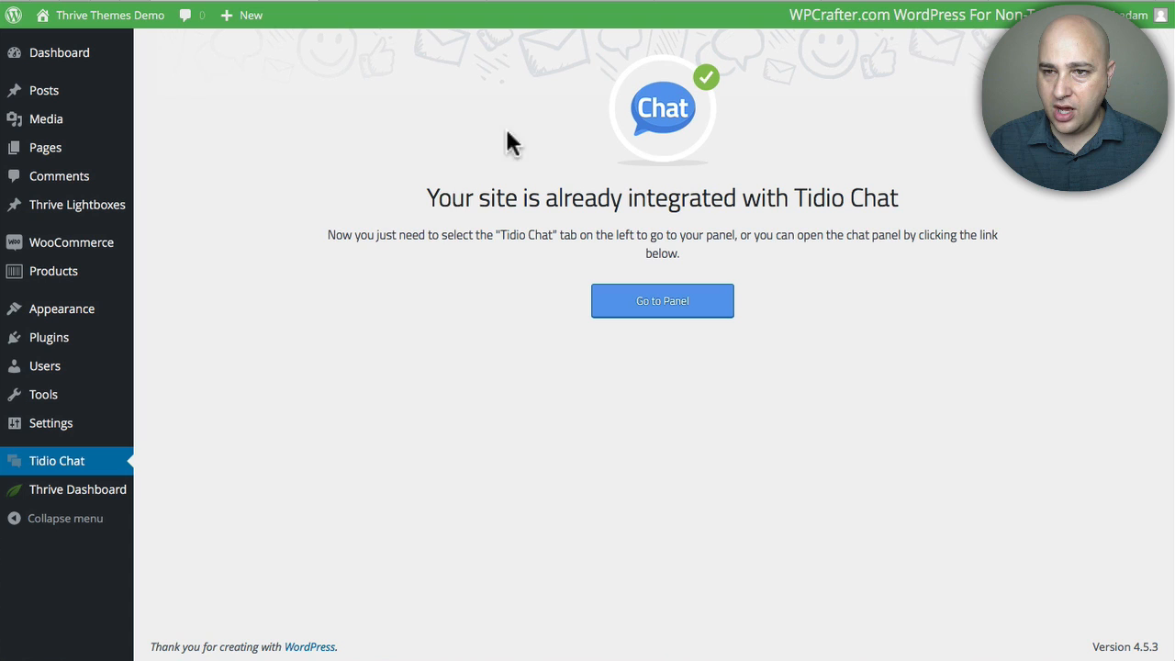
mouse_move(401, 7)
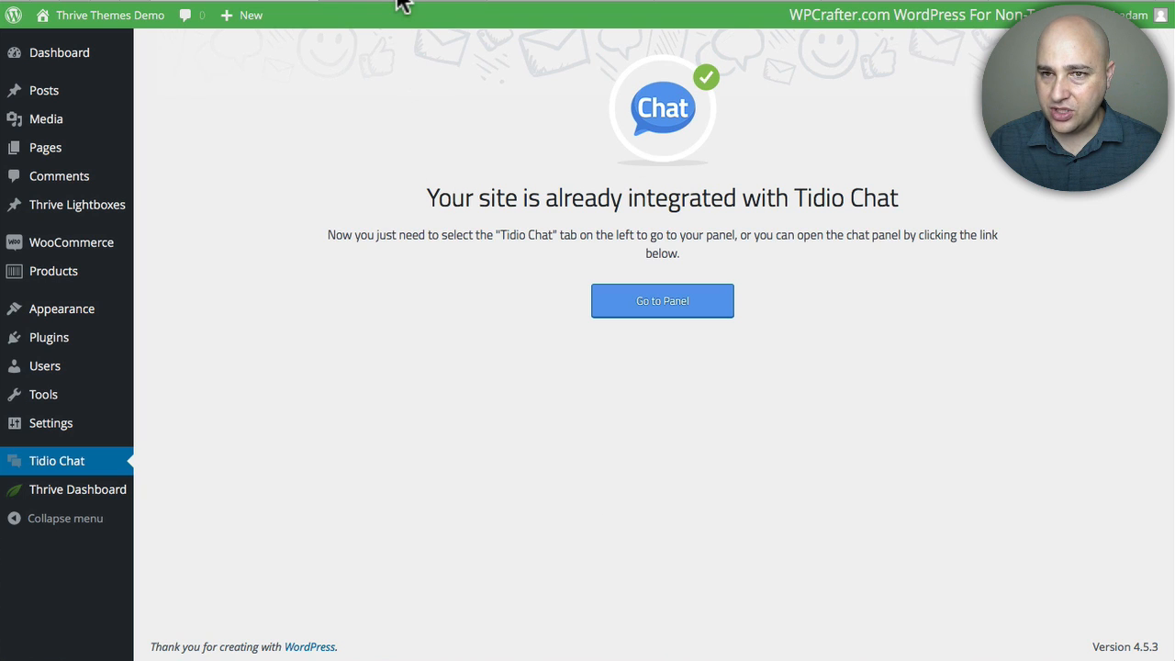
- Enter the operator panel and start a chat with visitor #m1bvb
left_click(662, 301)
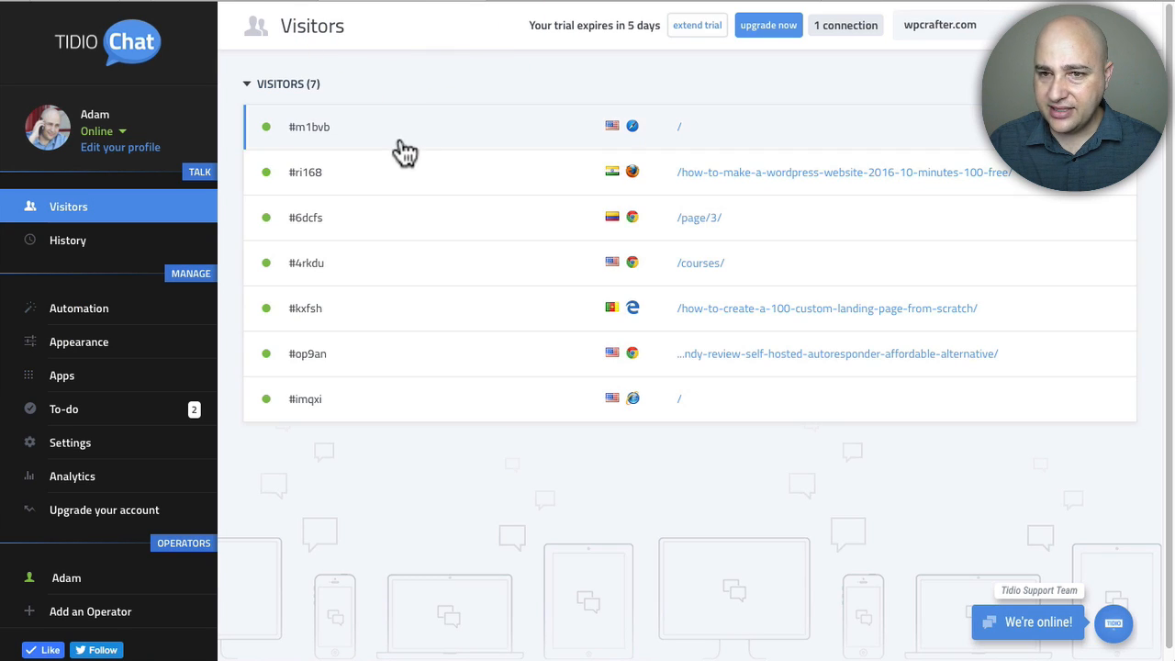
mouse_move(500, 136)
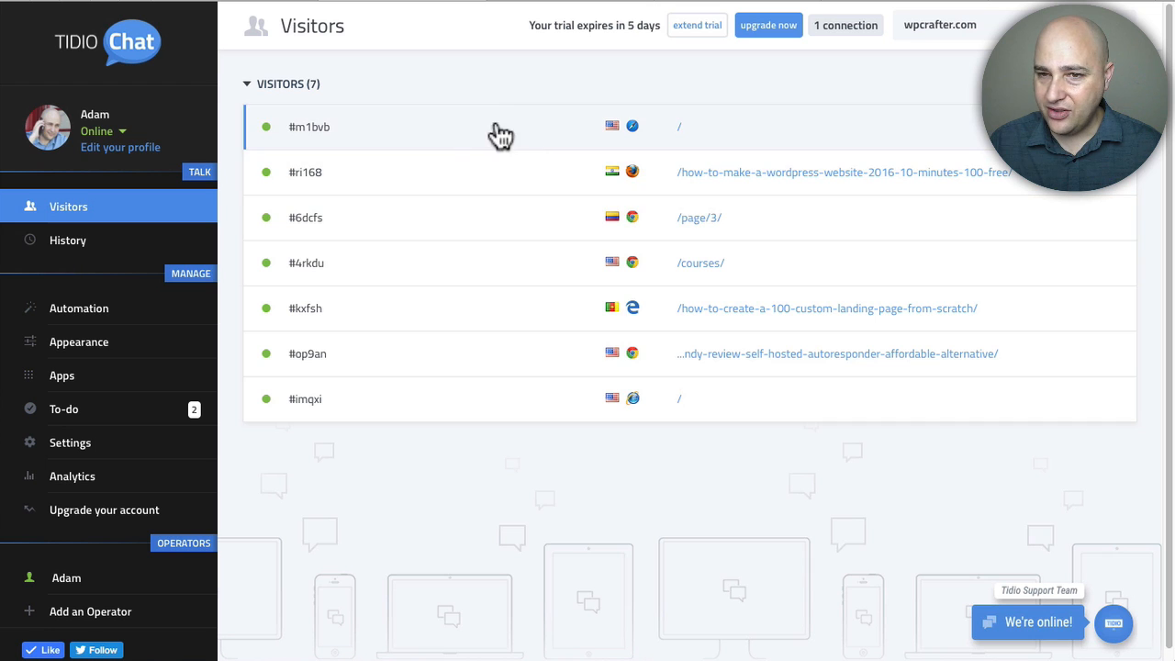
mouse_move(755, 339)
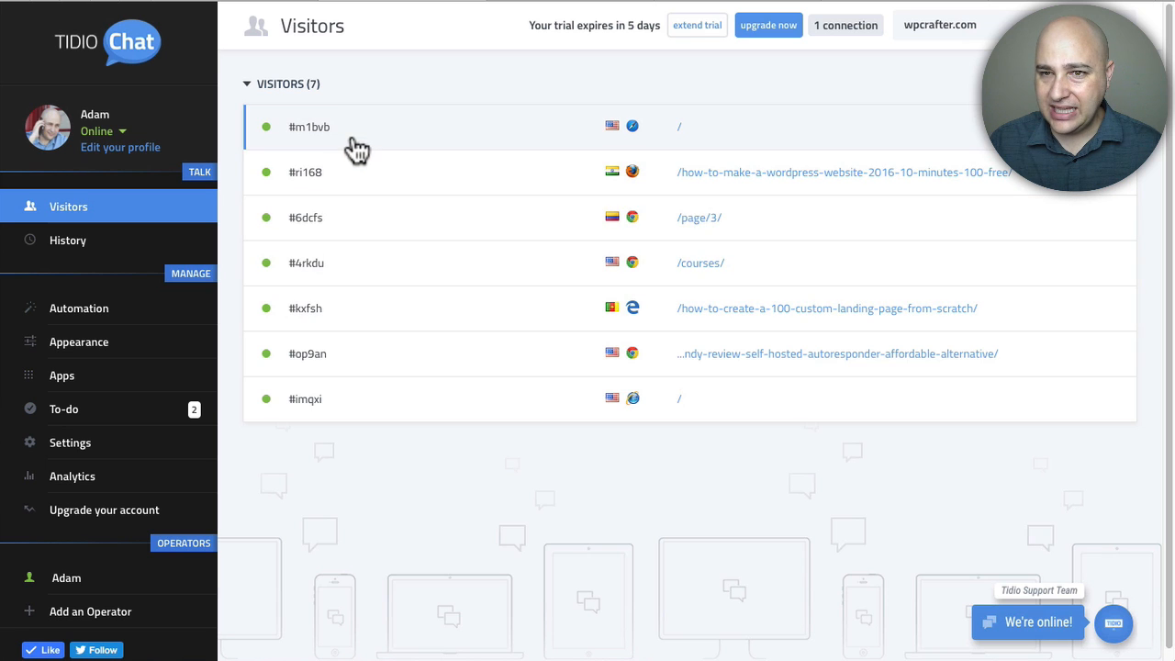
mouse_move(360, 340)
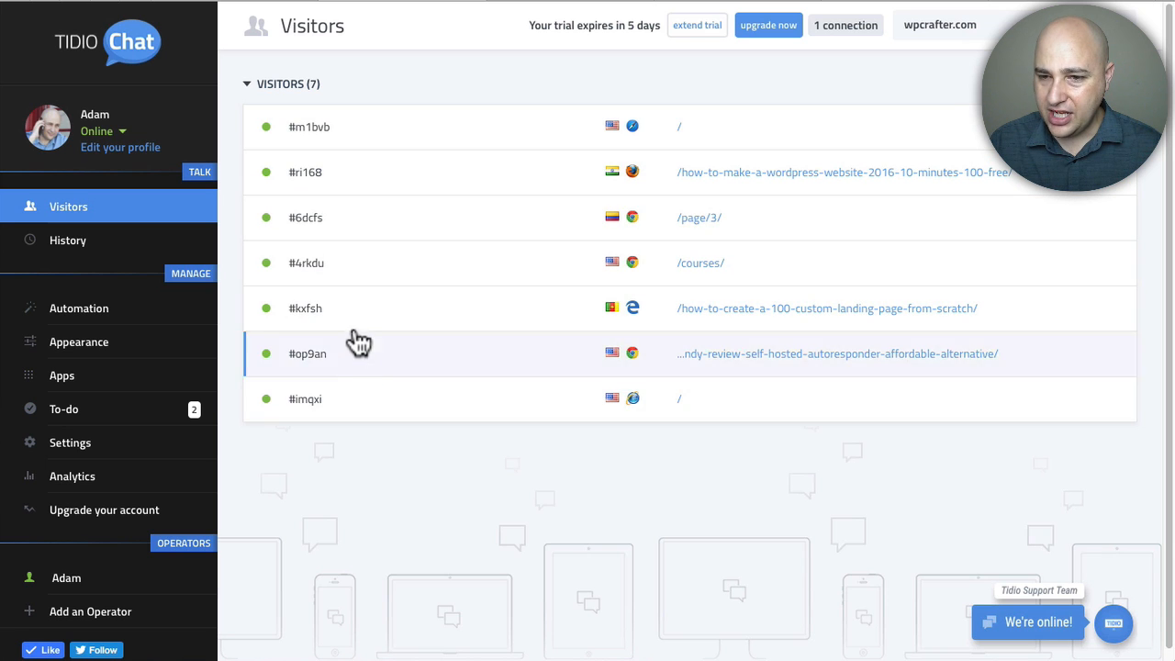
mouse_move(624, 271)
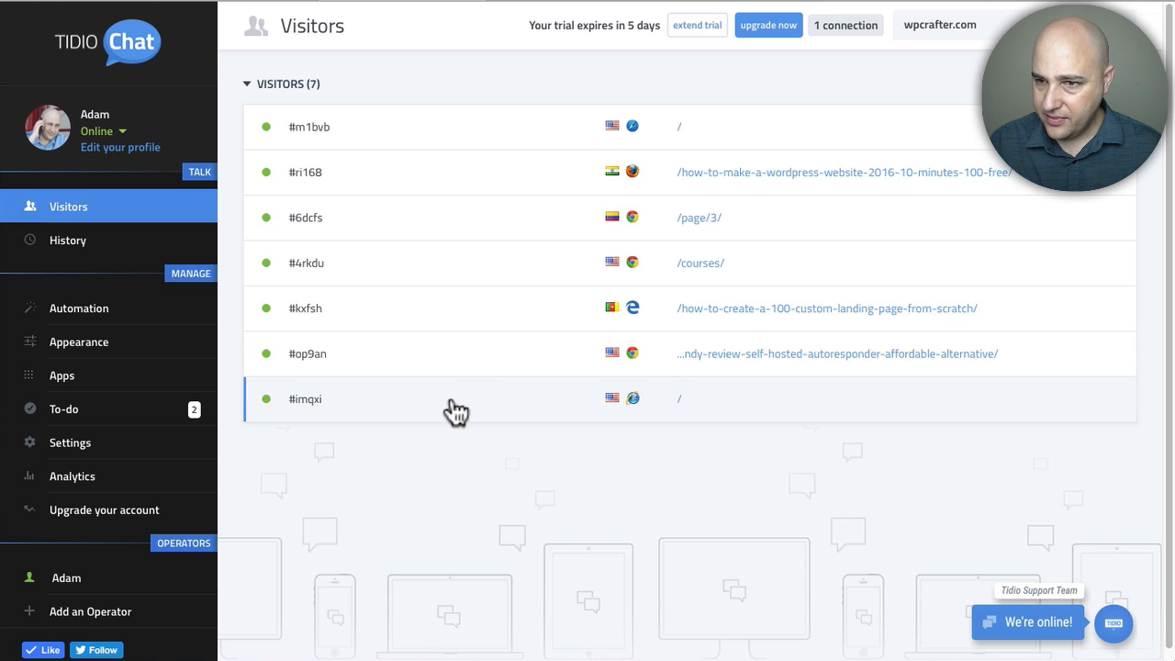
mouse_move(624, 101)
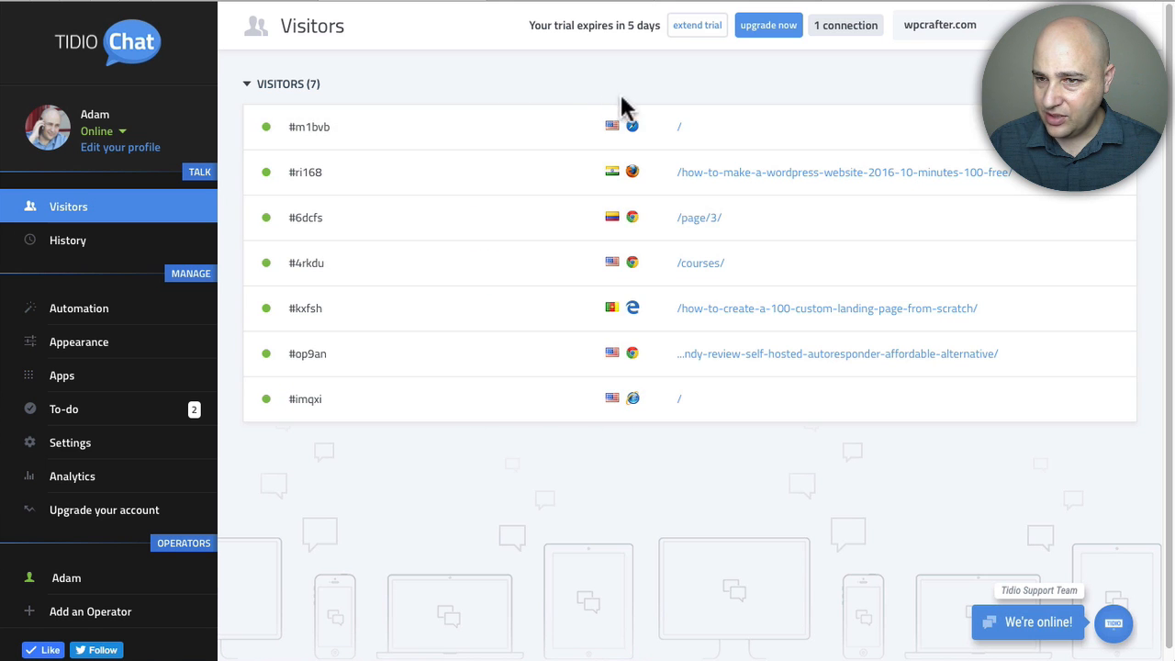
left_click(310, 126)
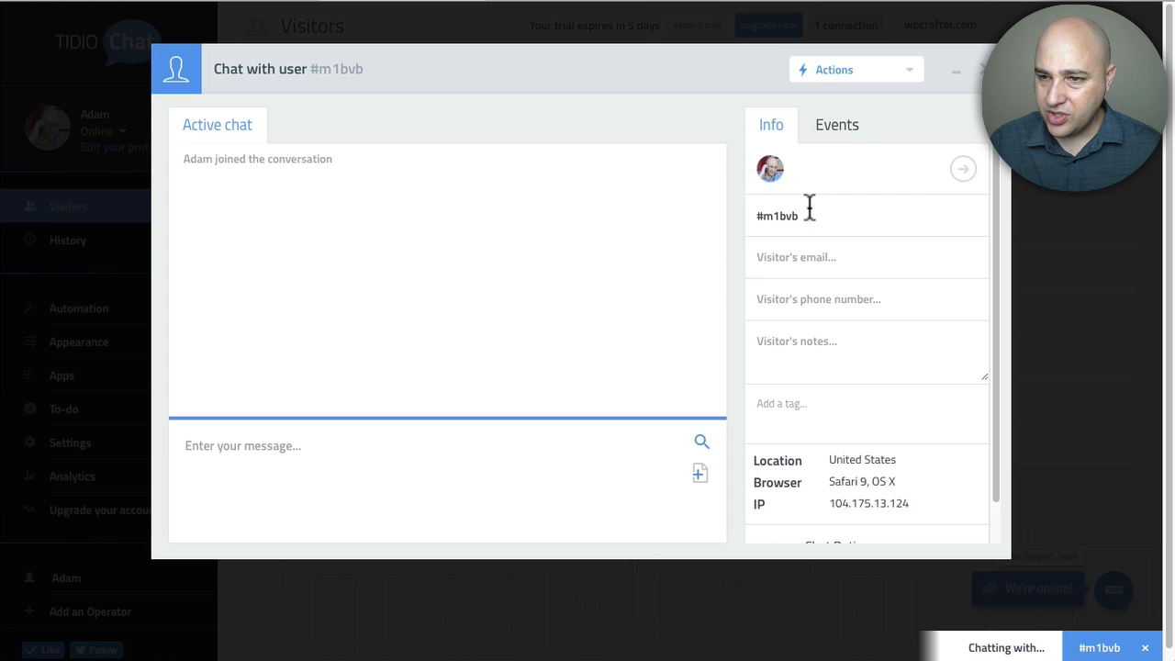
mouse_move(776, 216)
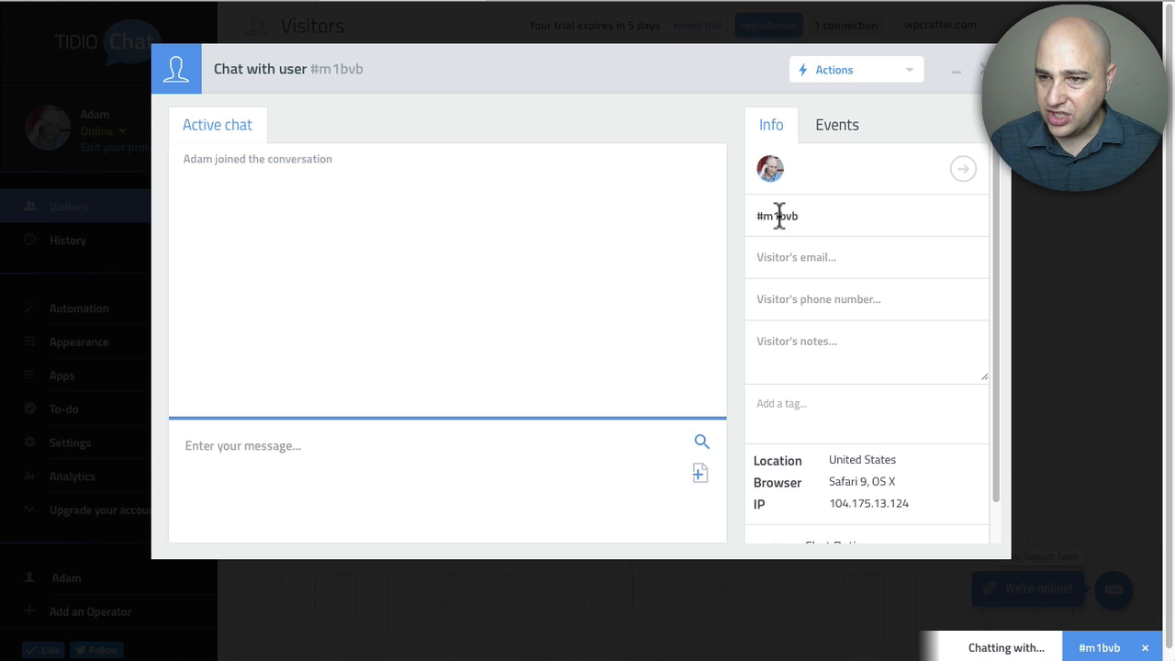
- Send visitor #m1bvb the message 'Hi can I help you with anything'
double_click(776, 216)
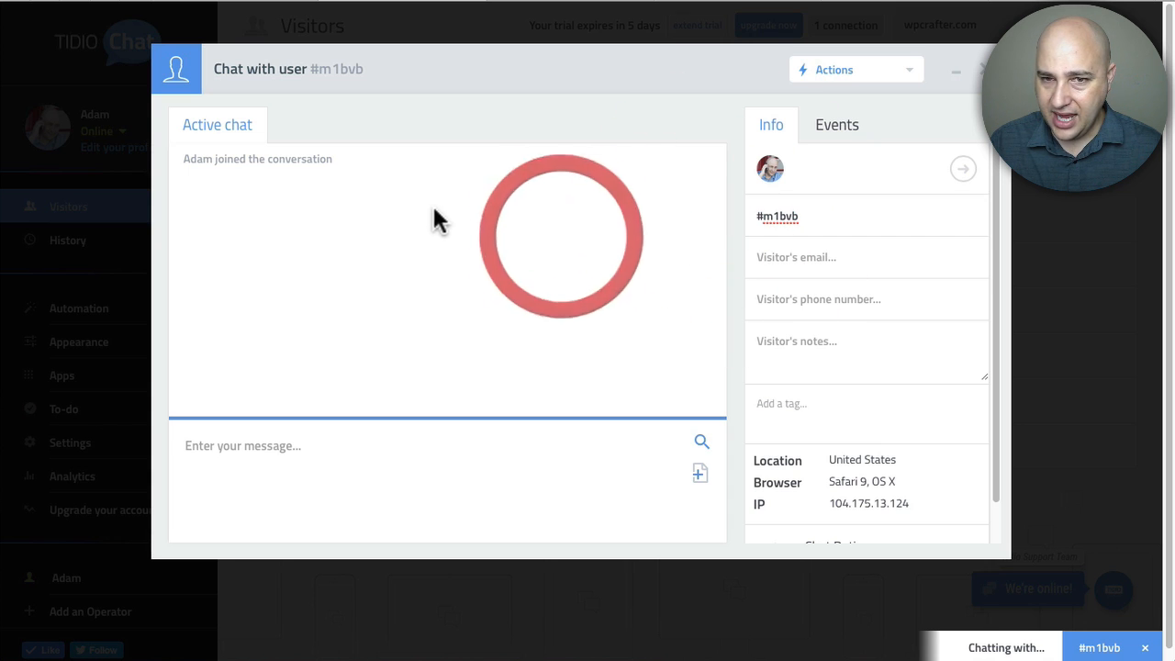
left_click(275, 445)
type("Hi can I help you")
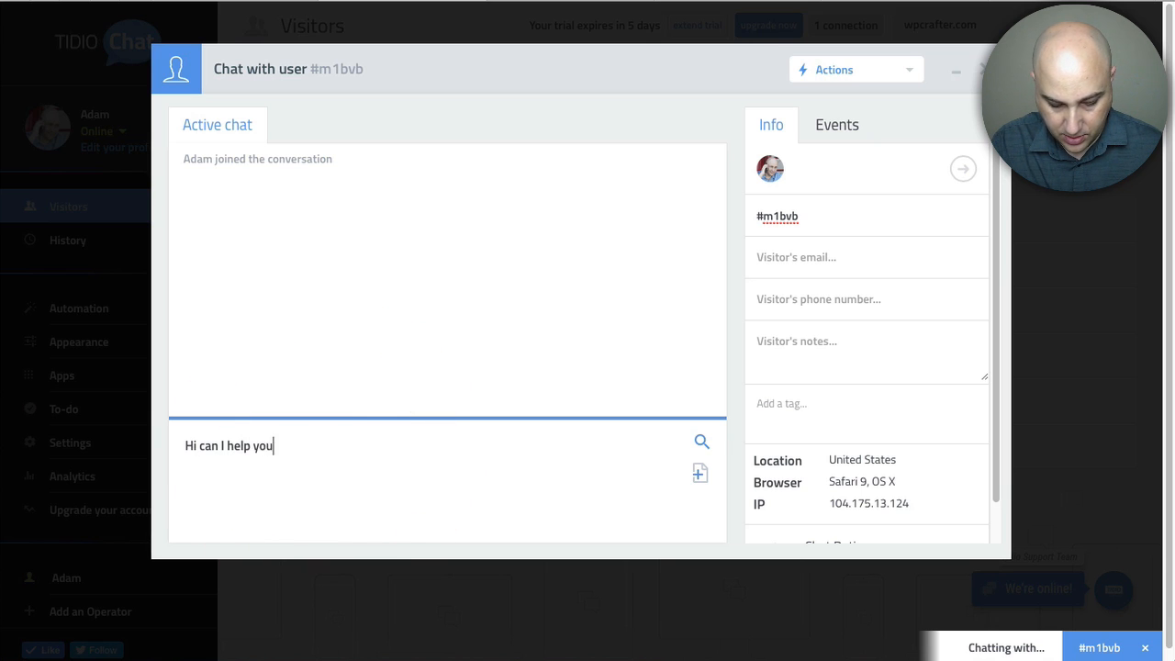
type("with anything")
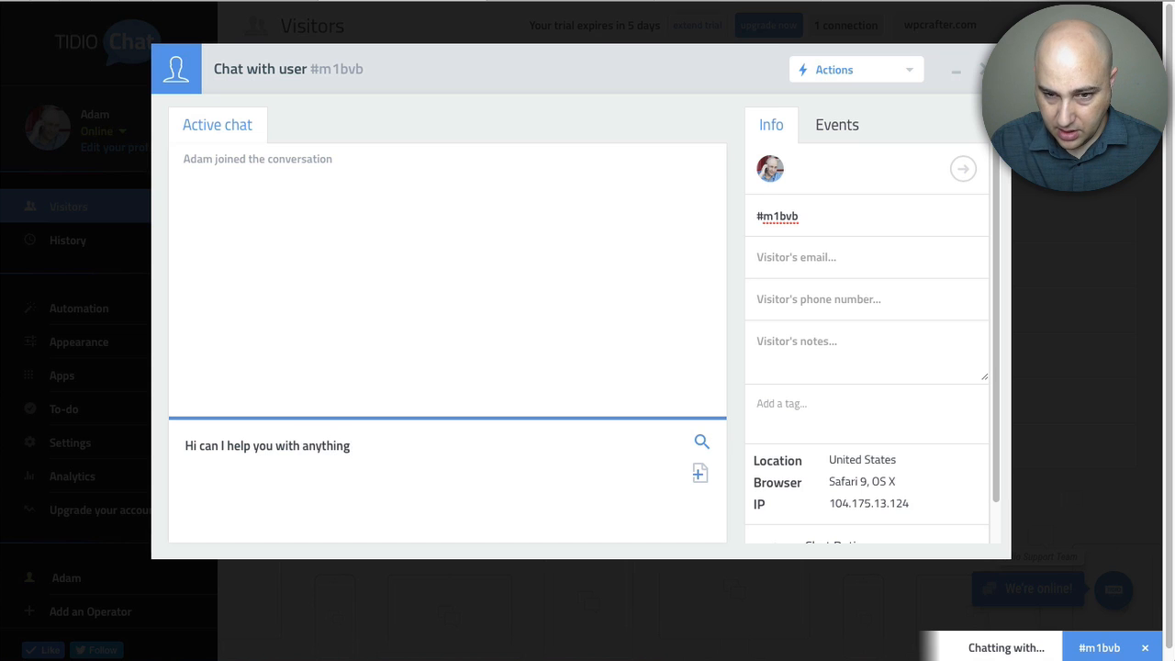
key("Enter")
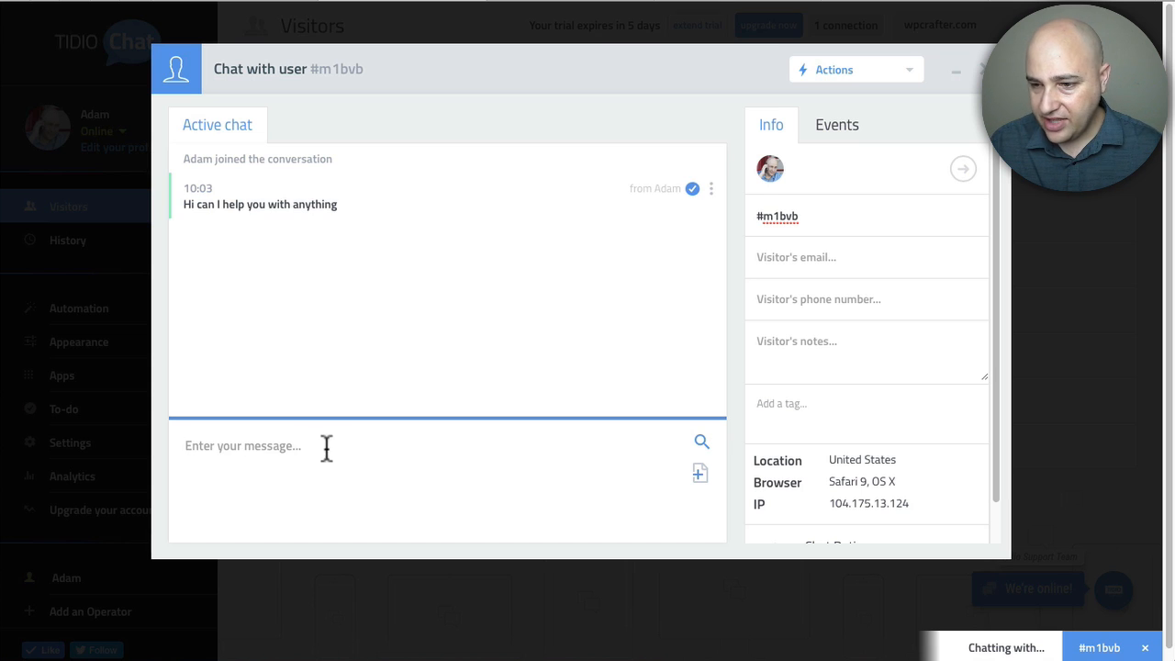
mouse_move(881, 527)
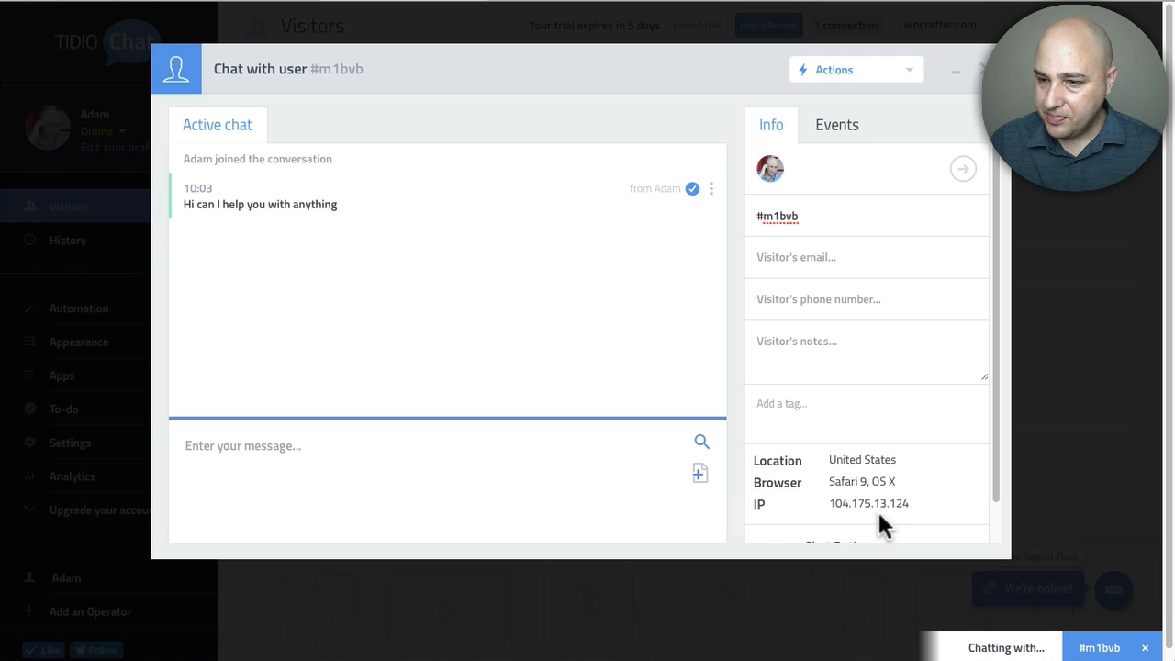
mouse_move(862, 481)
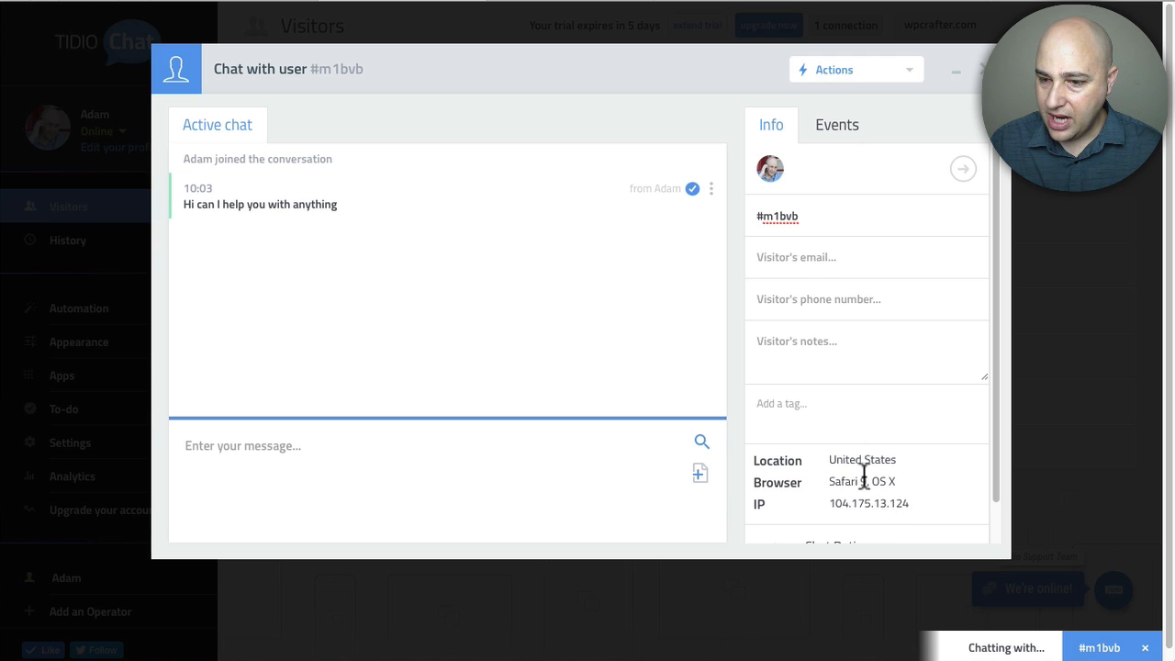
mouse_move(329, 262)
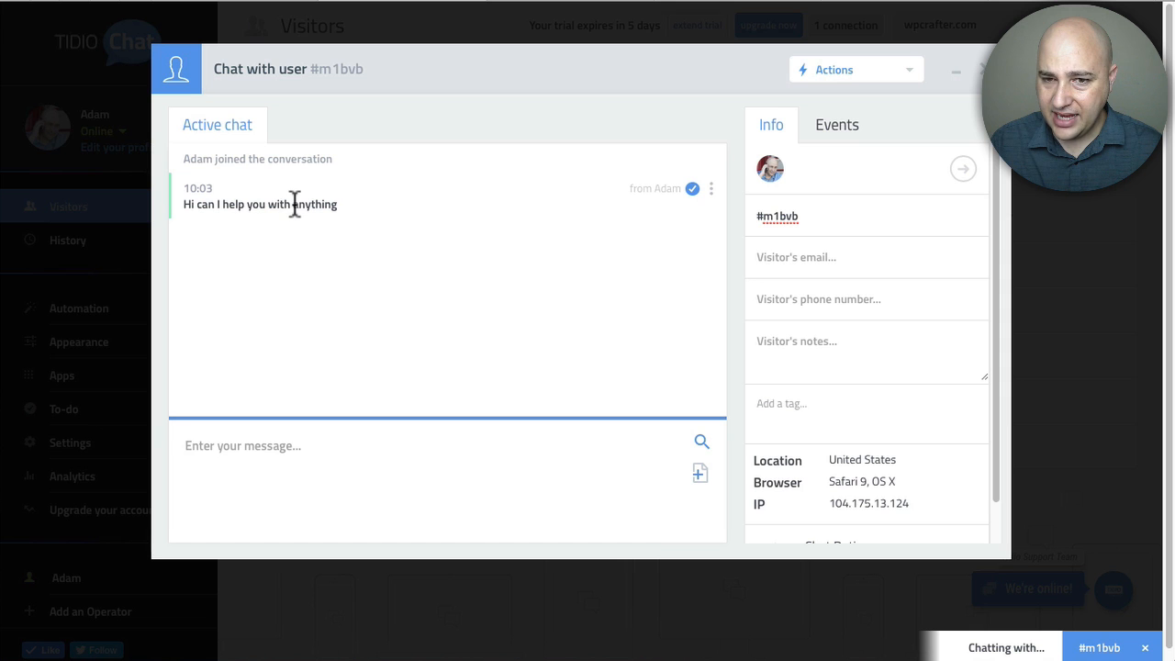
mouse_move(318, 489)
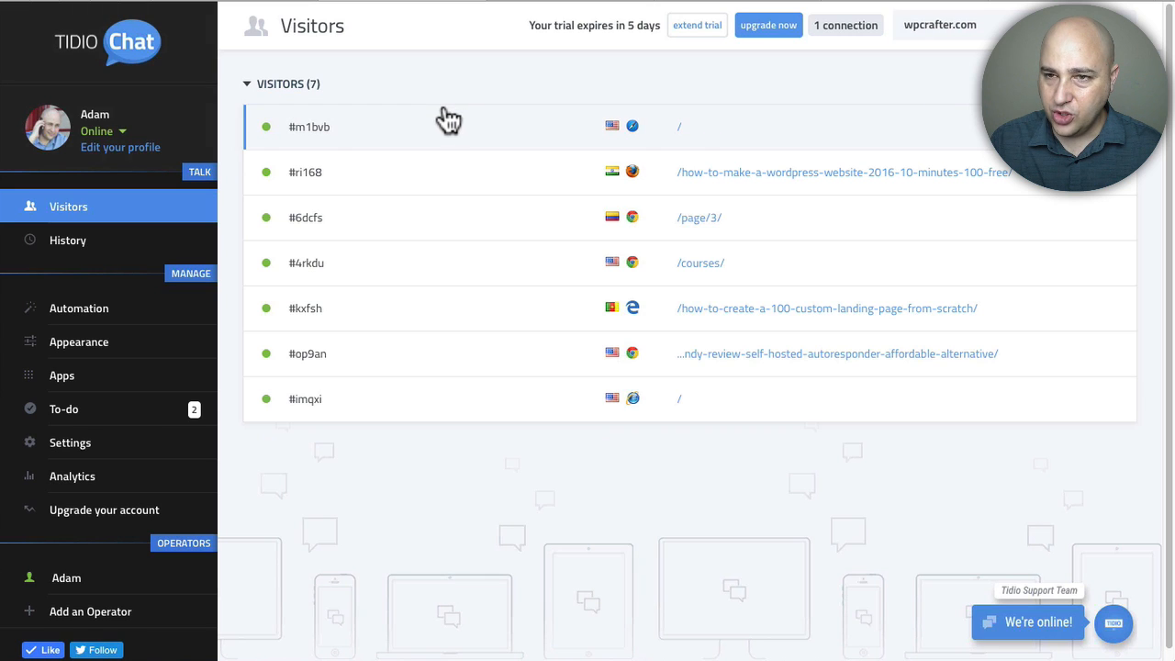
mouse_move(664, 178)
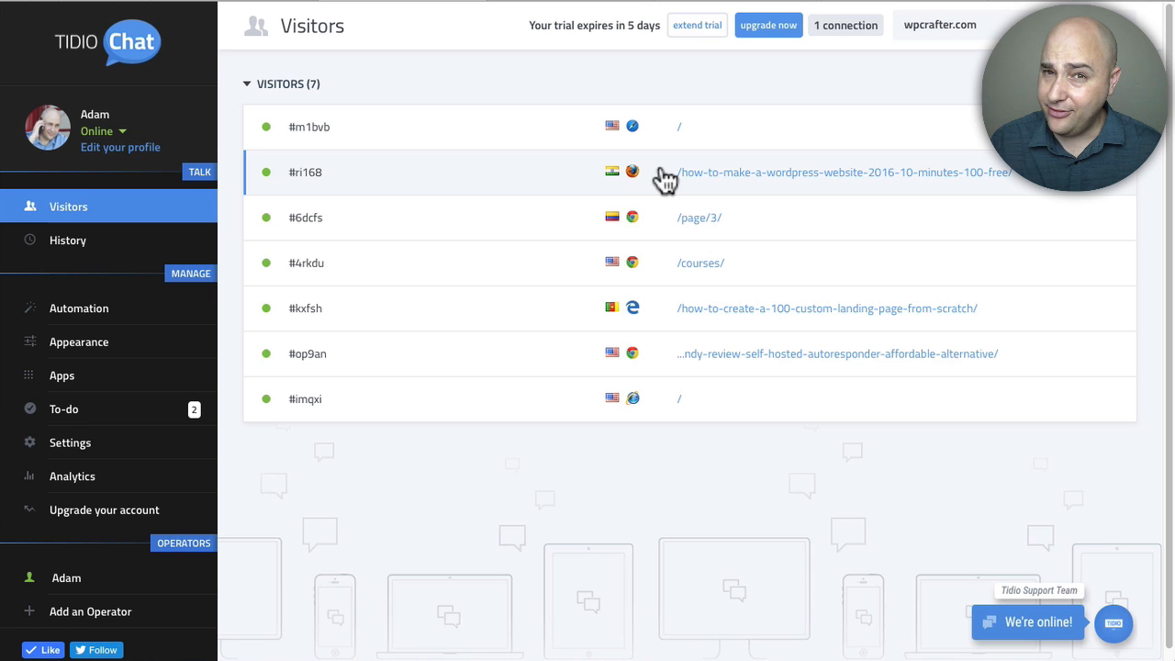
mouse_move(358, 370)
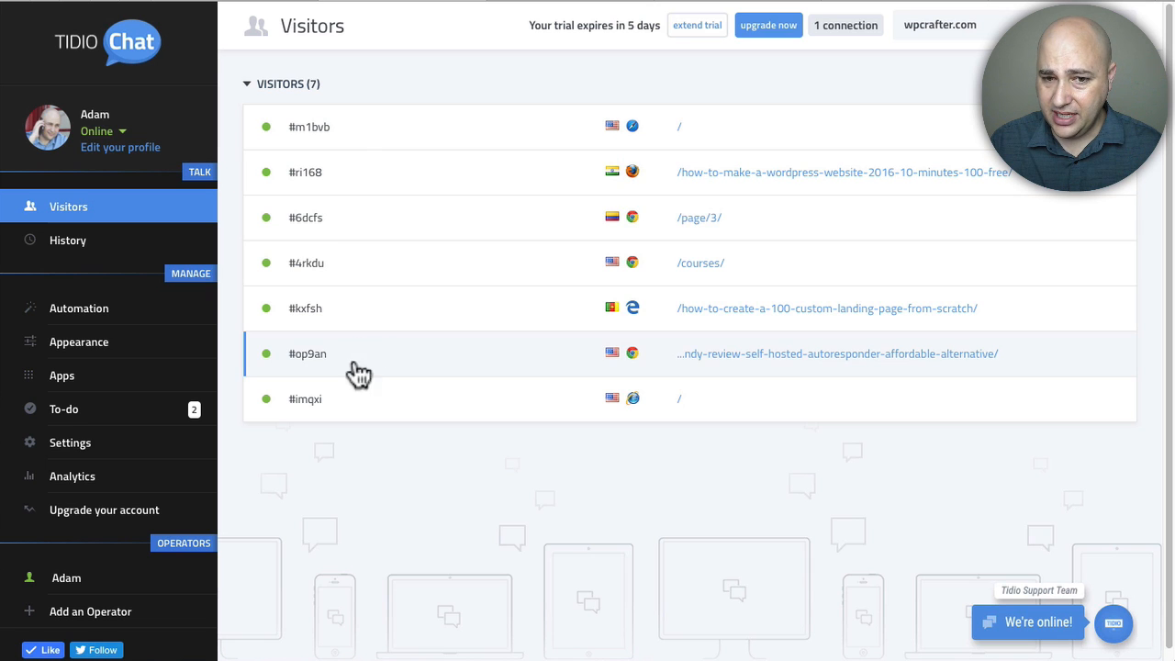
mouse_move(417, 465)
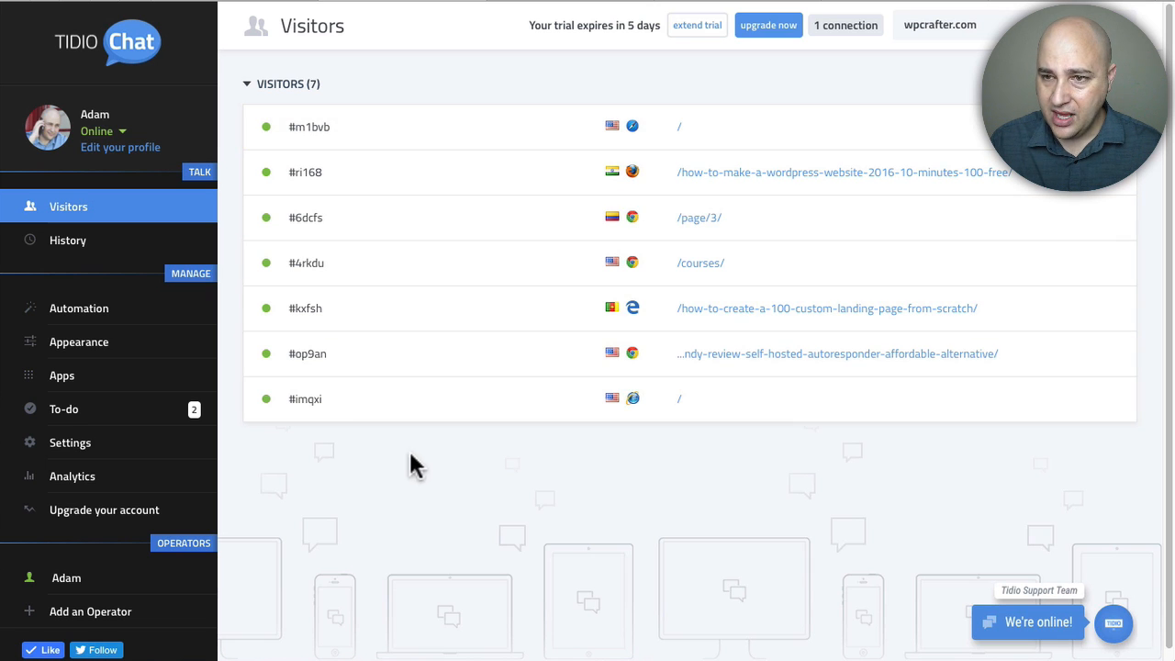
mouse_move(64, 308)
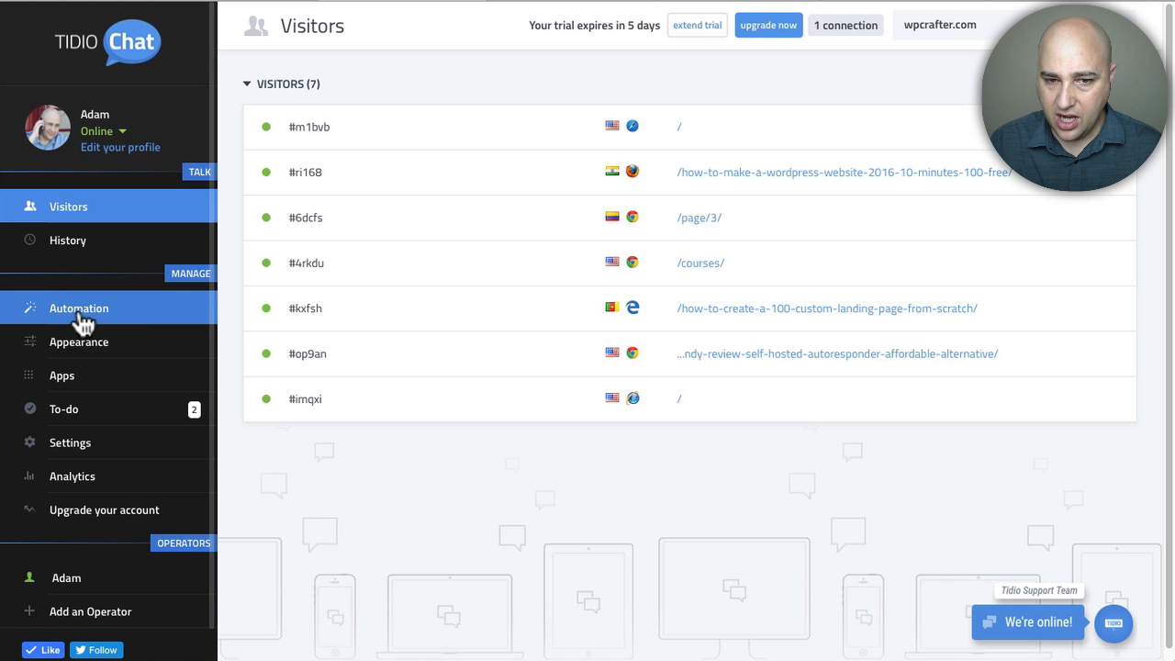
- Go to chat automations and pick the 'Opens a page' trigger condition
left_click(79, 307)
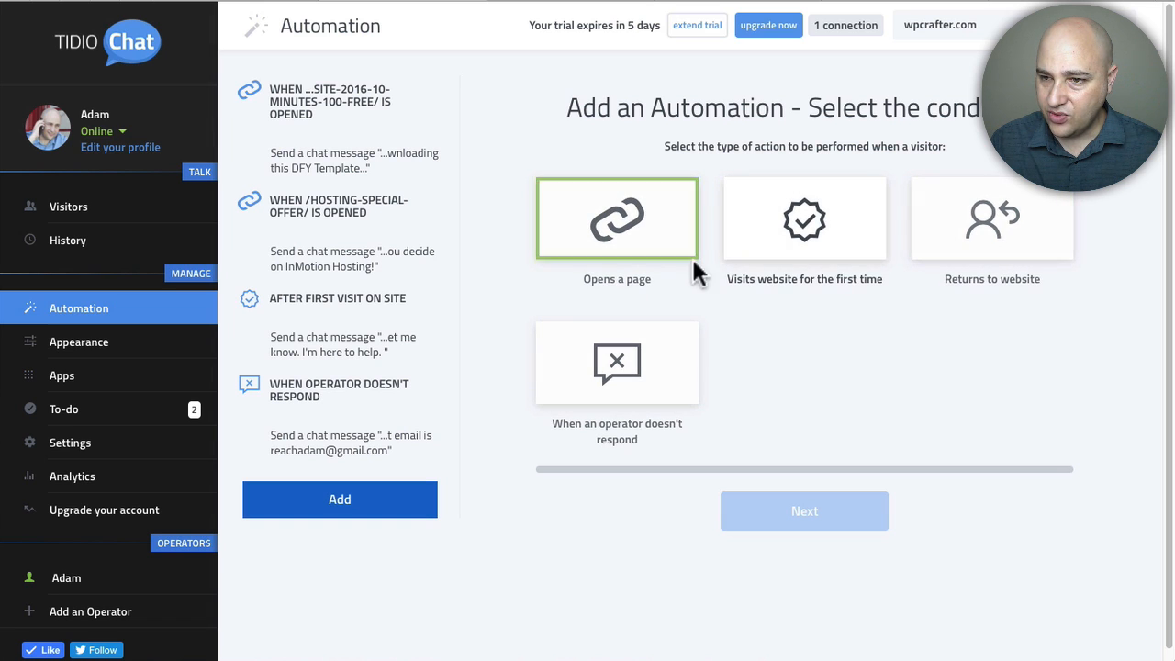
mouse_move(618, 243)
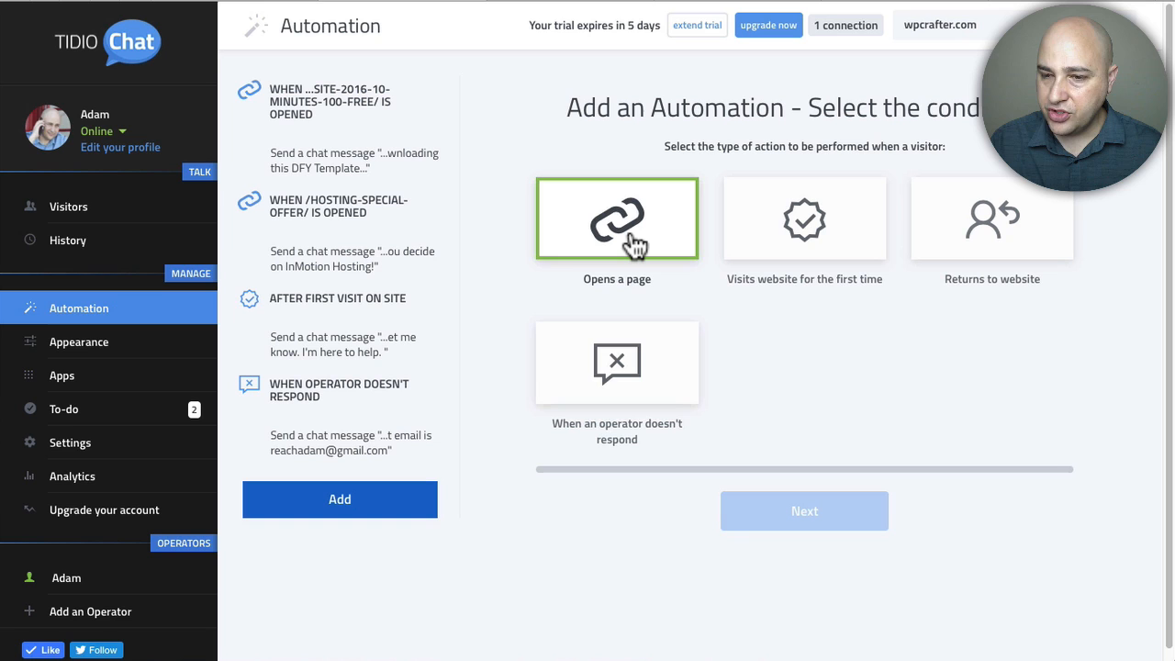
mouse_move(608, 259)
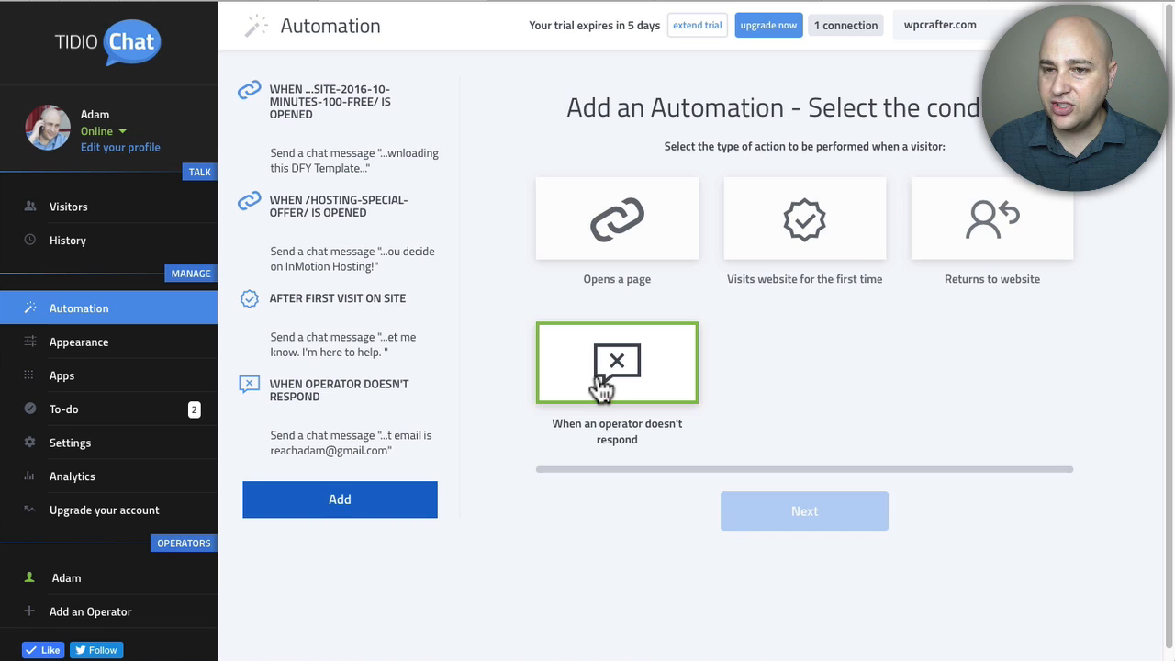
mouse_move(619, 386)
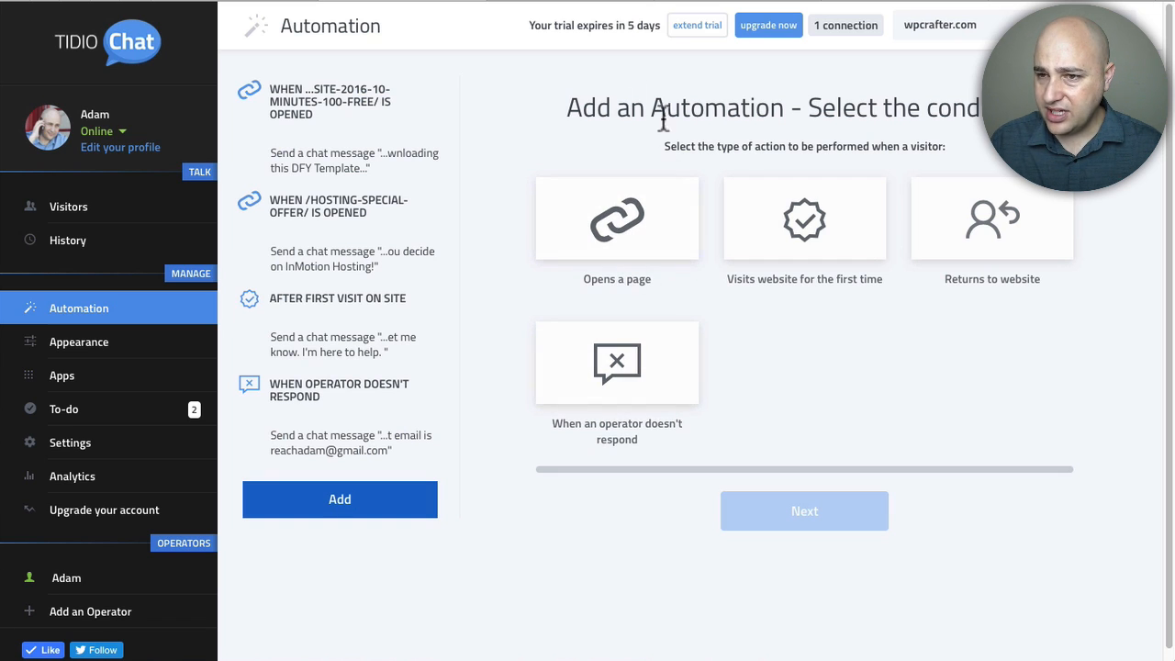
left_click(617, 217)
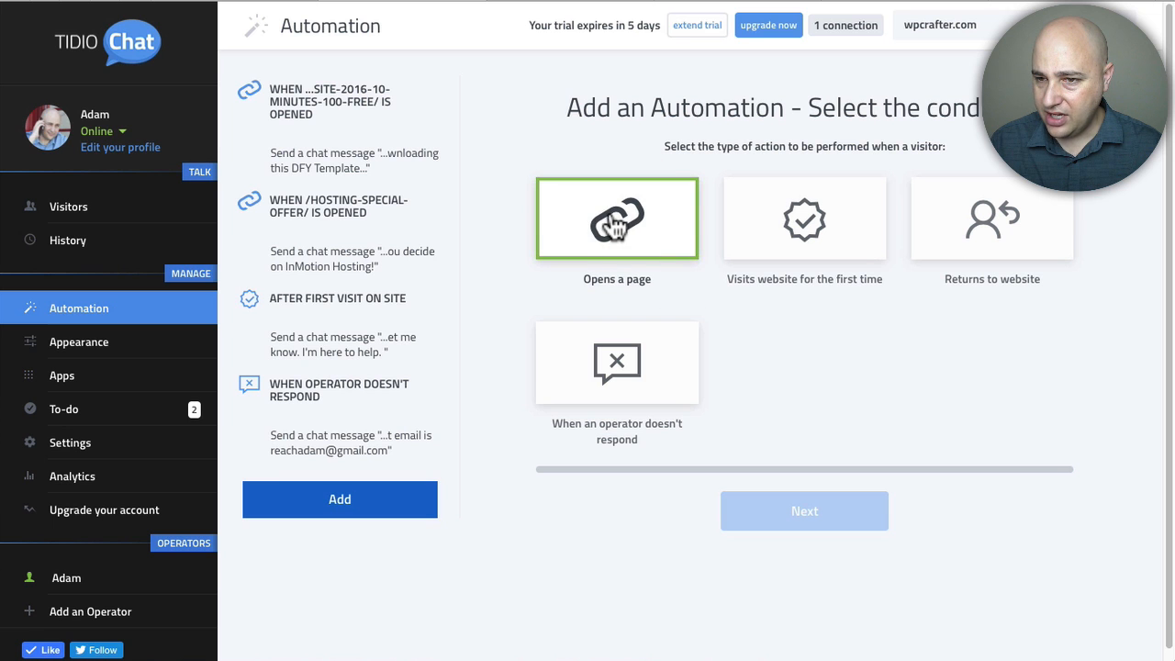
- Set the page trigger URL to wpcrafter.com with a 10-second delay and confirm
left_click(617, 217)
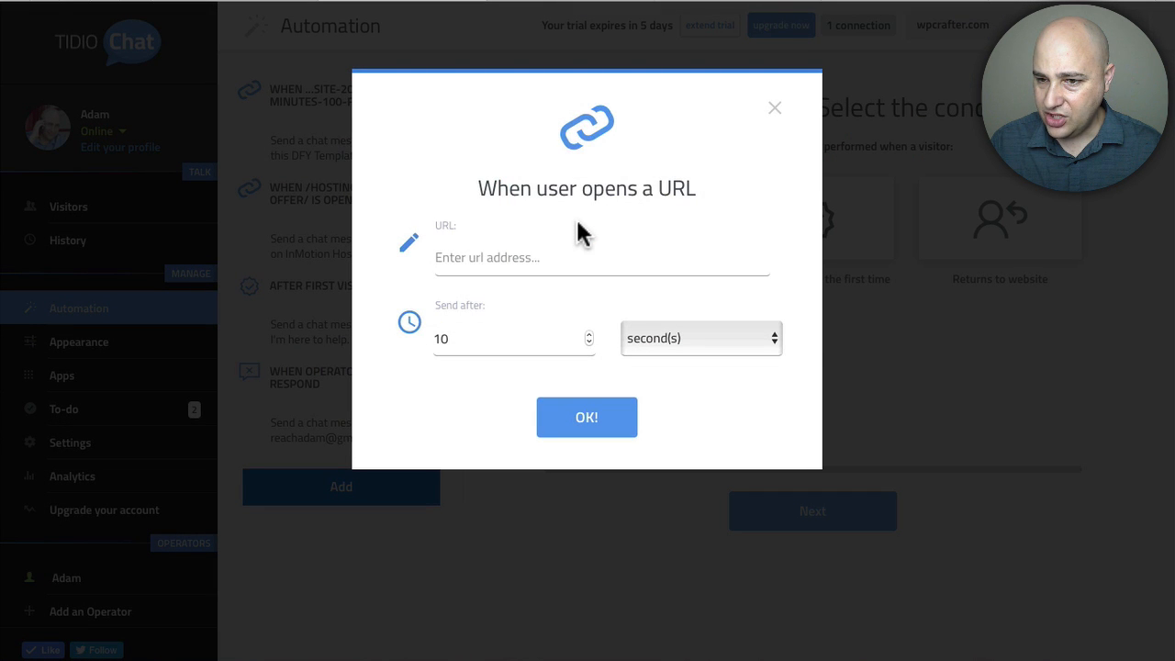
left_click(601, 258)
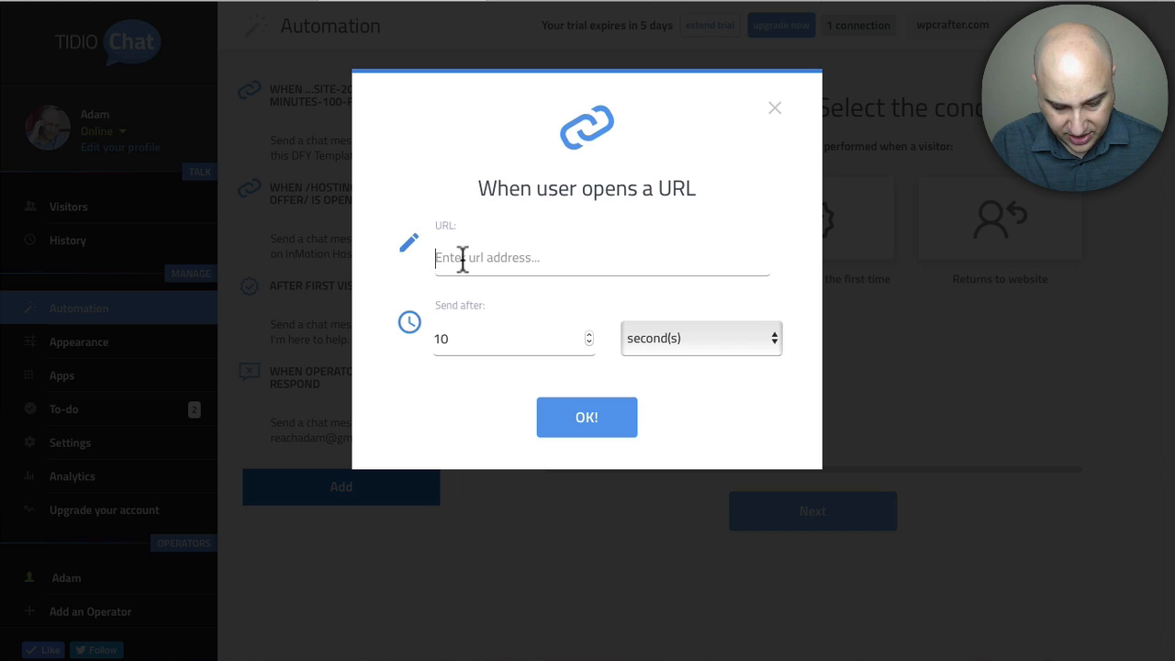
type("wpcrafter")
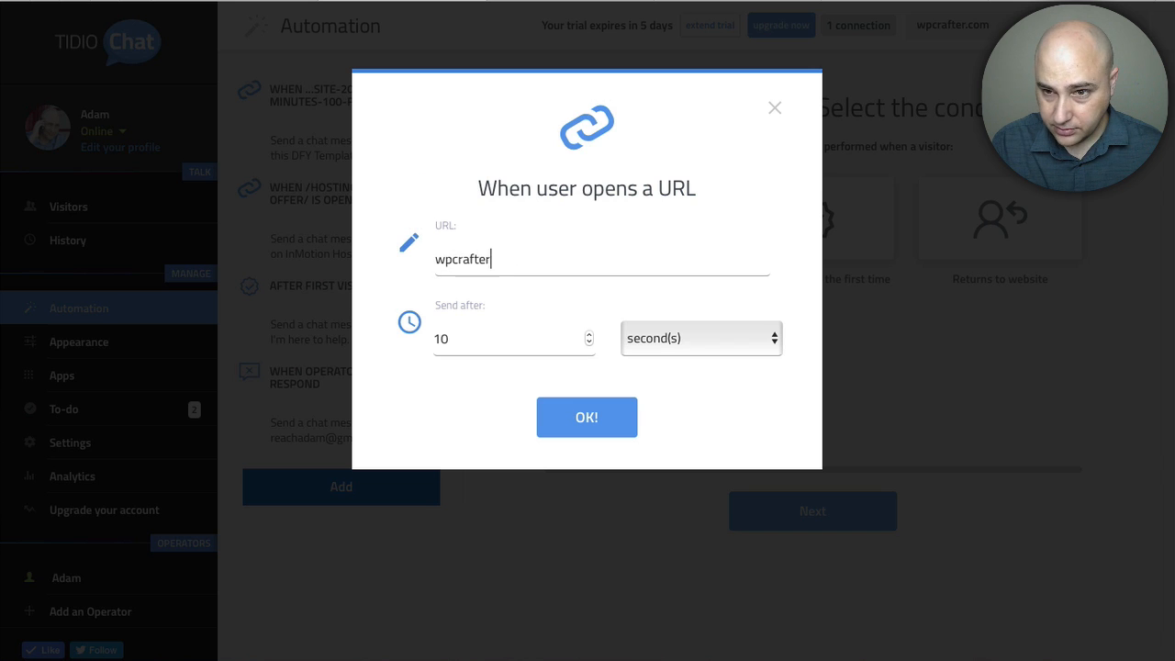
type(".")
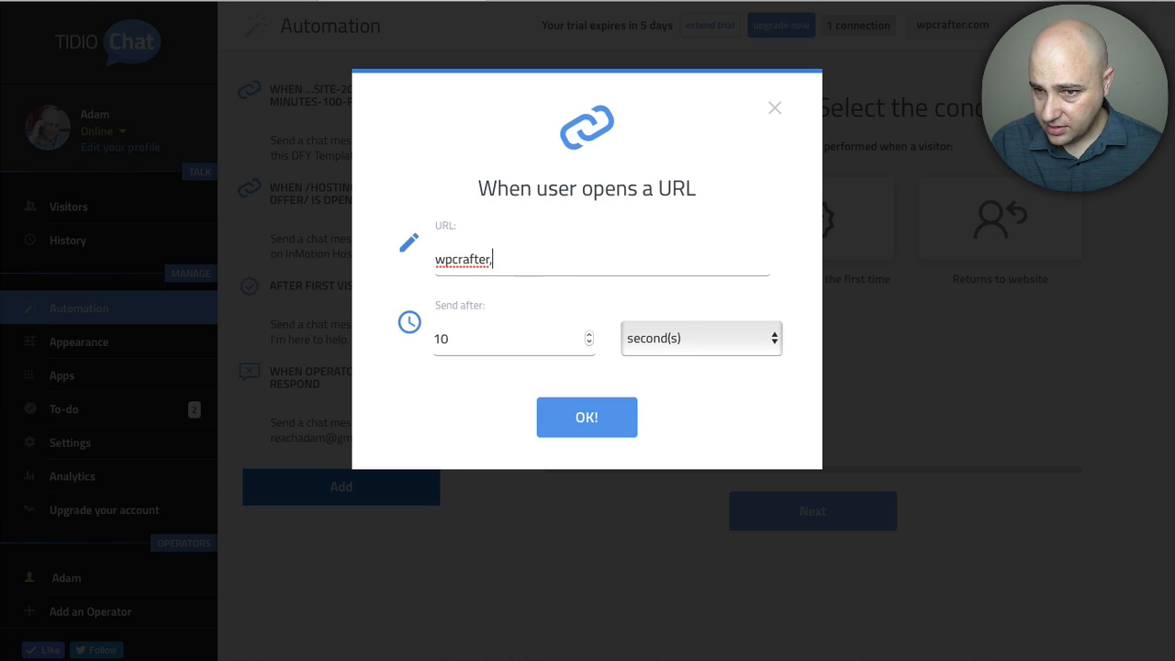
type("com")
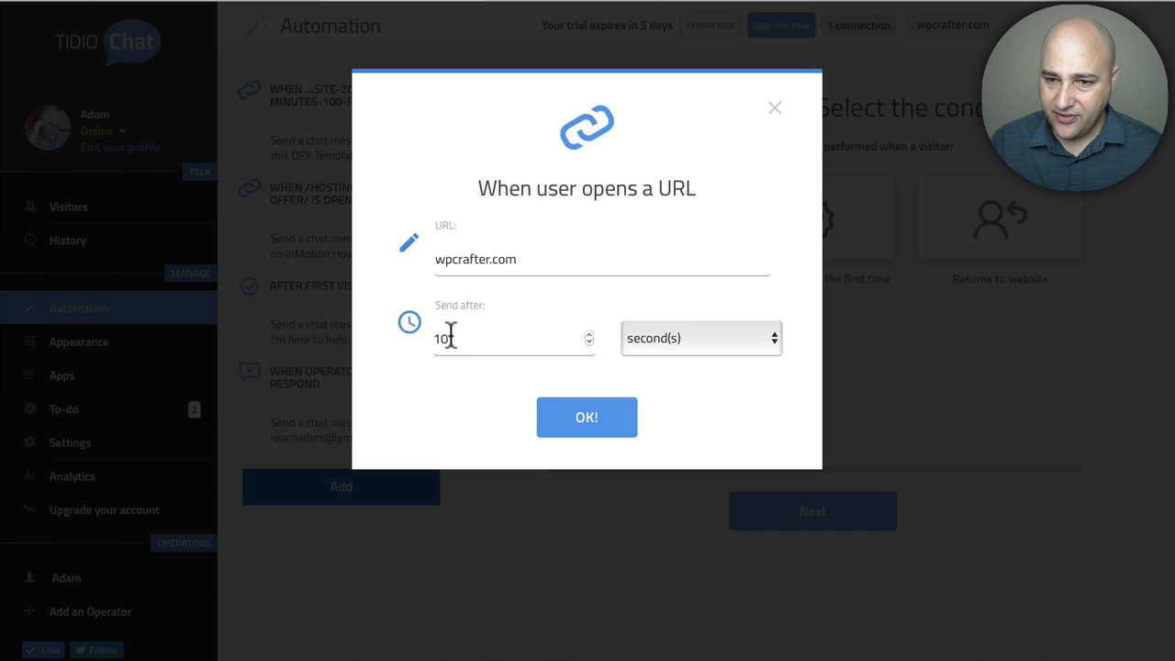
mouse_move(524, 329)
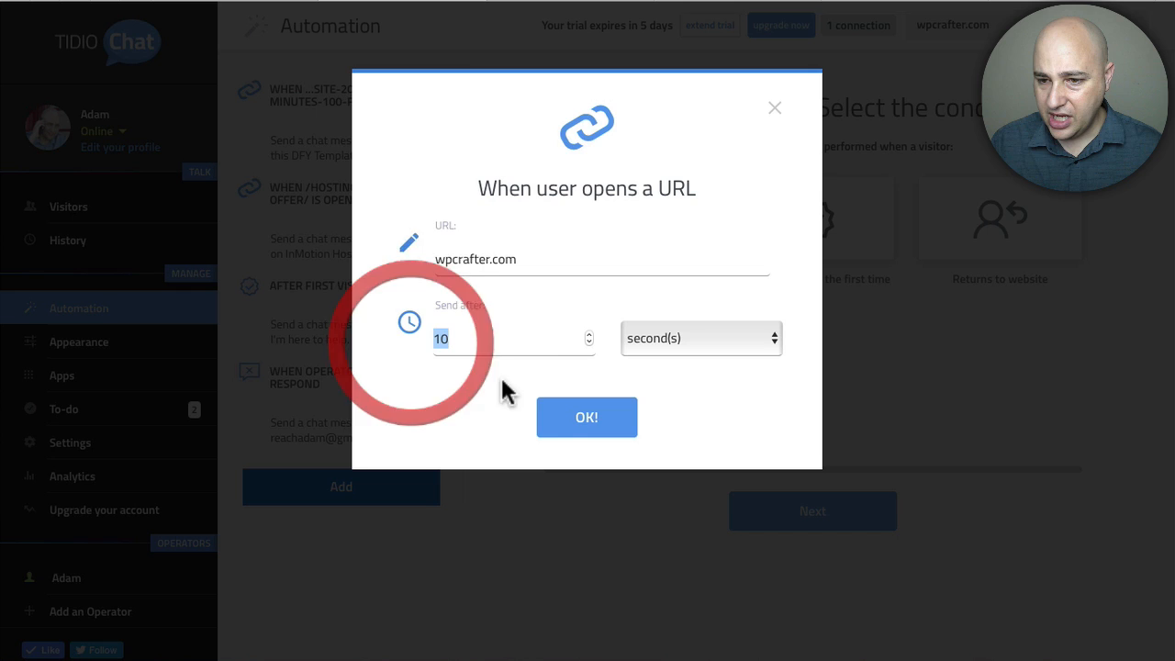
left_click(587, 416)
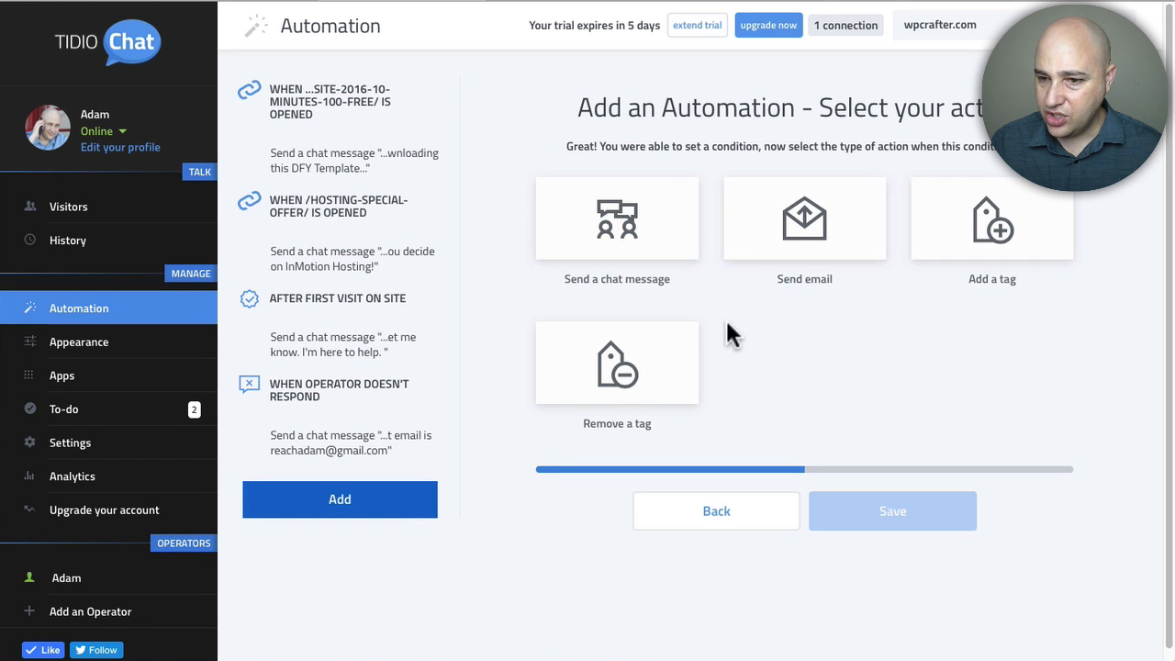
left_click(616, 219)
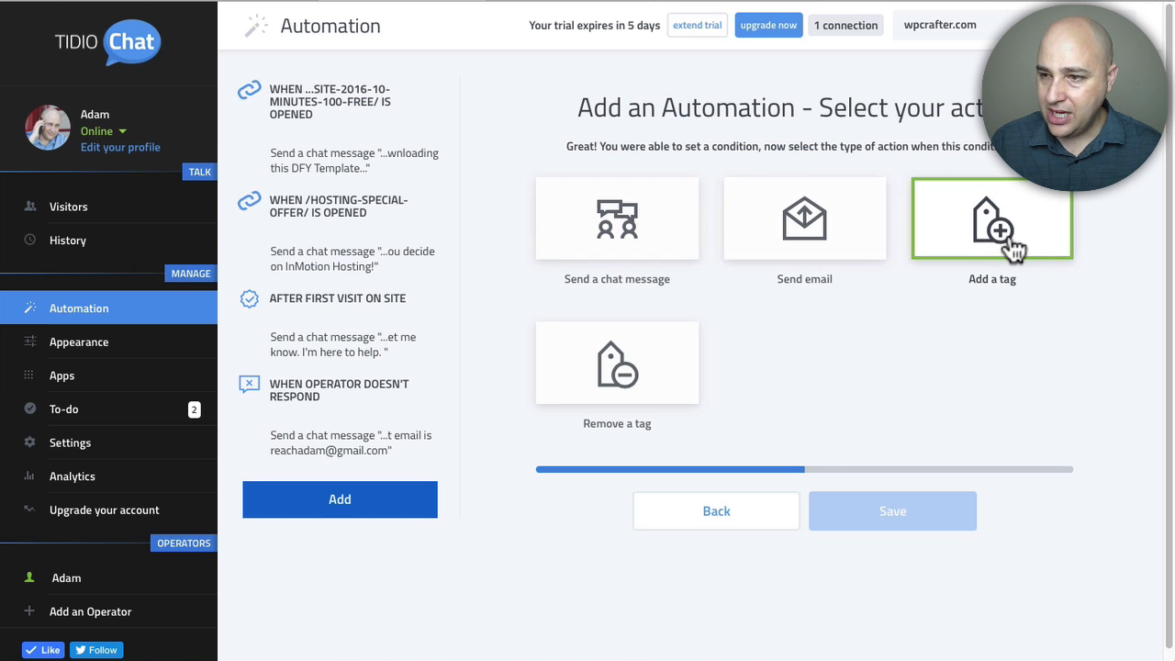
mouse_move(716, 377)
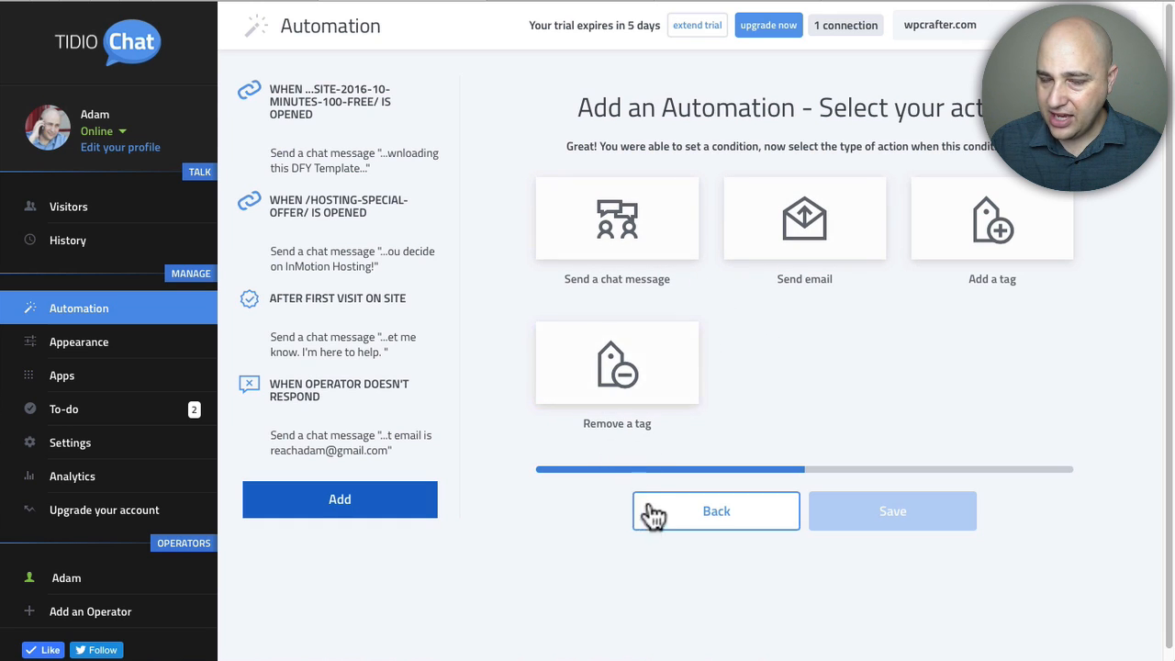
mouse_move(98, 317)
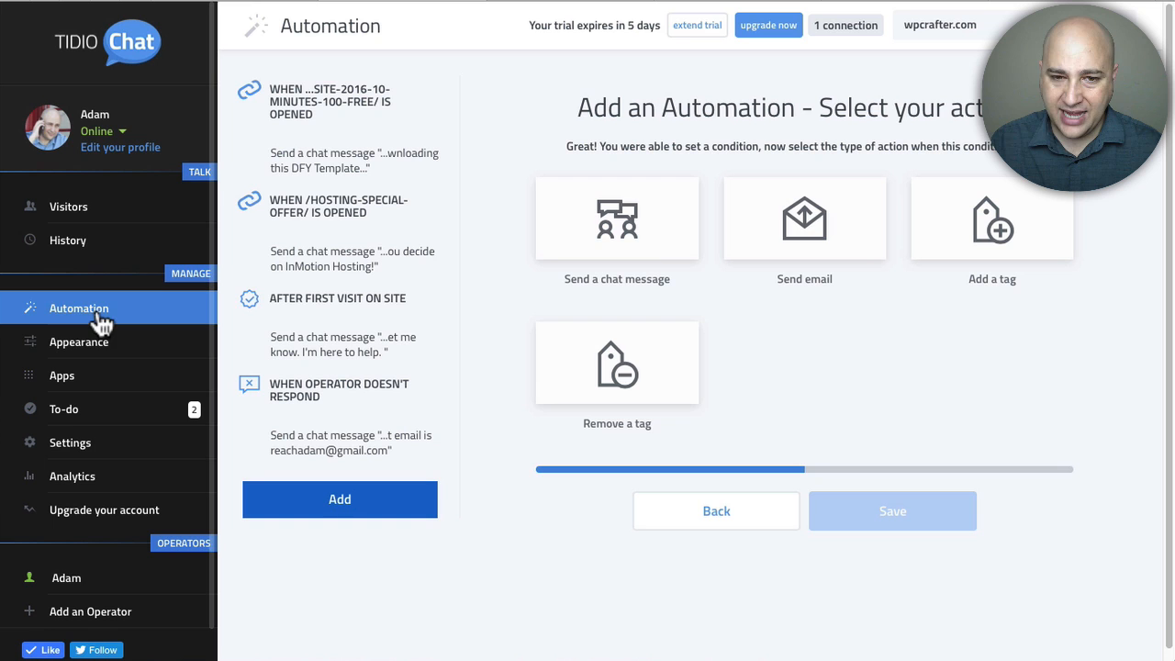
left_click(79, 342)
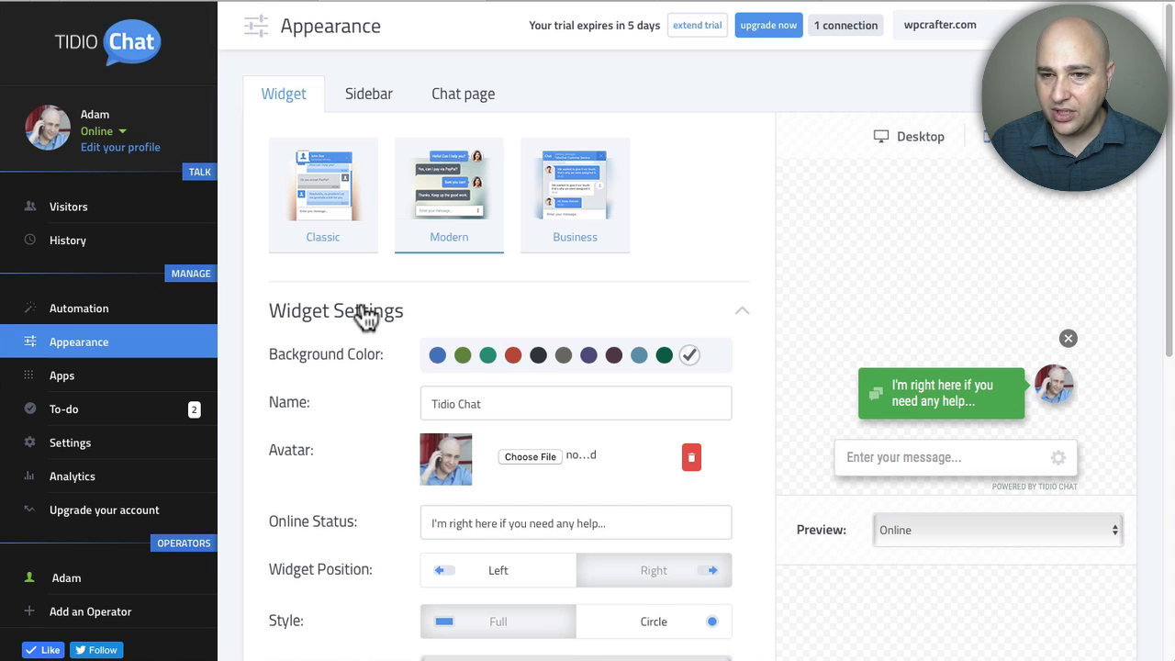
- Browse the Widget appearance settings, then view the Sidebar tab options
scroll("down", 3)
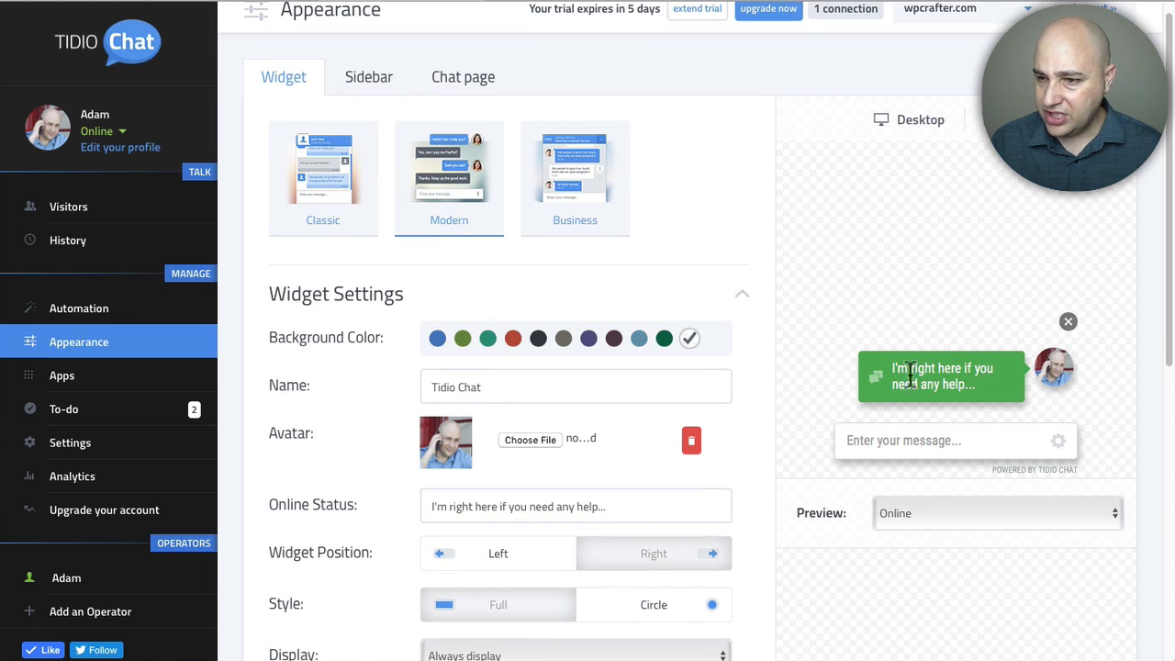
mouse_move(1050, 367)
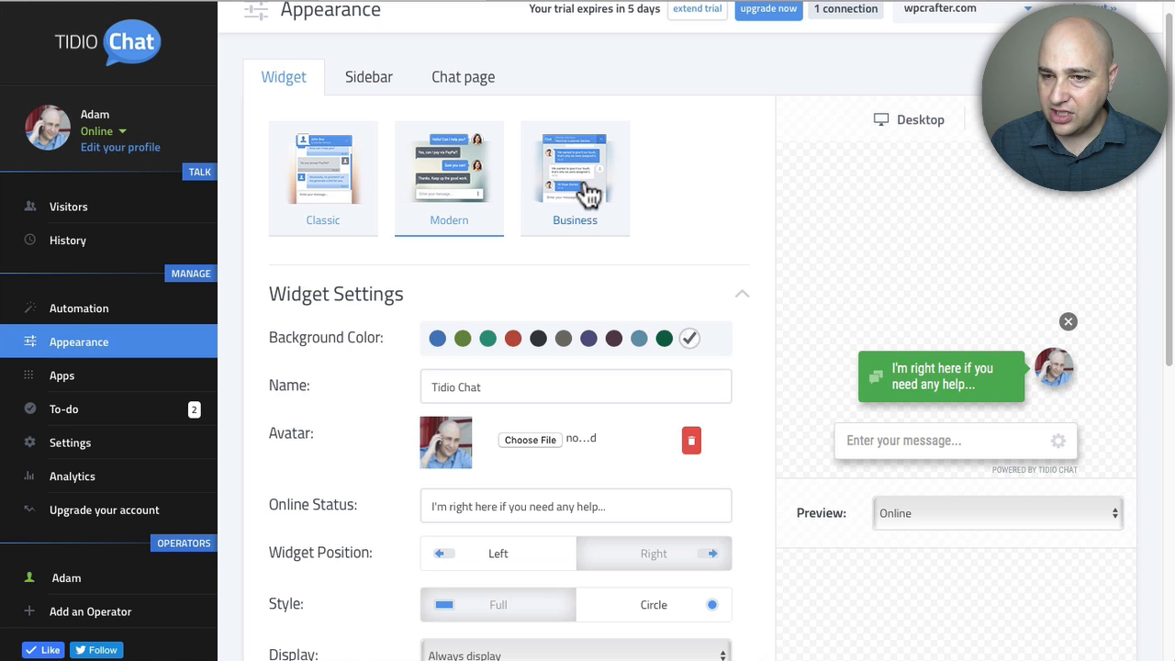
mouse_move(587, 303)
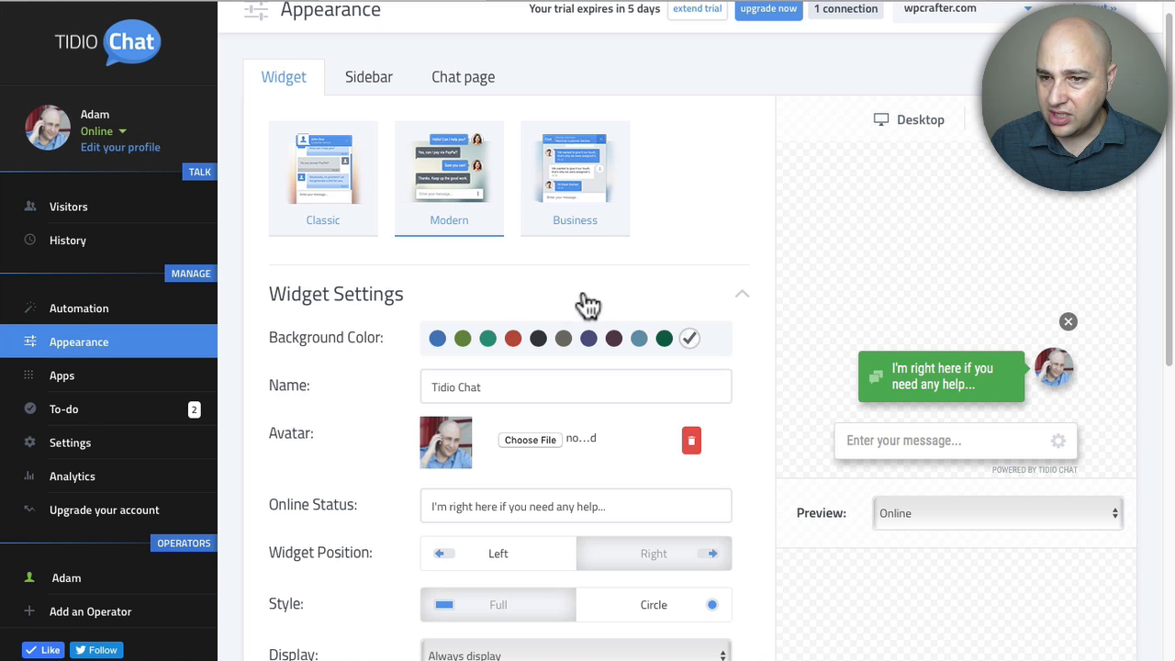
mouse_move(304, 169)
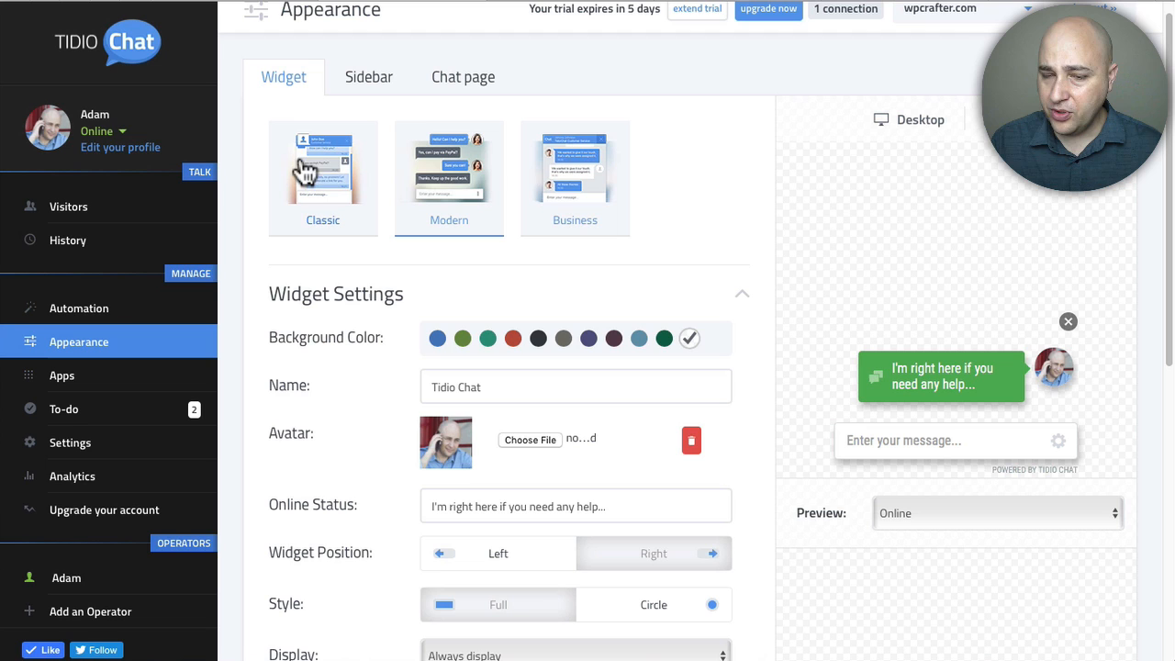
mouse_move(392, 280)
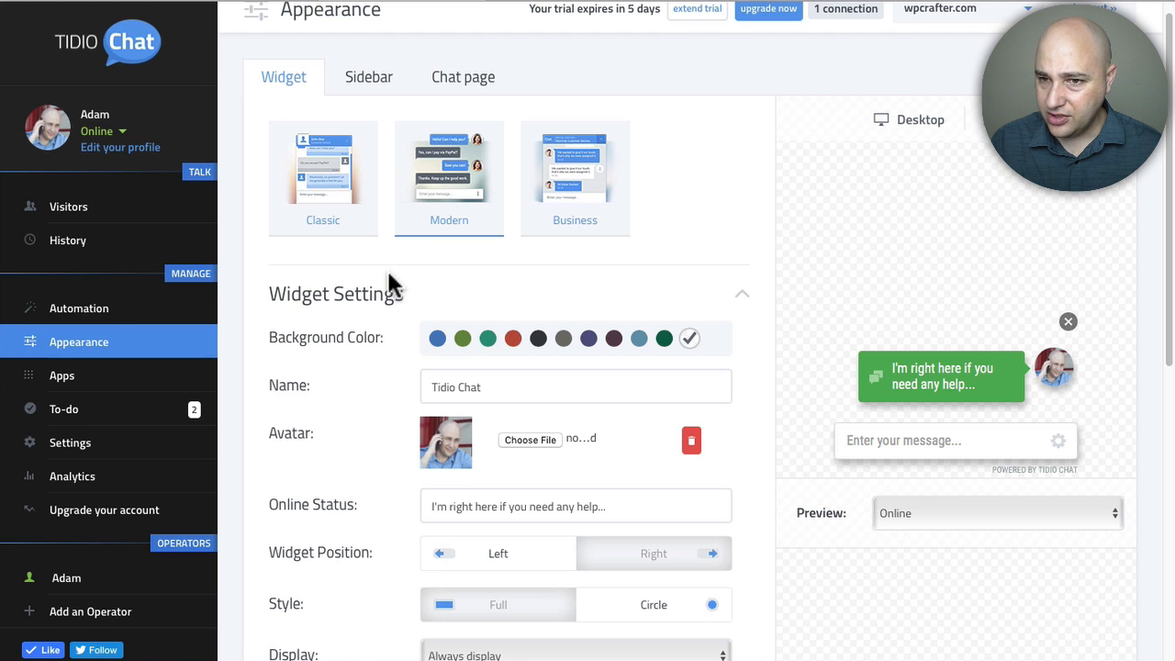
scroll("down", 3)
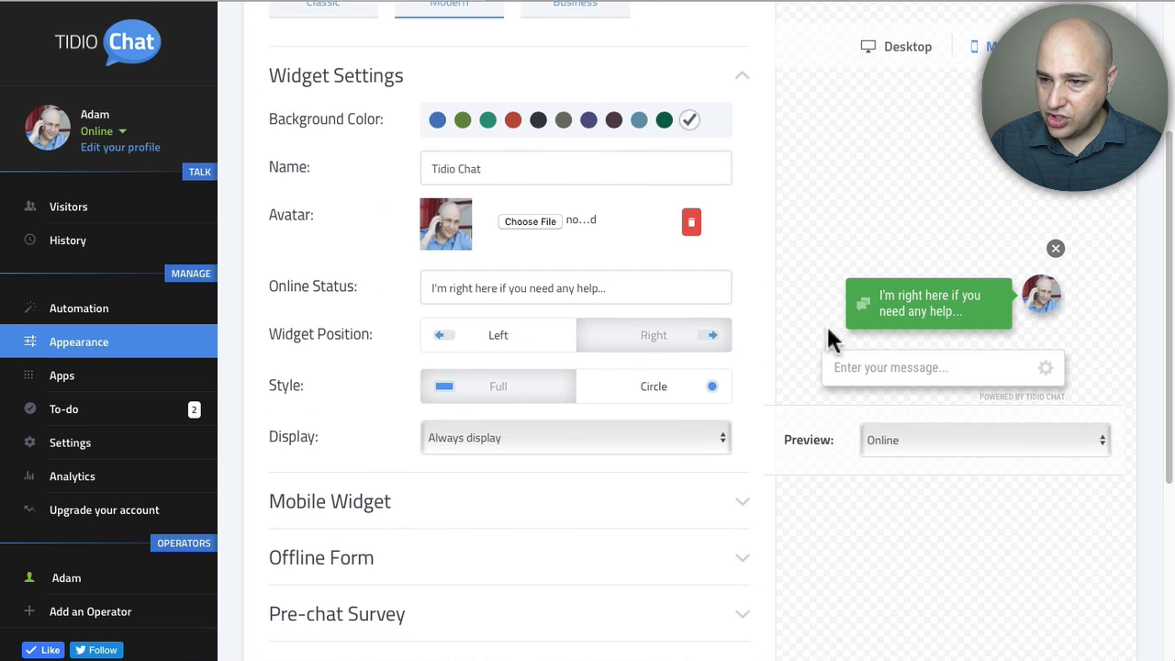
scroll("down", 3)
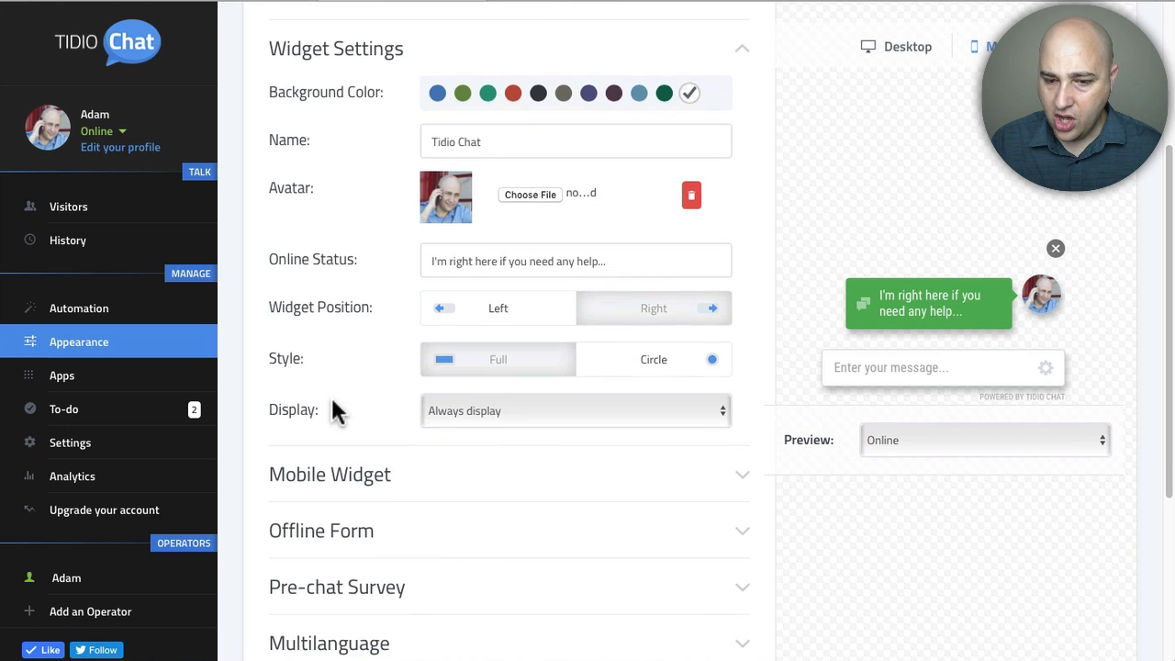
left_click(368, 93)
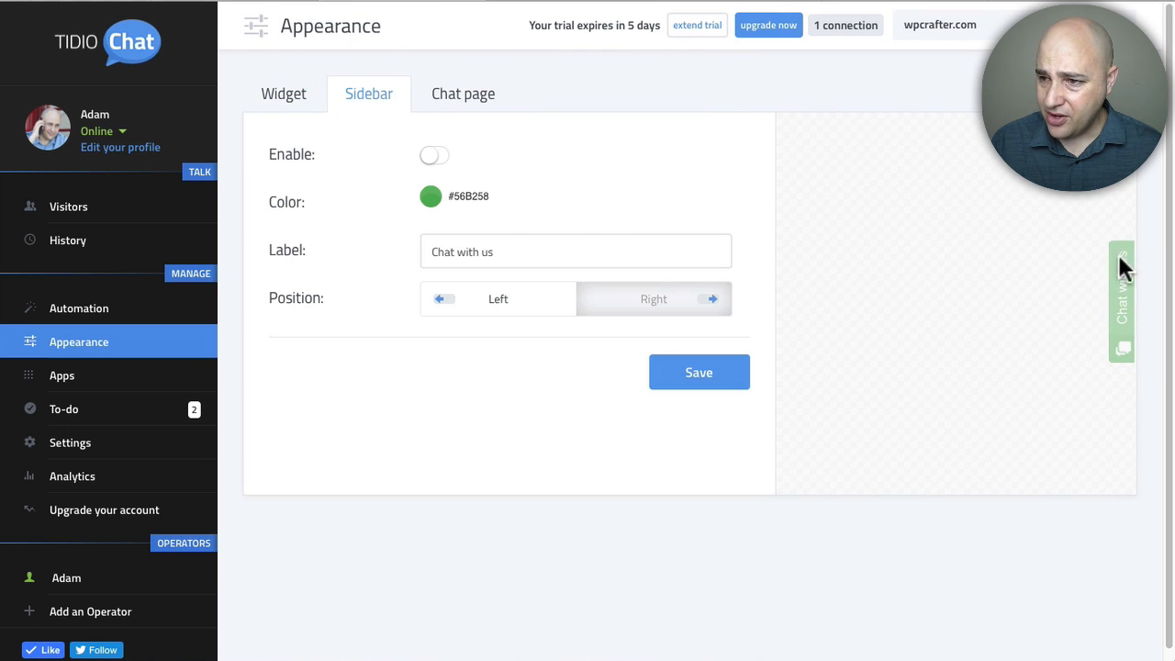
mouse_move(1067, 320)
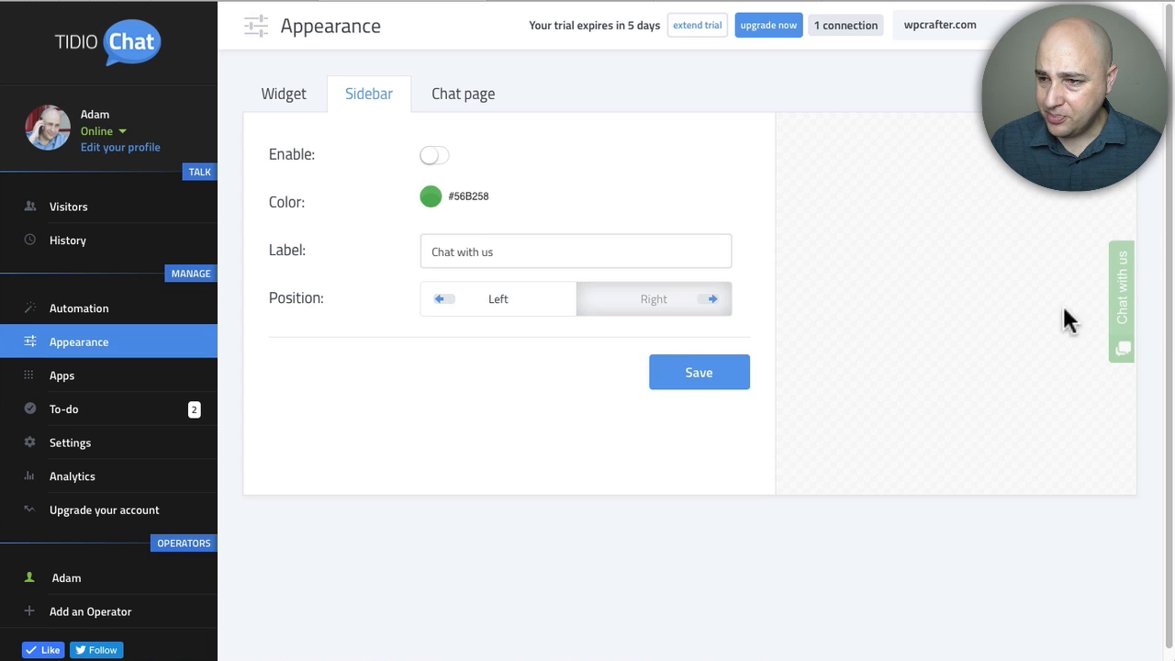
mouse_move(1138, 381)
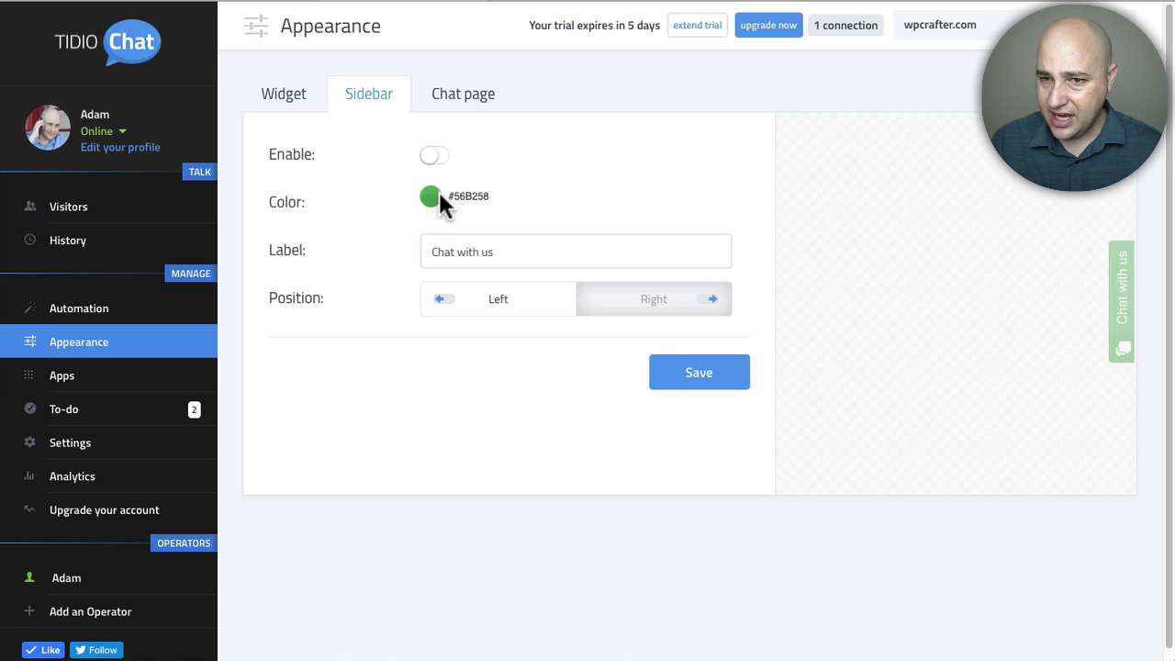
- Return to the widget appearance settings, then bring up the Apps integrations list
left_click(285, 94)
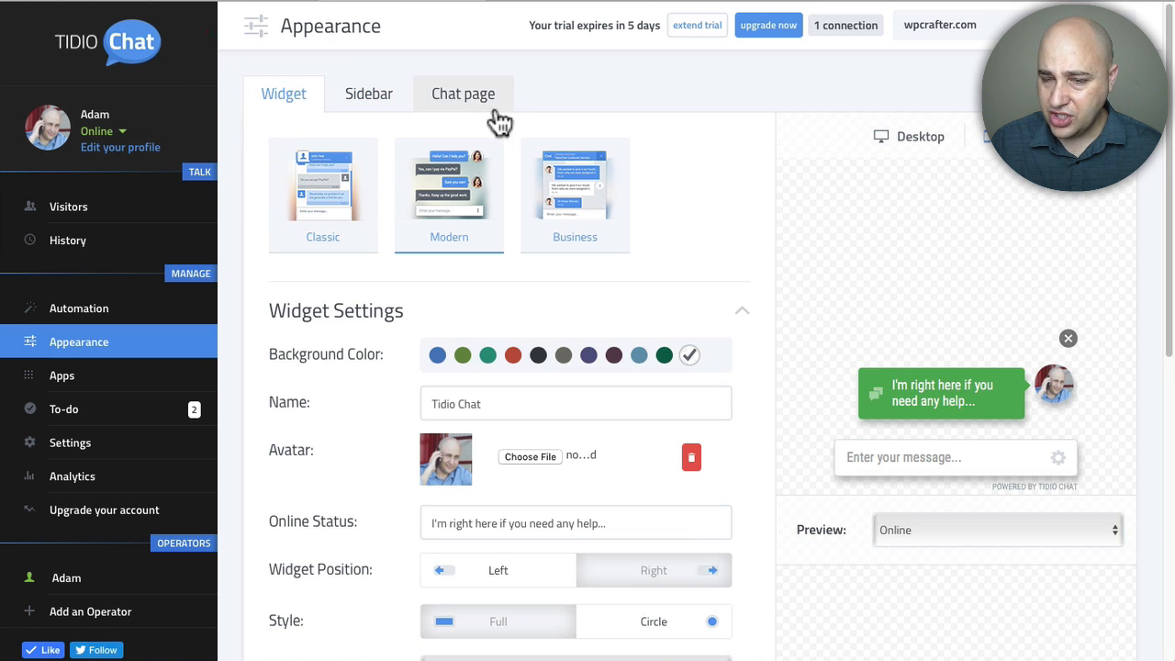
mouse_move(110, 342)
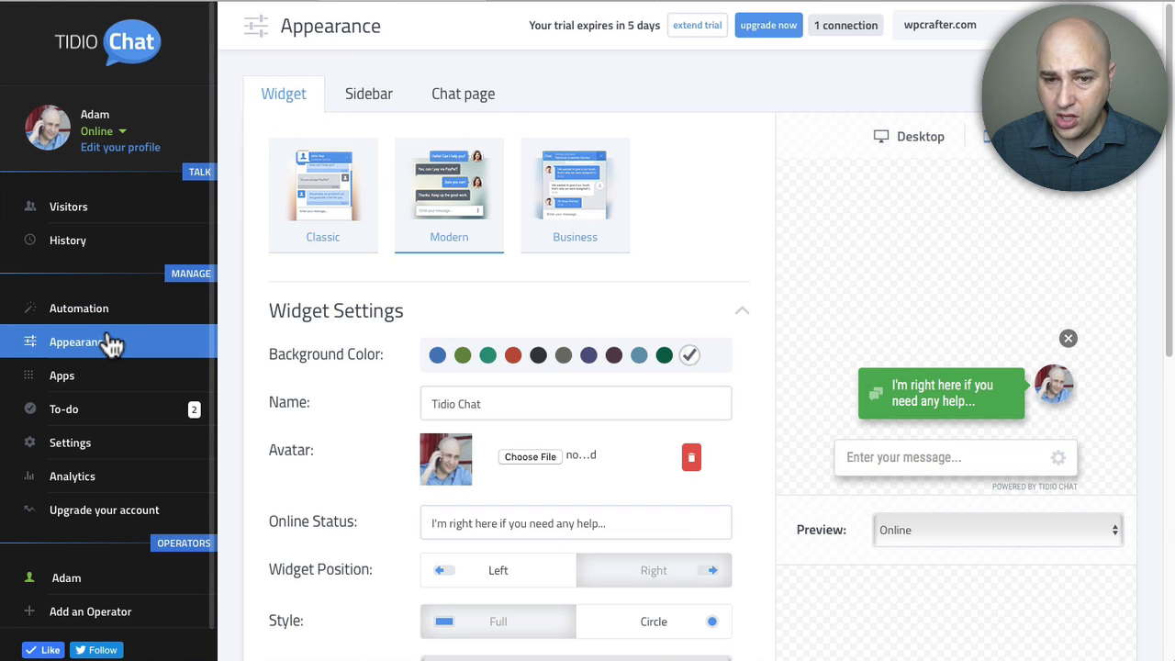
mouse_move(69, 376)
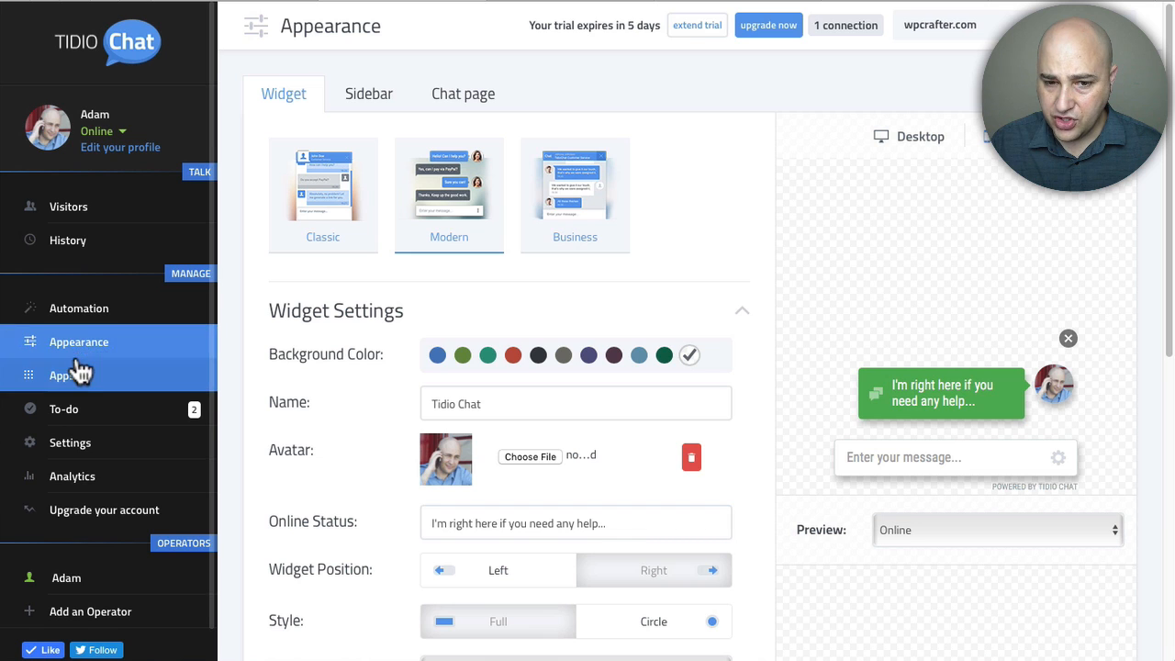
left_click(61, 375)
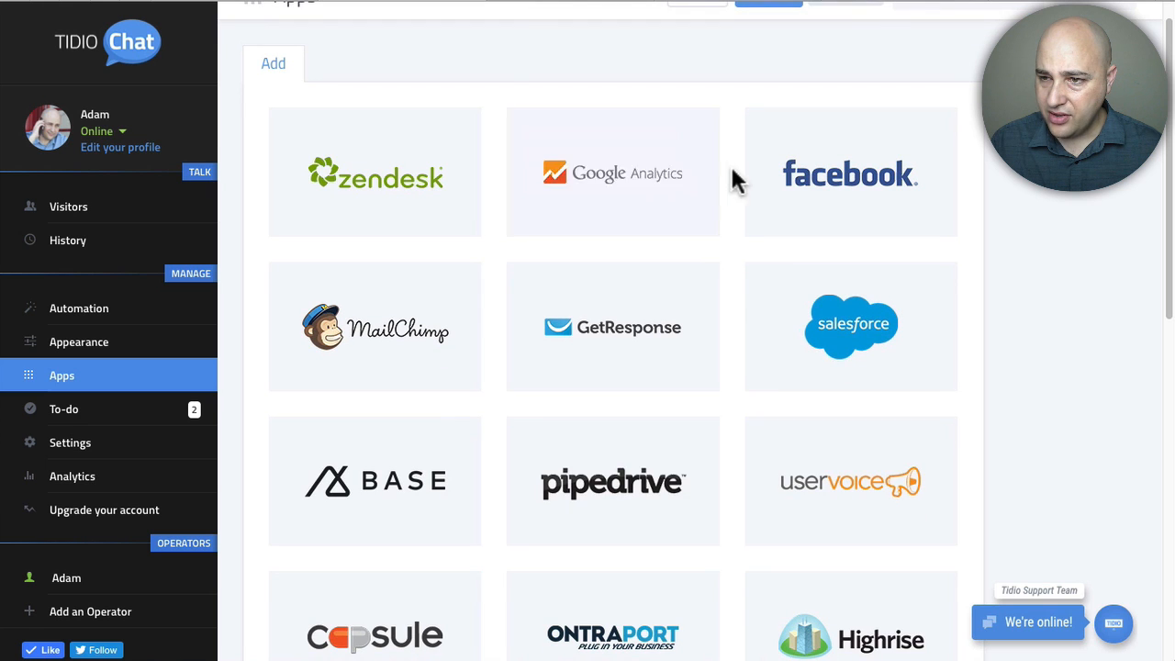
- Browse the Zendesk, Google Analytics, MailChimp integrations, then view the six live visitors
scroll("down", 3)
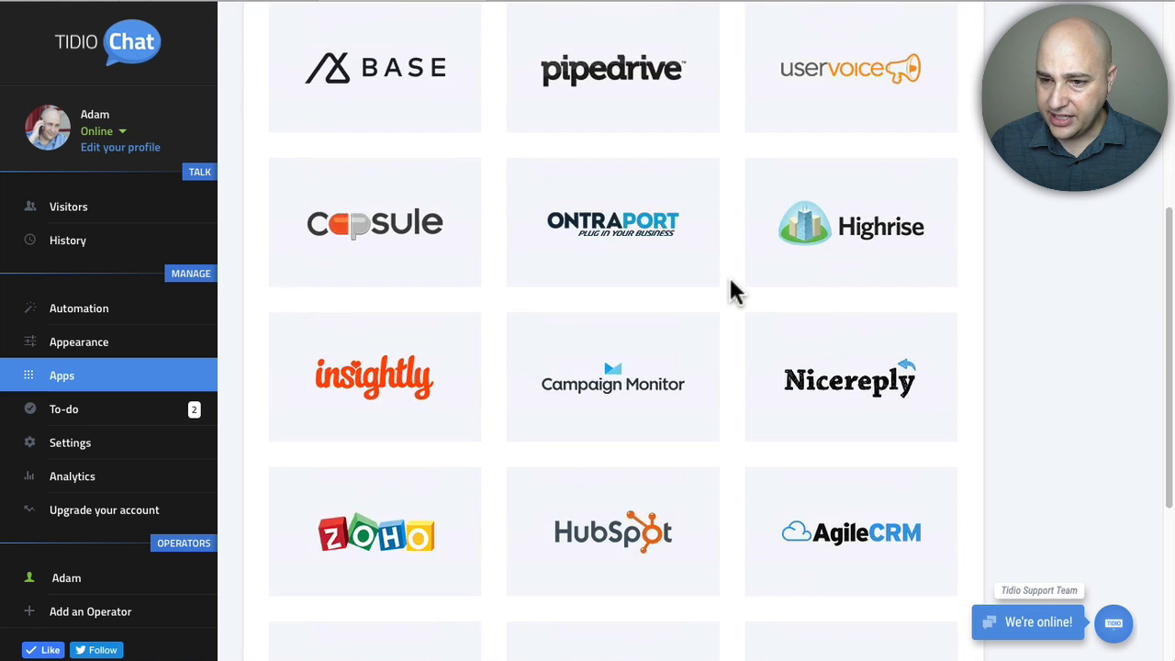
scroll("up", 3)
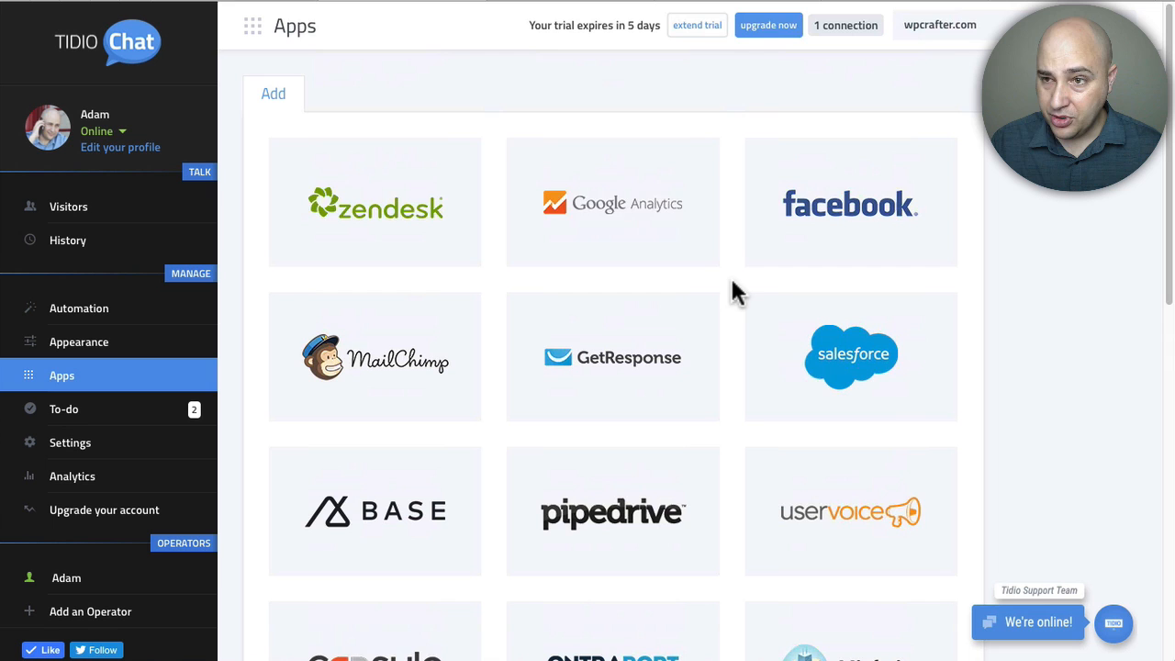
mouse_move(248, 464)
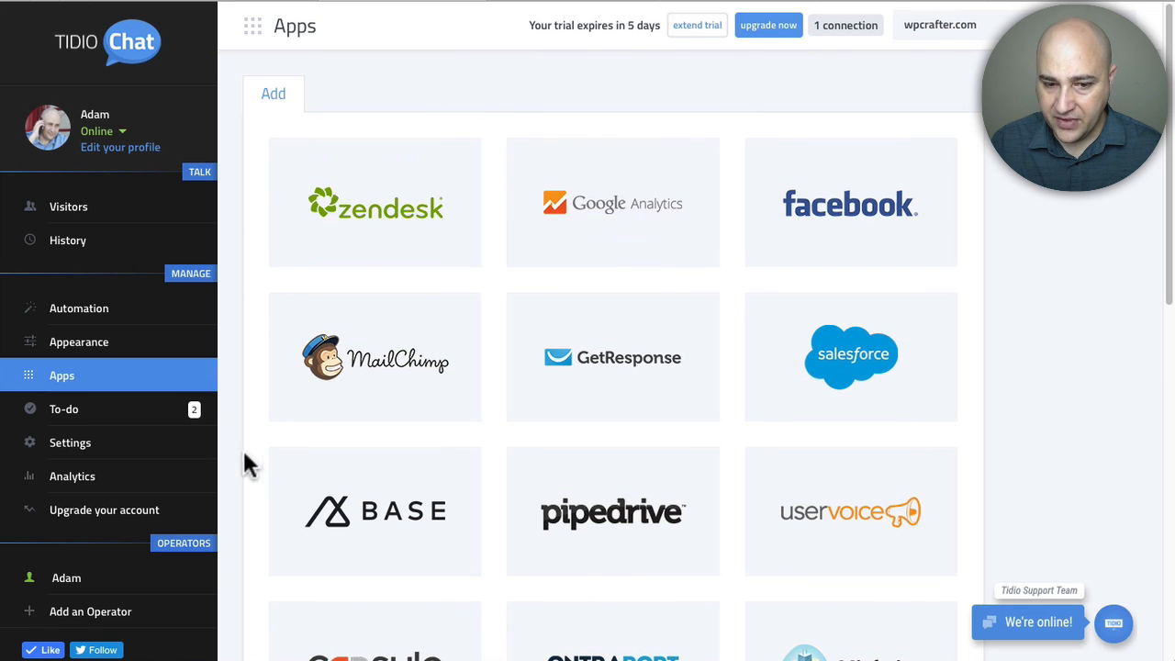
left_click(68, 206)
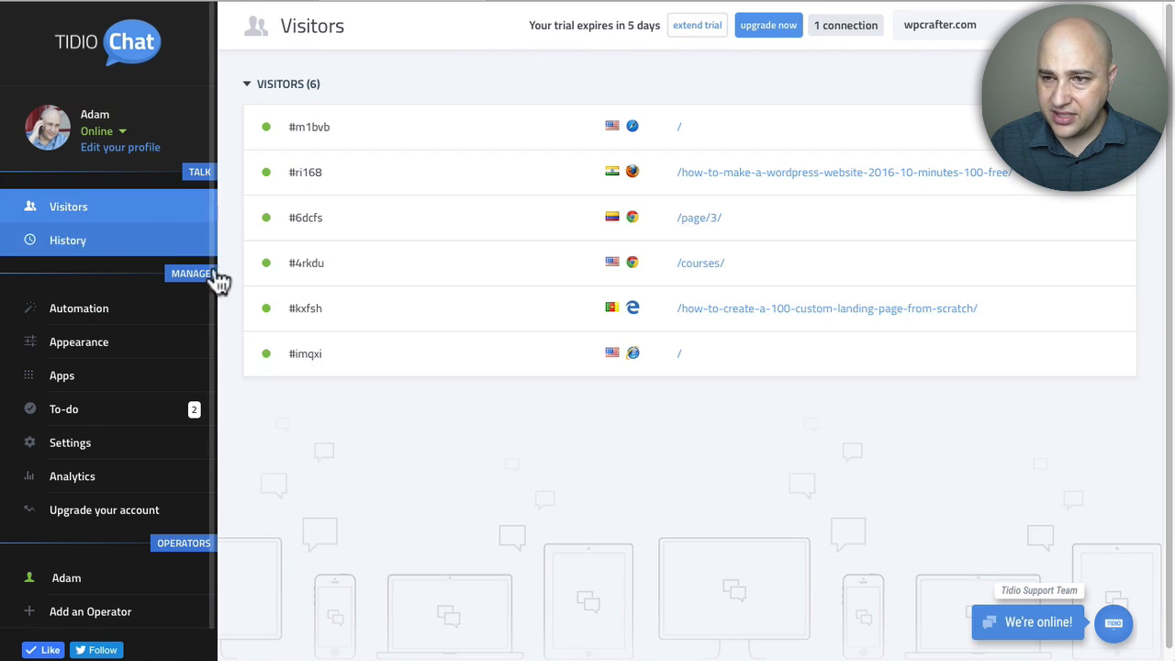
mouse_move(511, 449)
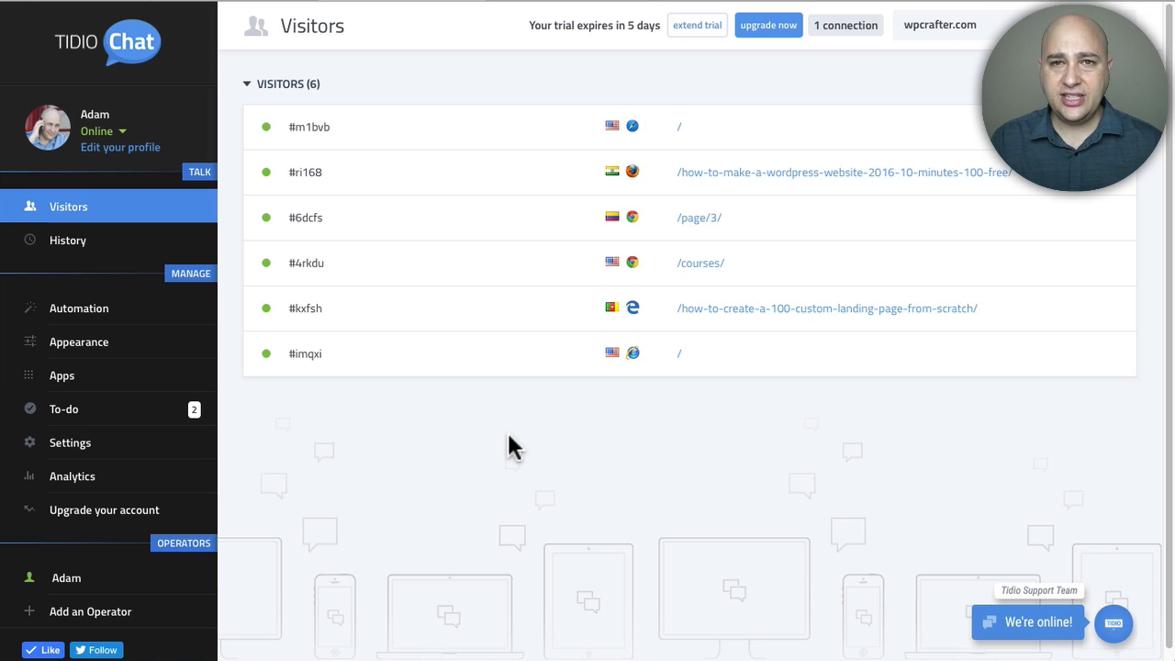